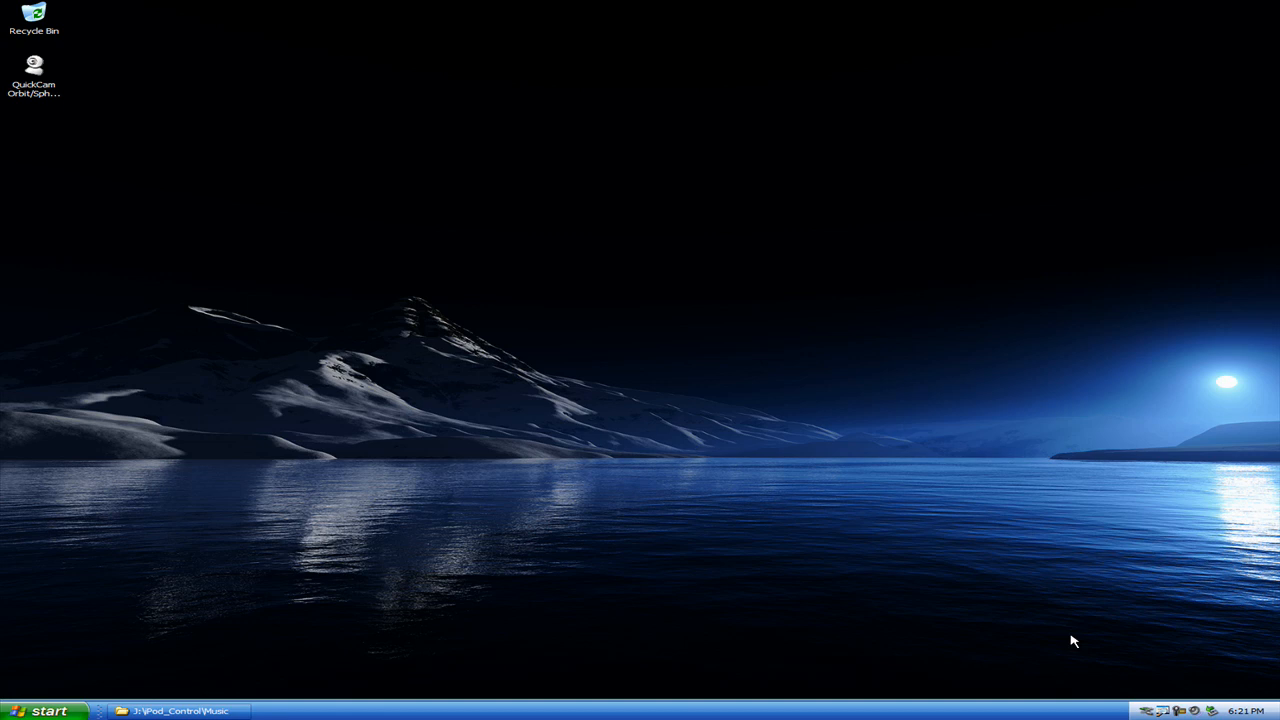
mouse_move(213, 463)
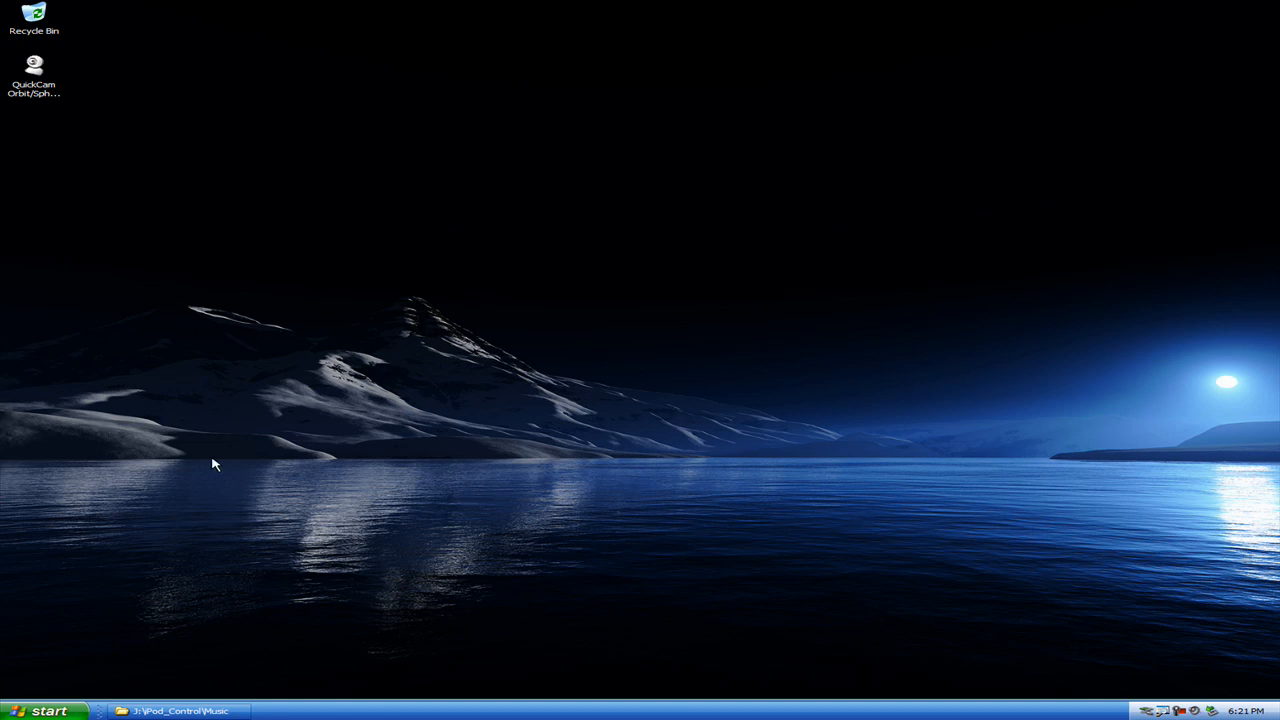
mouse_move(645, 367)
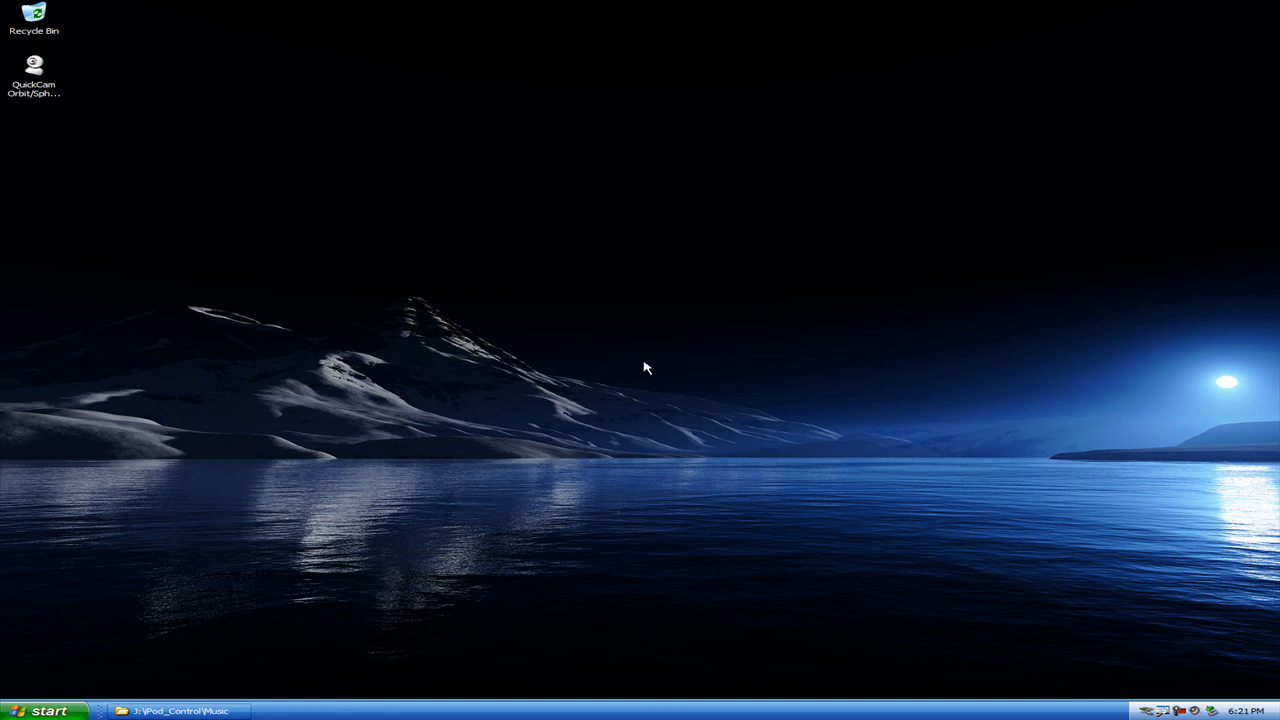
mouse_move(205, 625)
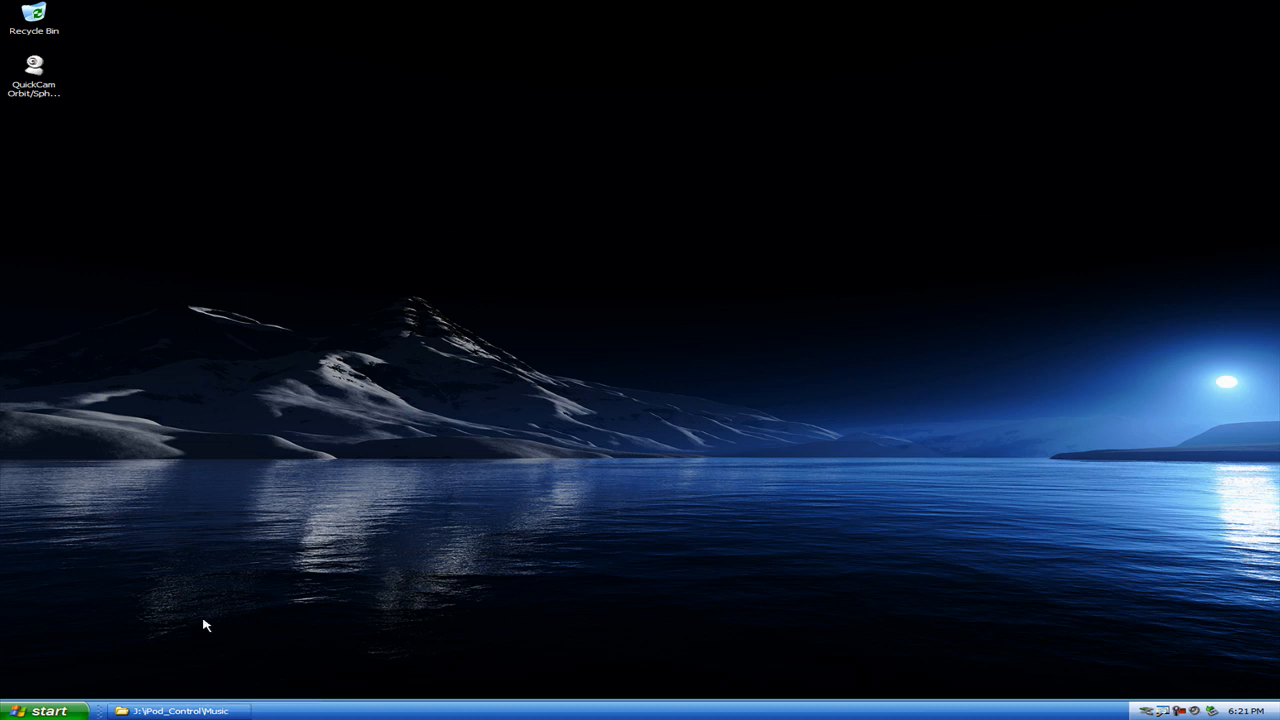
mouse_move(200, 599)
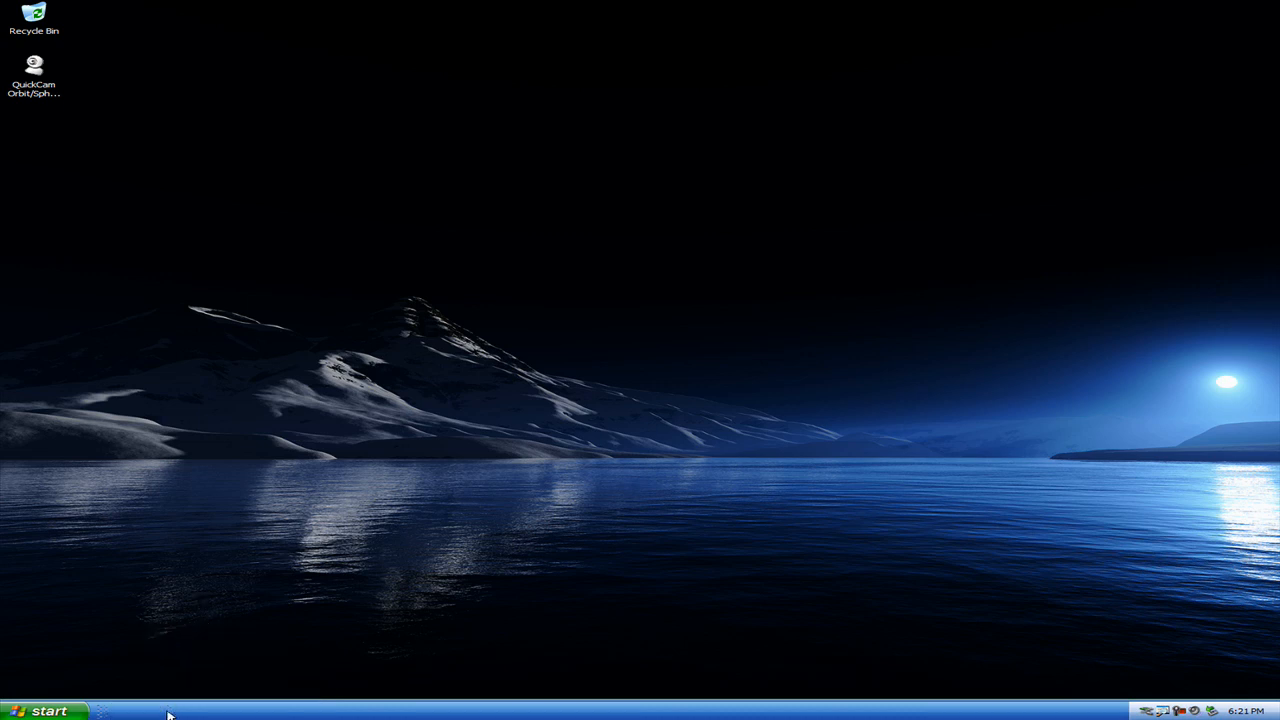
mouse_move(632, 341)
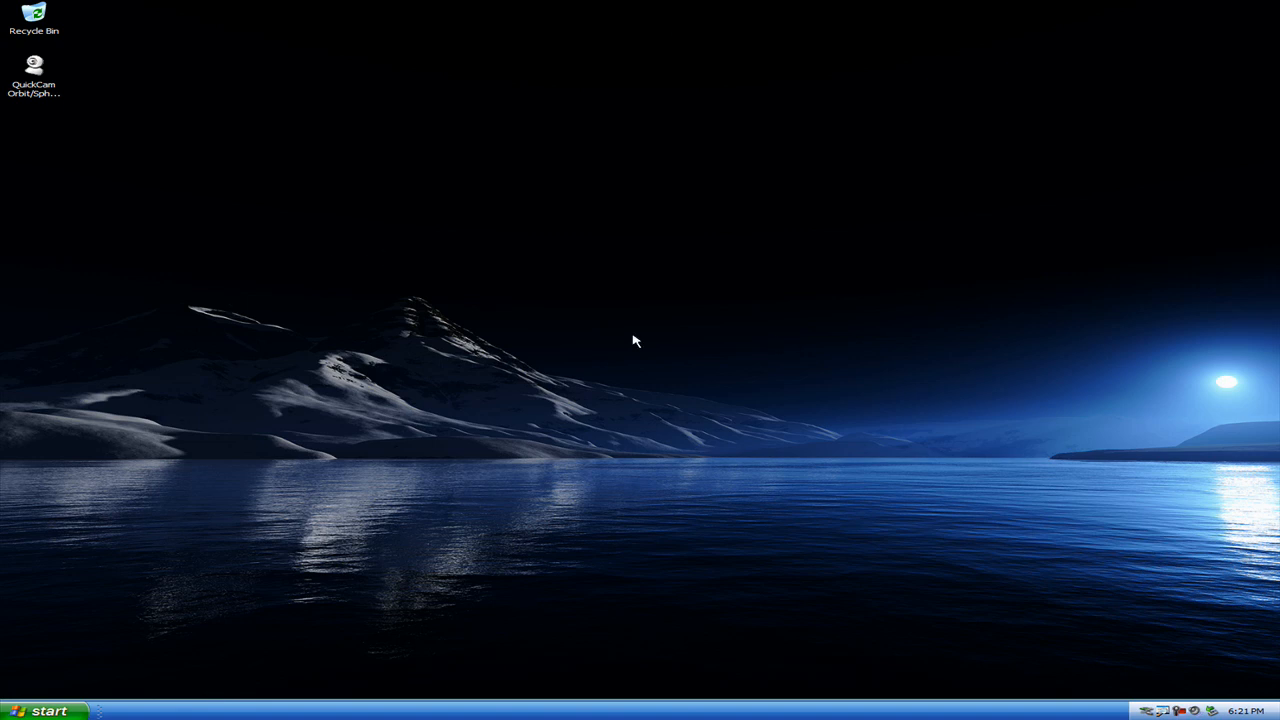
mouse_move(238, 578)
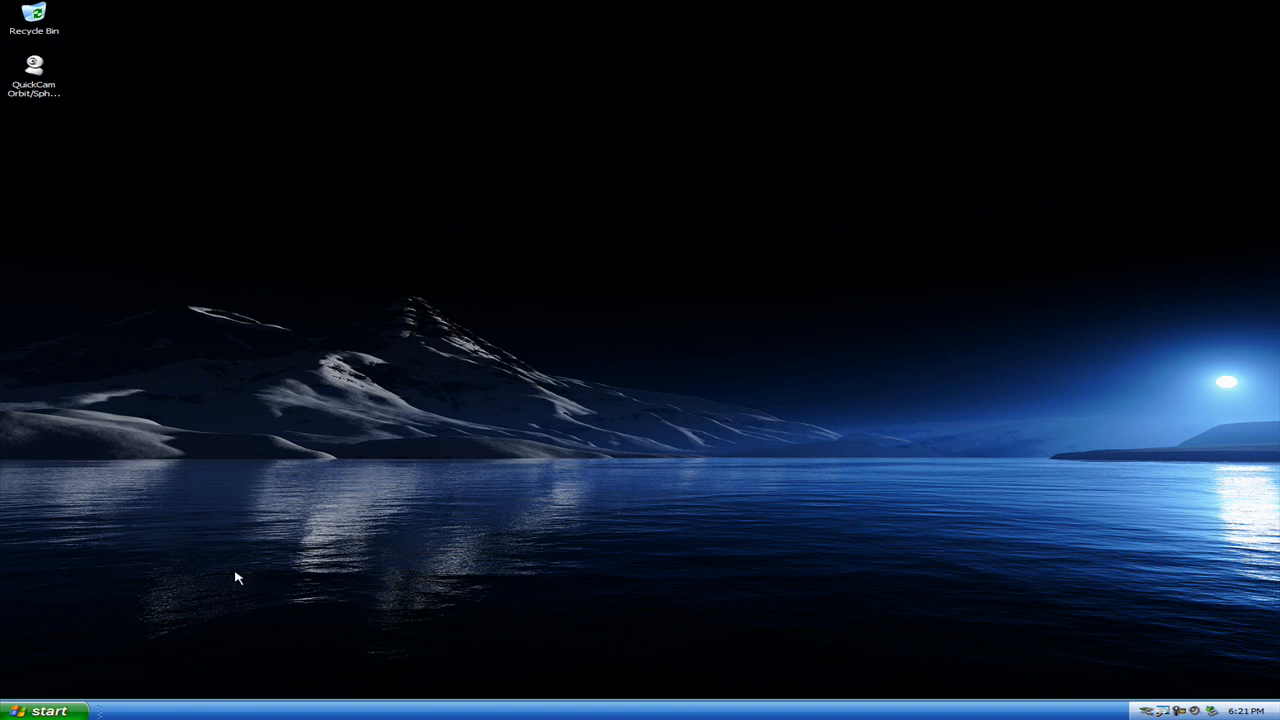
mouse_move(318, 630)
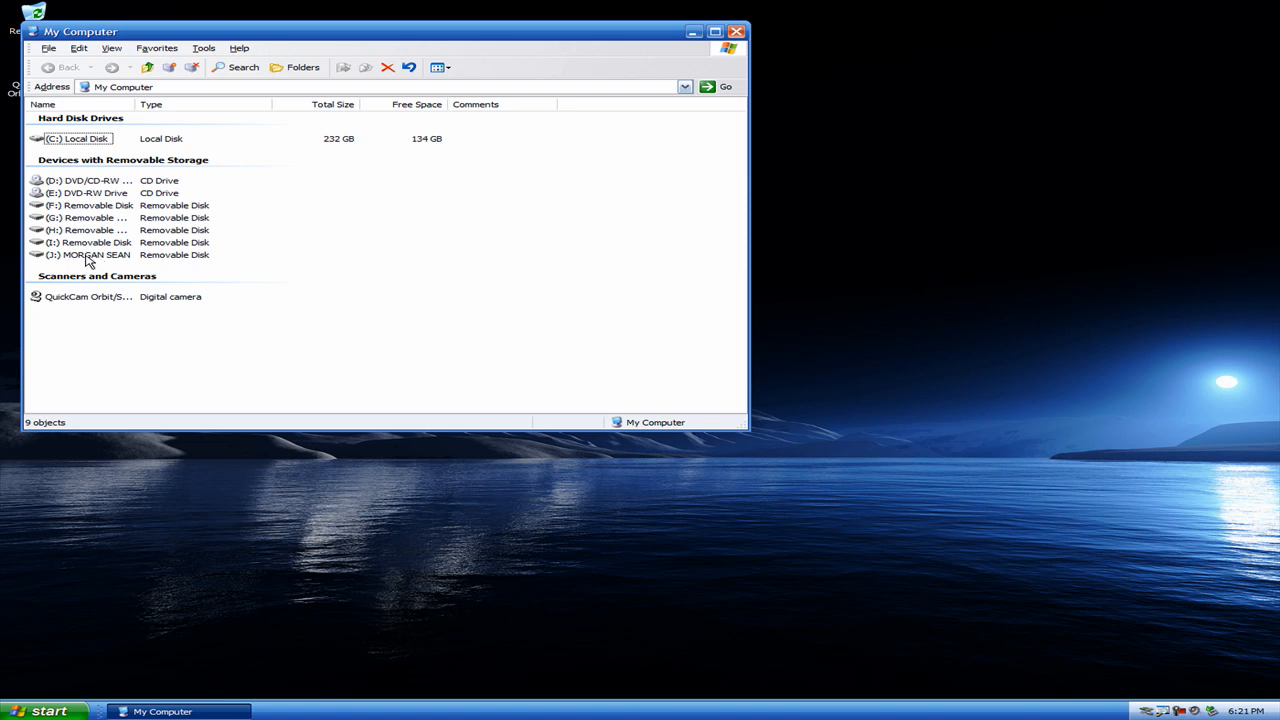
Open the iPod removable disk (J:) from My Computer
double_click(90, 254)
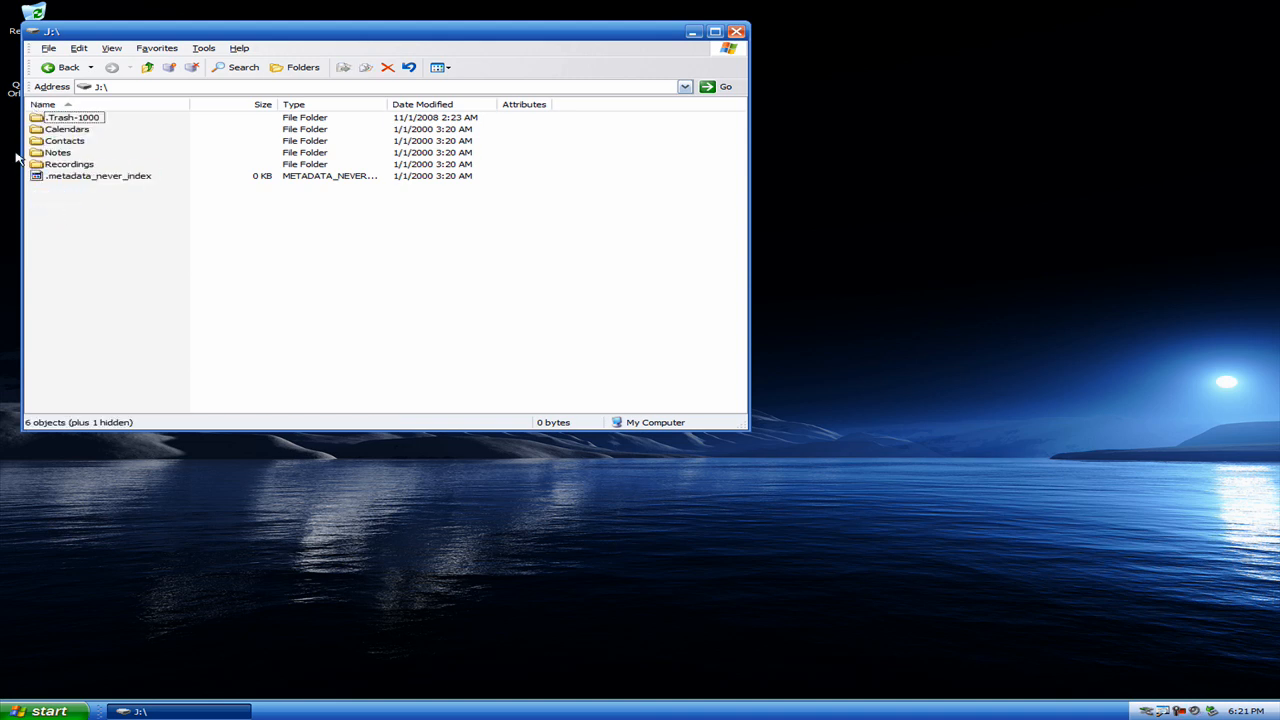
mouse_move(147, 67)
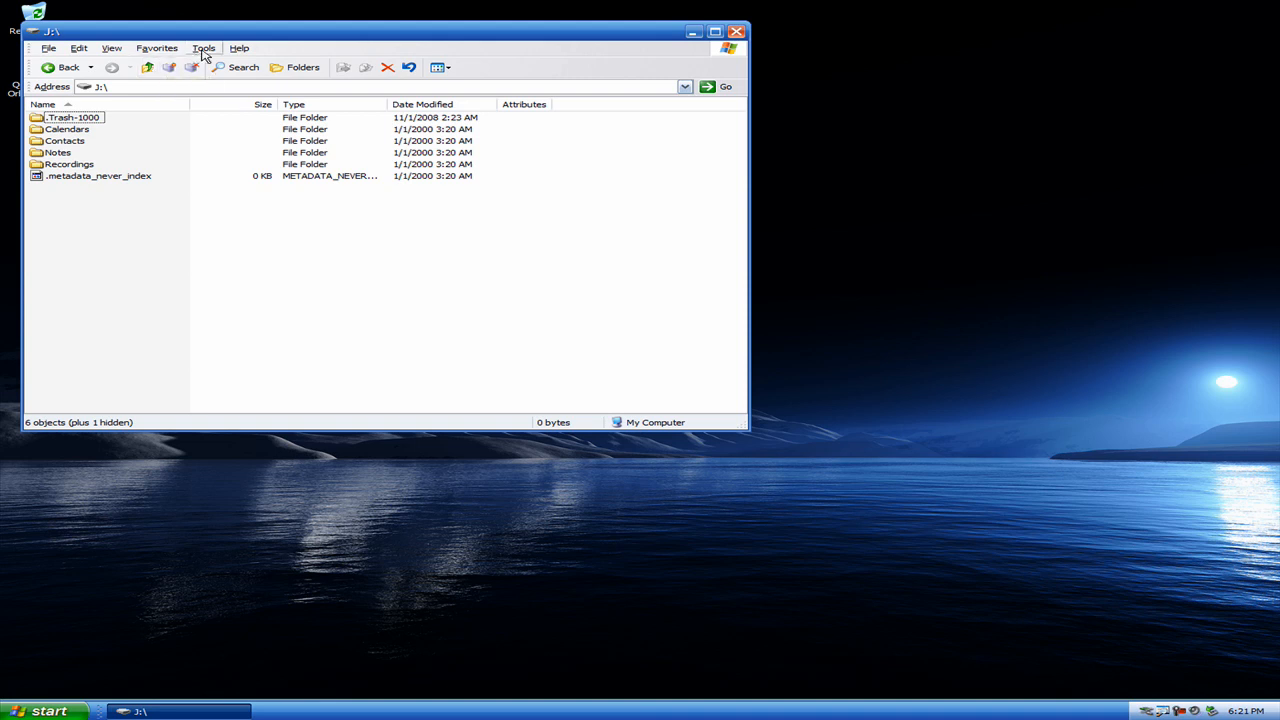
Enable 'Show hidden files and folders' in Folder Options' View settings and apply it
click(203, 48)
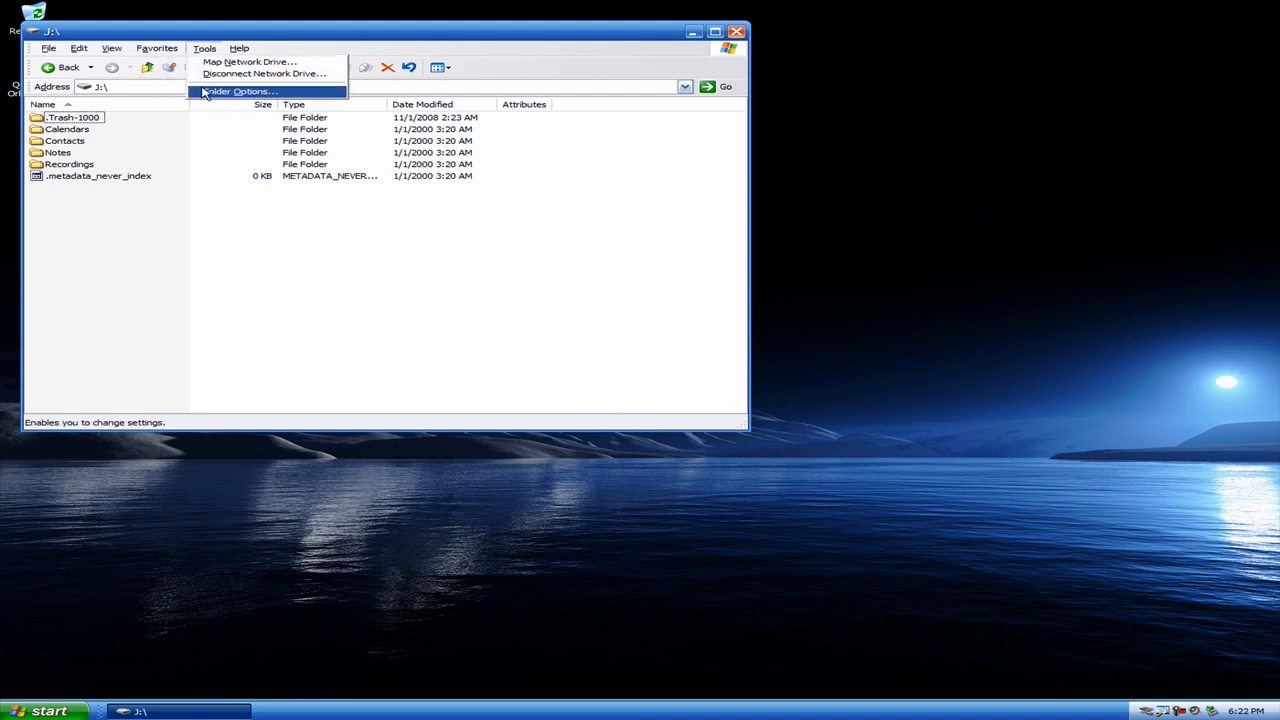
click(238, 91)
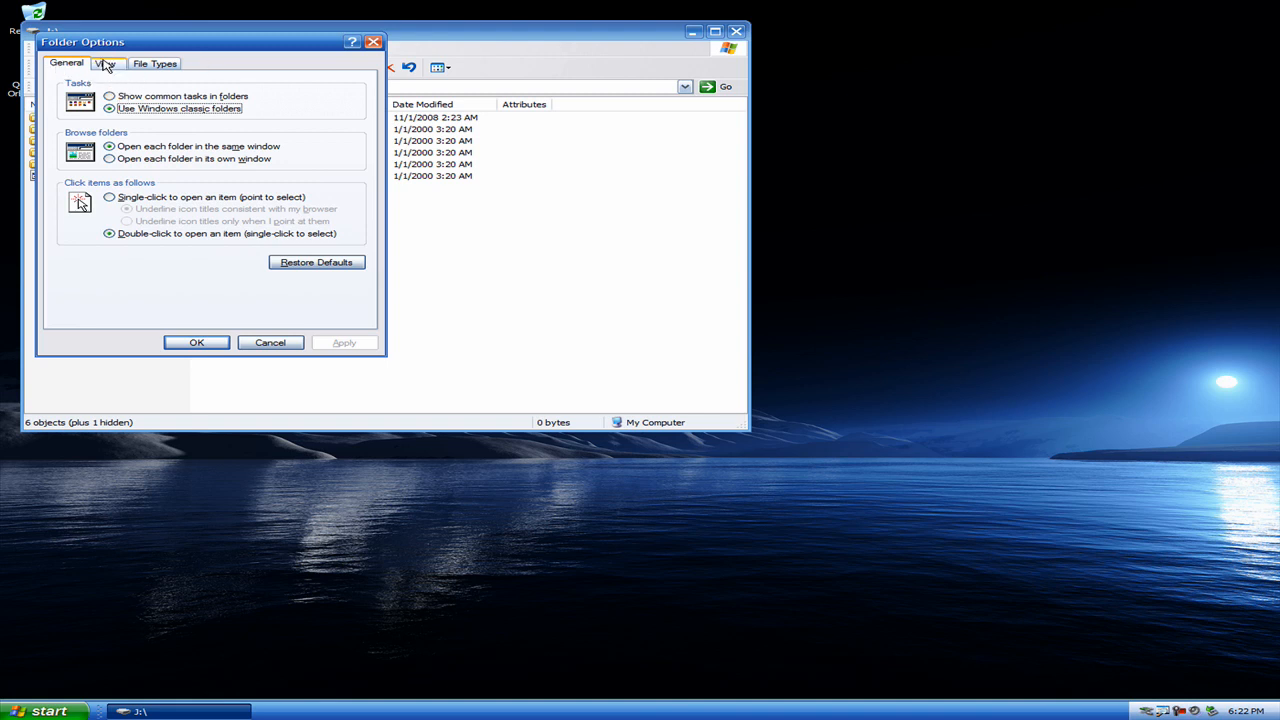
click(105, 63)
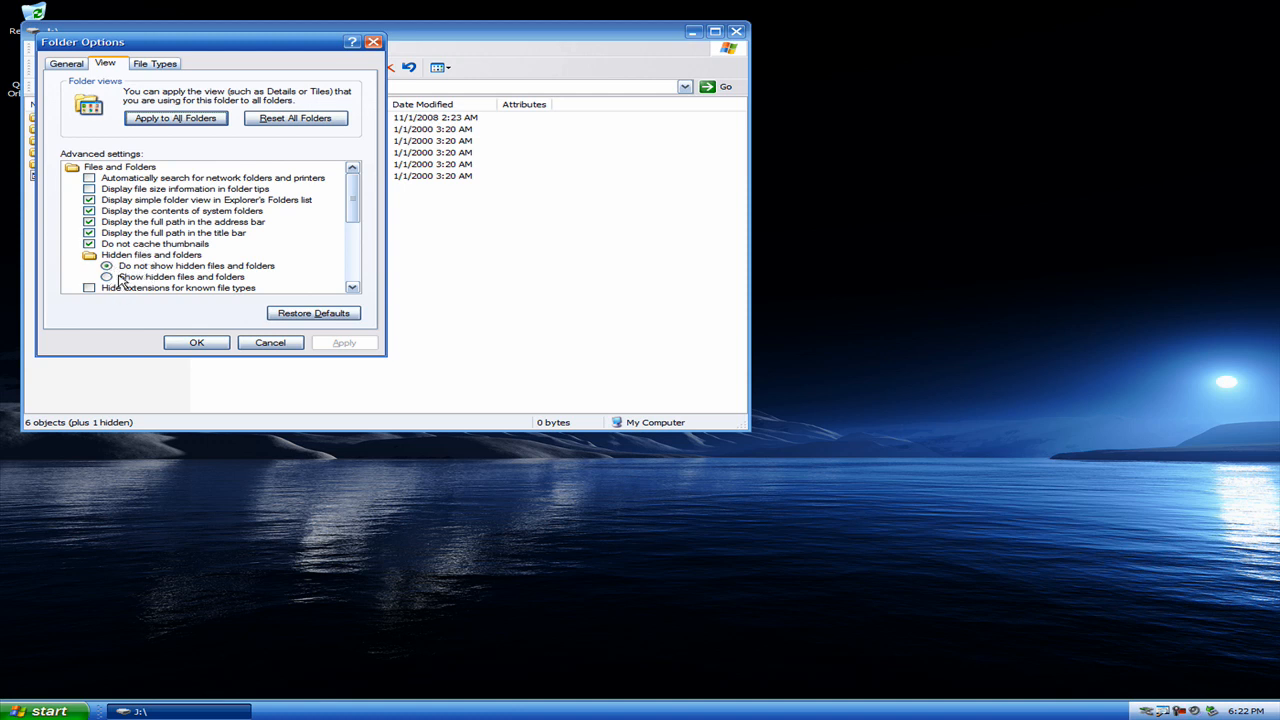
click(107, 277)
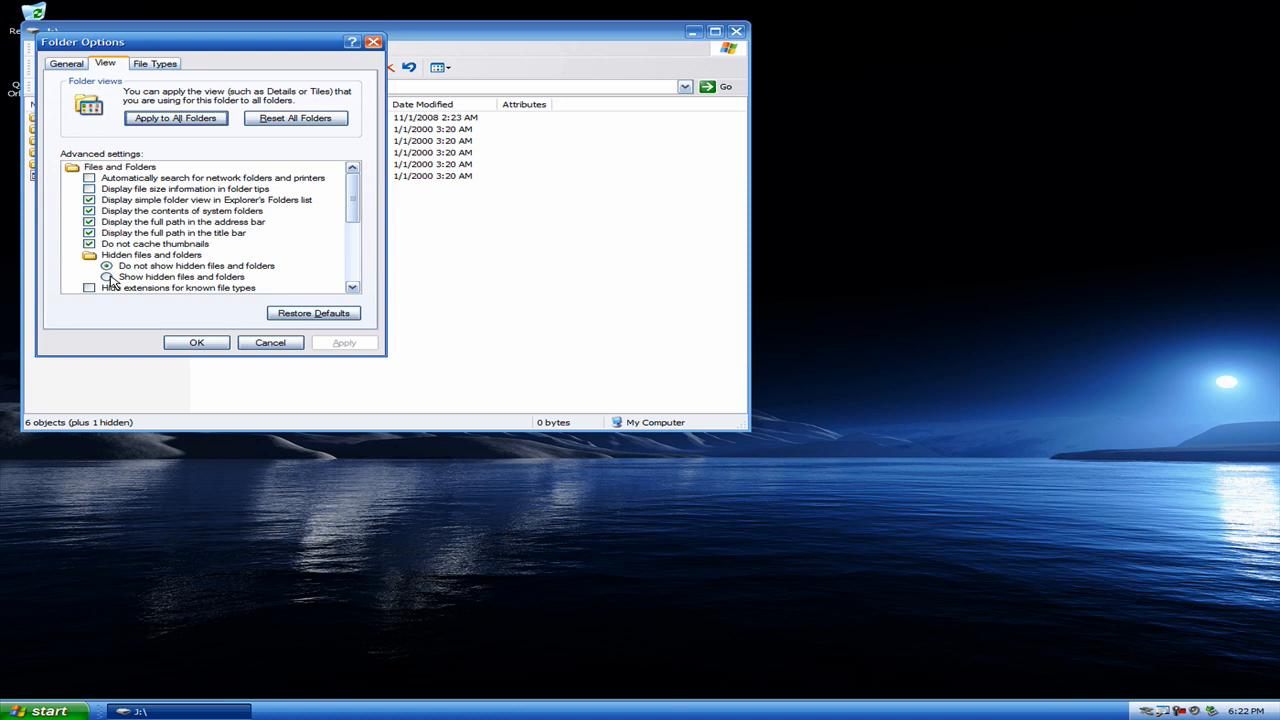
click(106, 277)
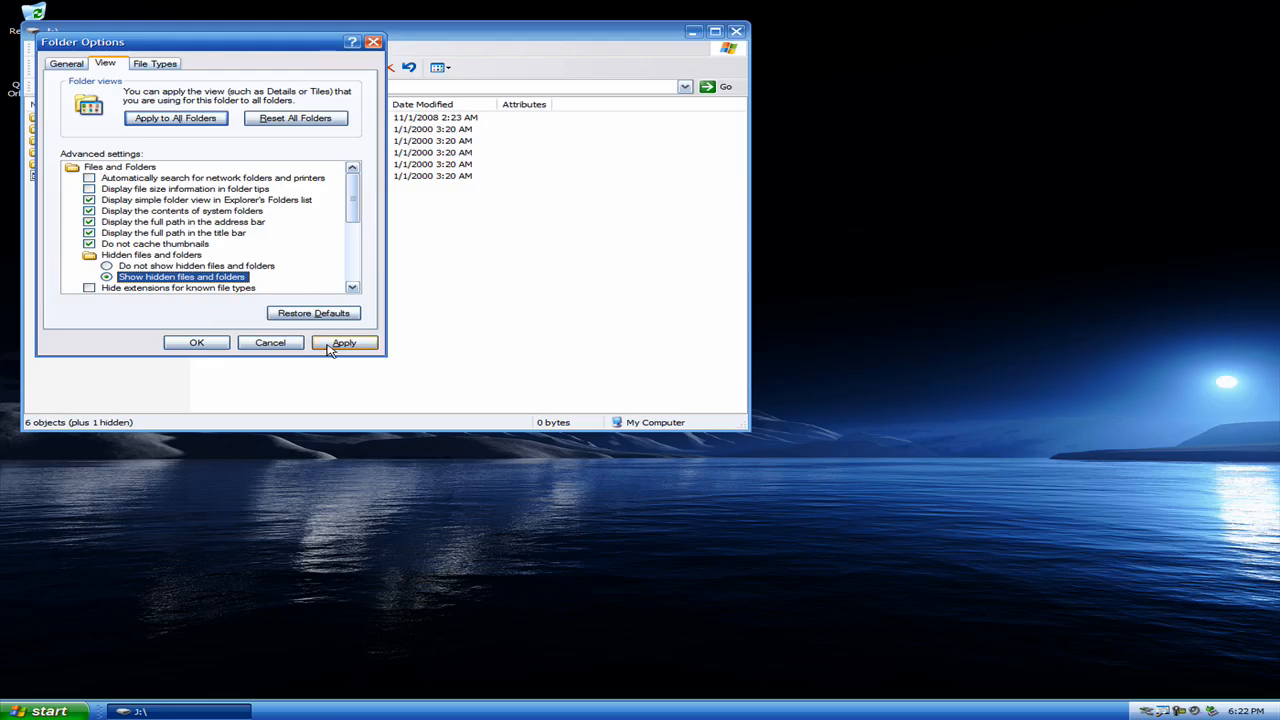
click(196, 342)
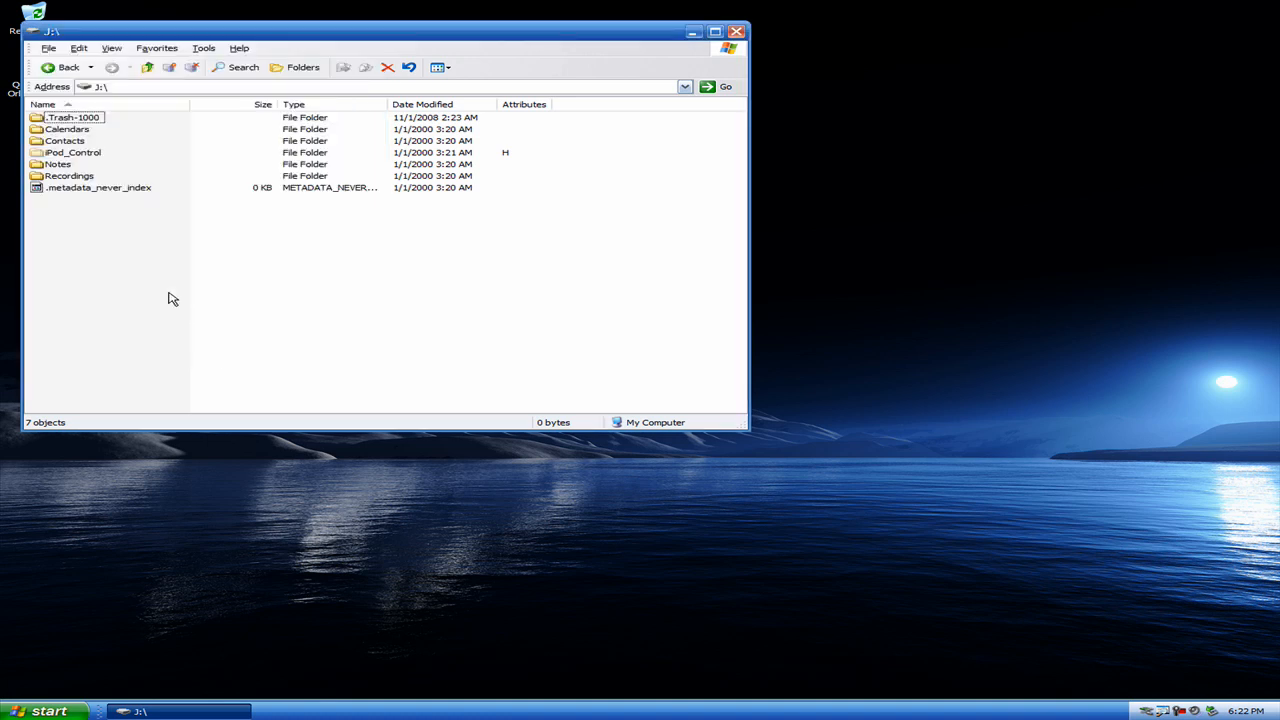
mouse_move(60, 160)
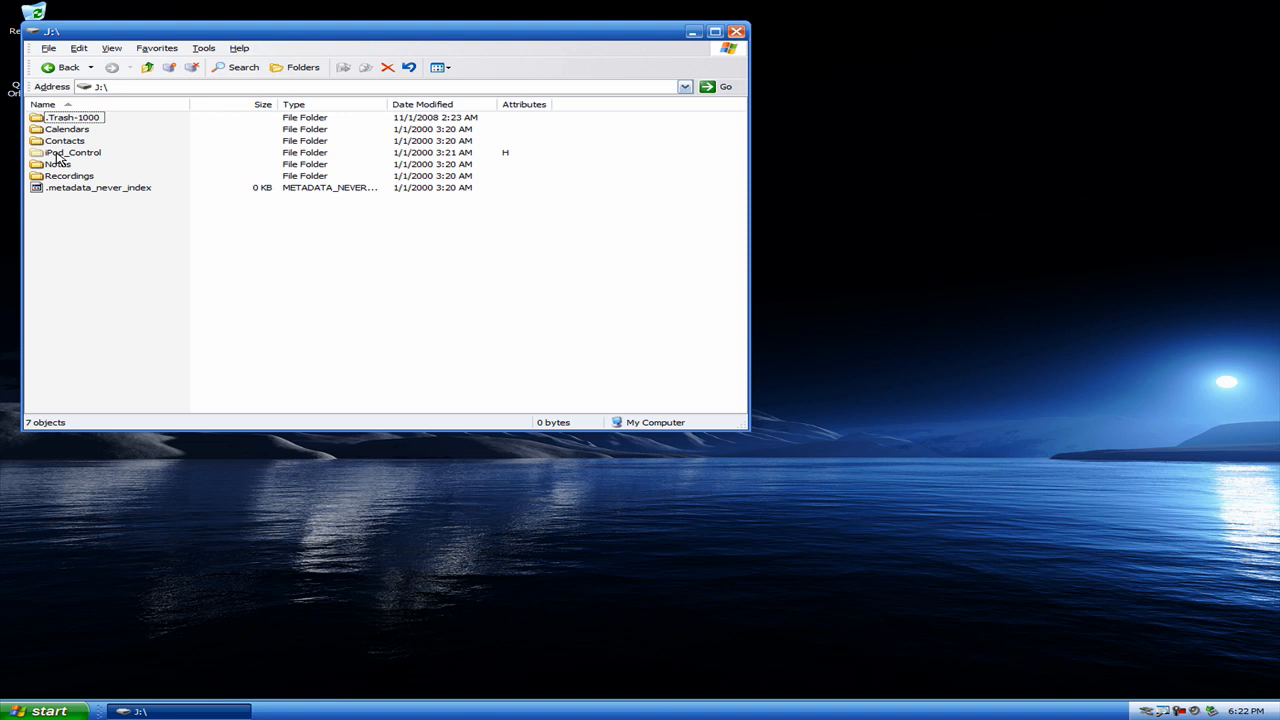
Browse iPod_Control > Music > F00 to view its 199 mp3 and m4a songs
double_click(74, 152)
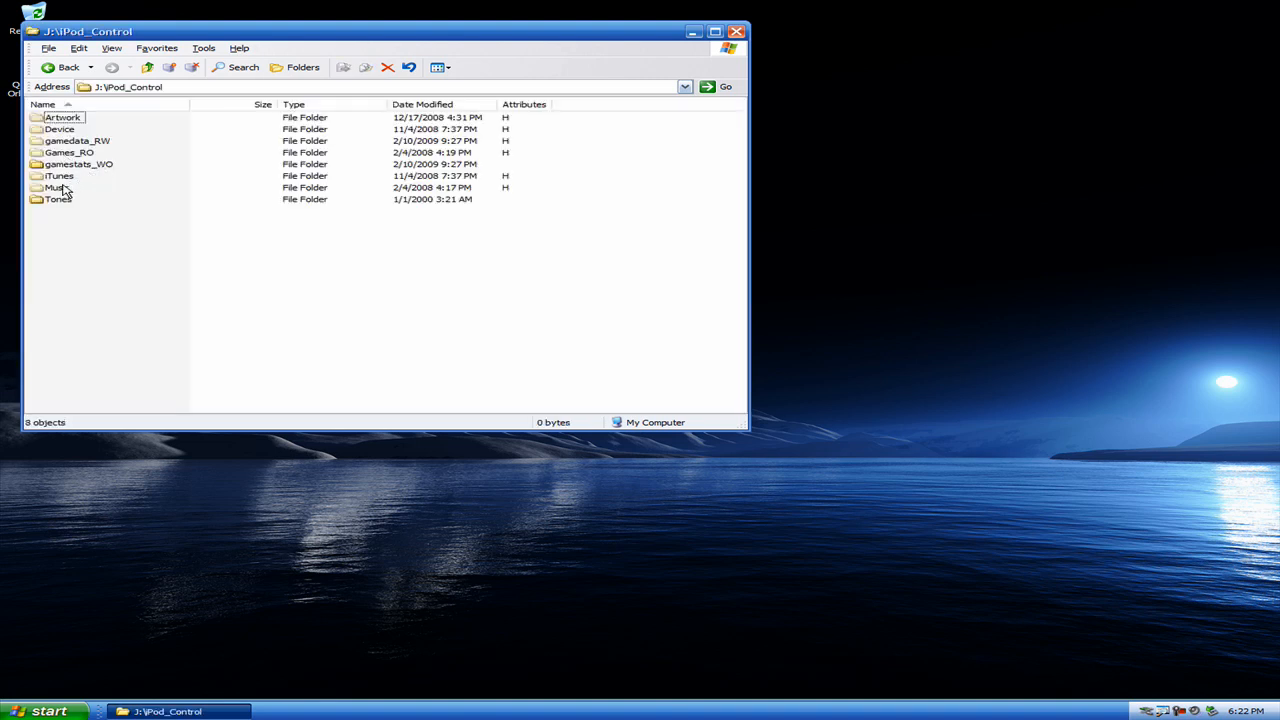
click(57, 187)
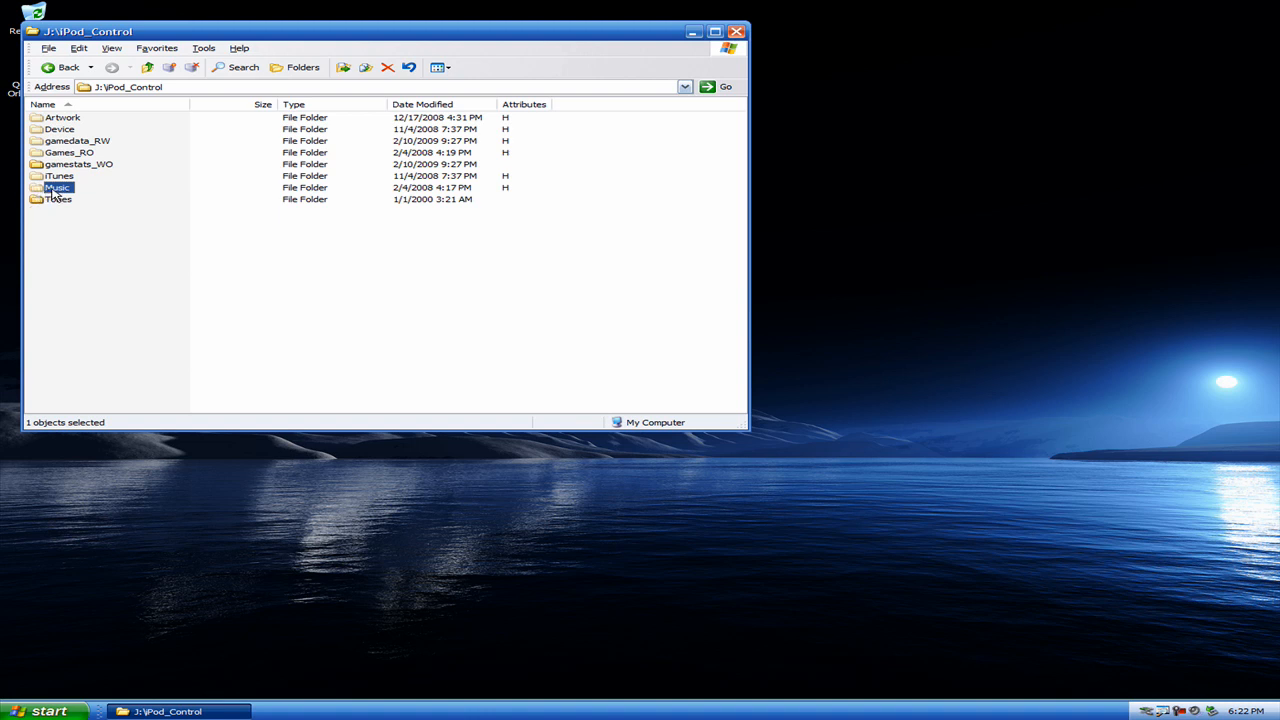
double_click(57, 187)
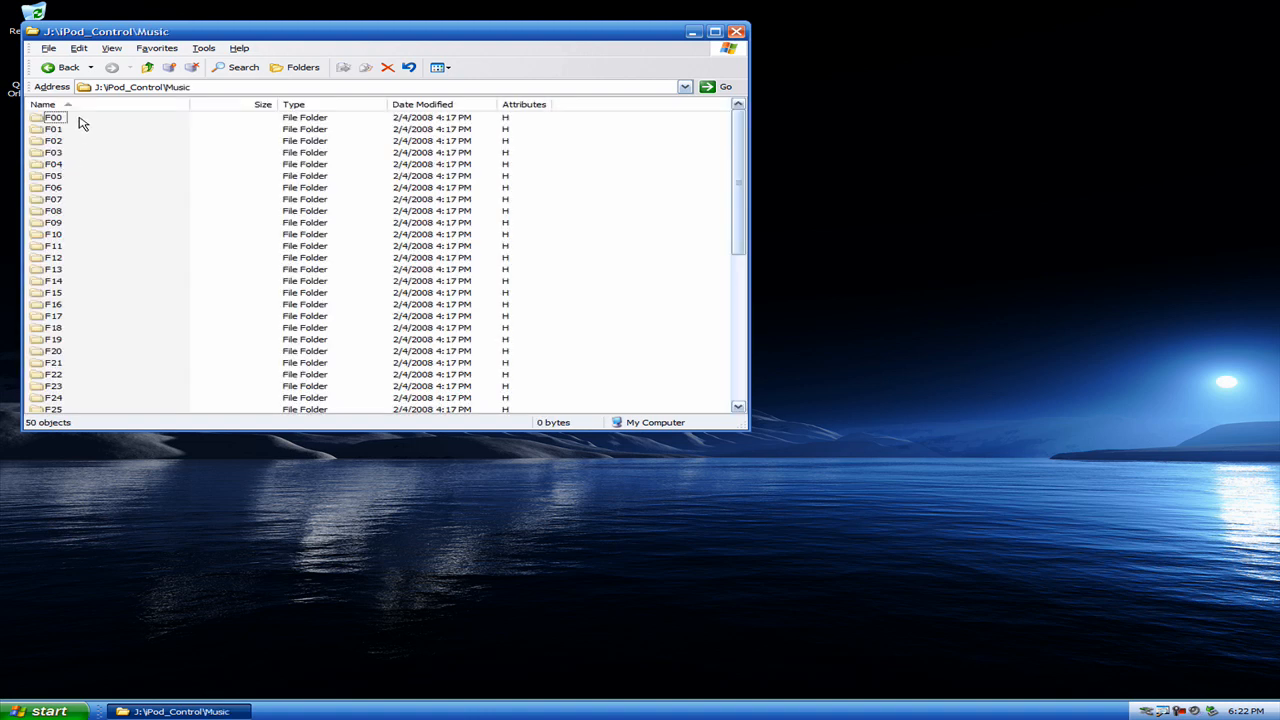
click(54, 117)
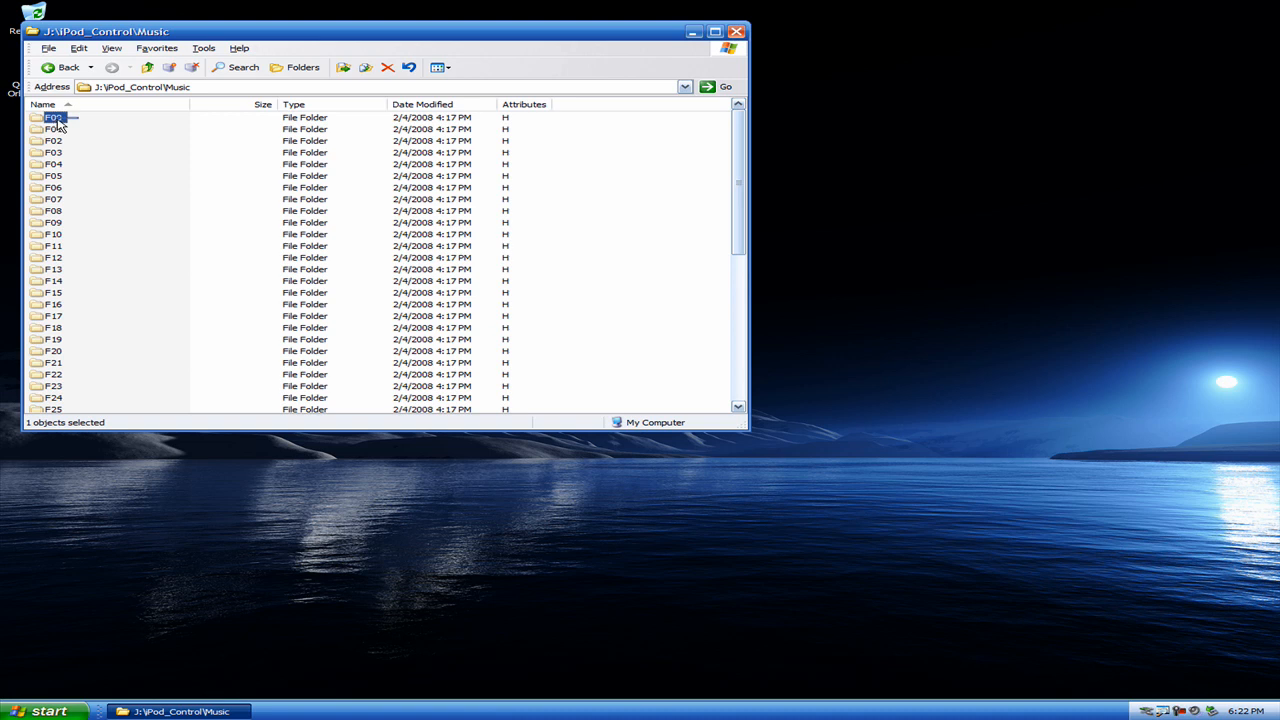
scroll(down, 3)
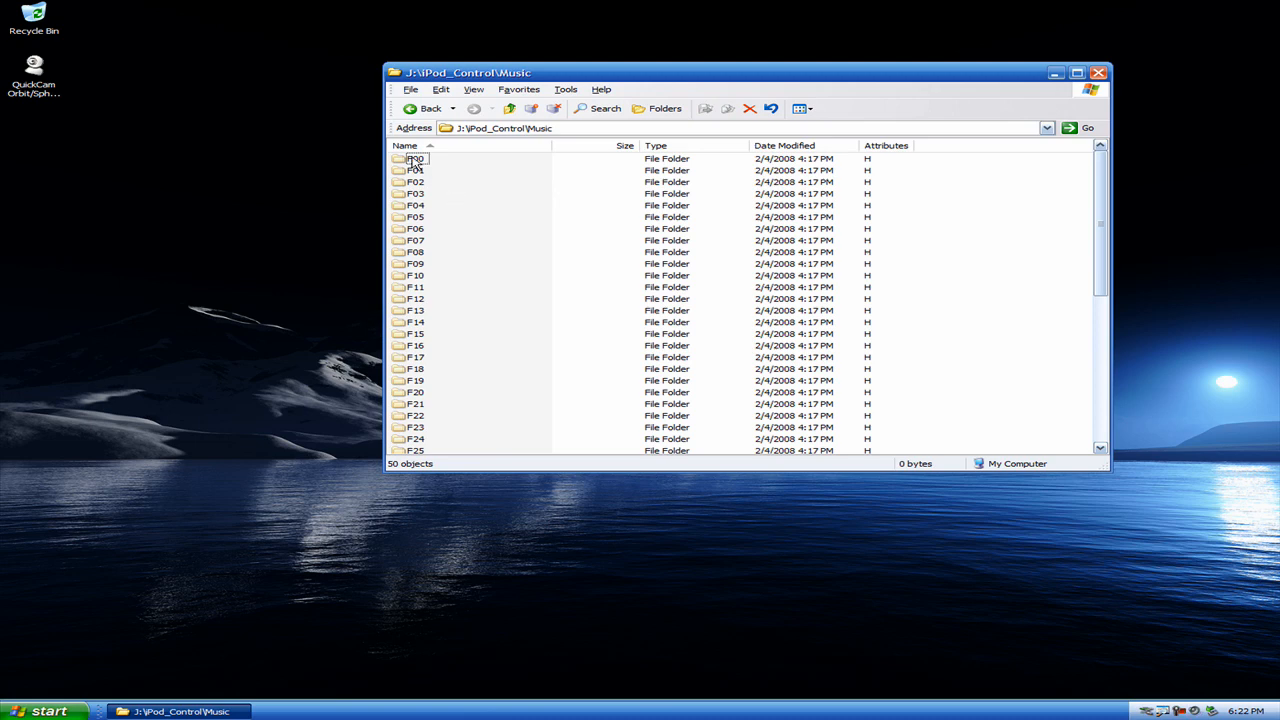
double_click(415, 158)
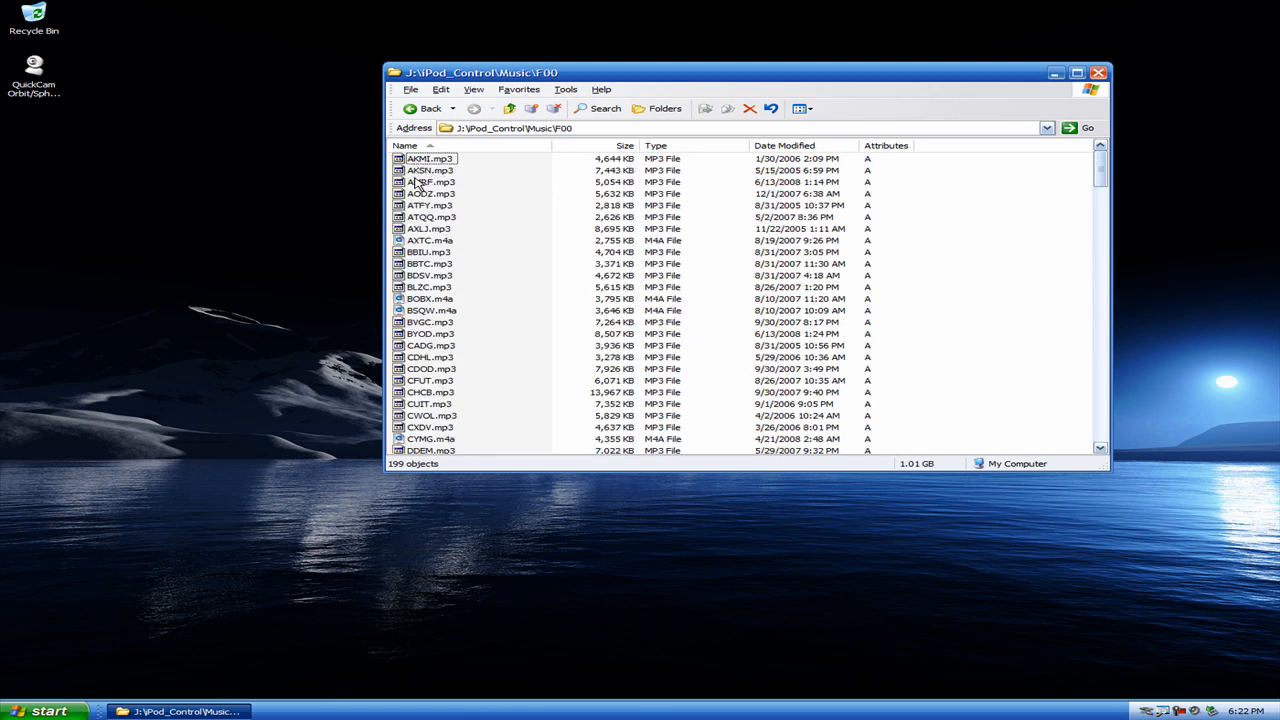
scroll(down, 3)
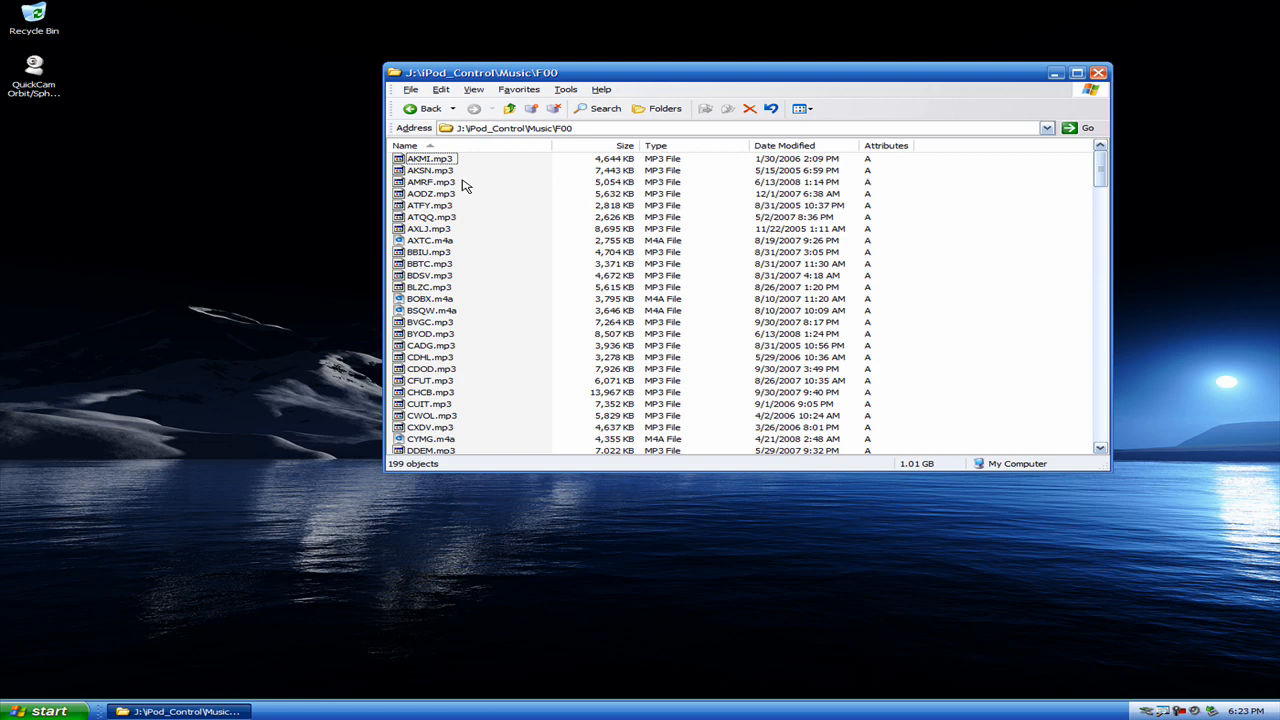
mouse_move(465, 207)
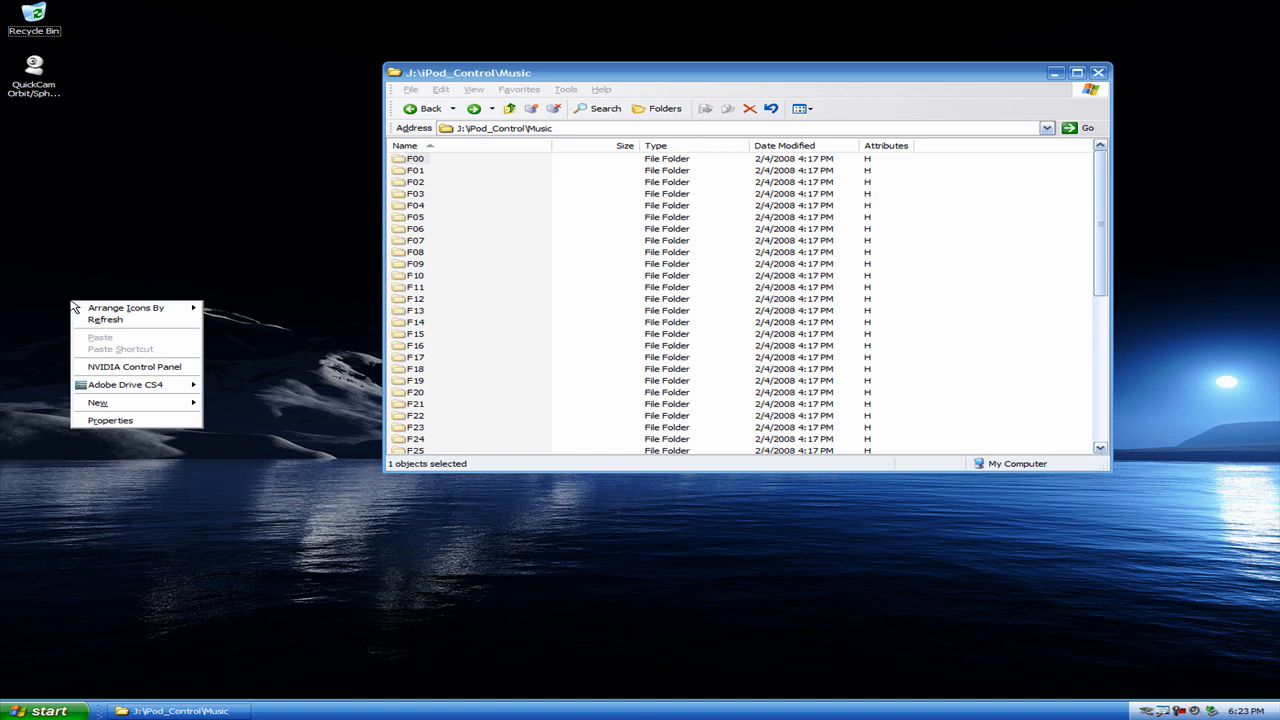
Create a new desktop folder and name it 'Music'
click(98, 402)
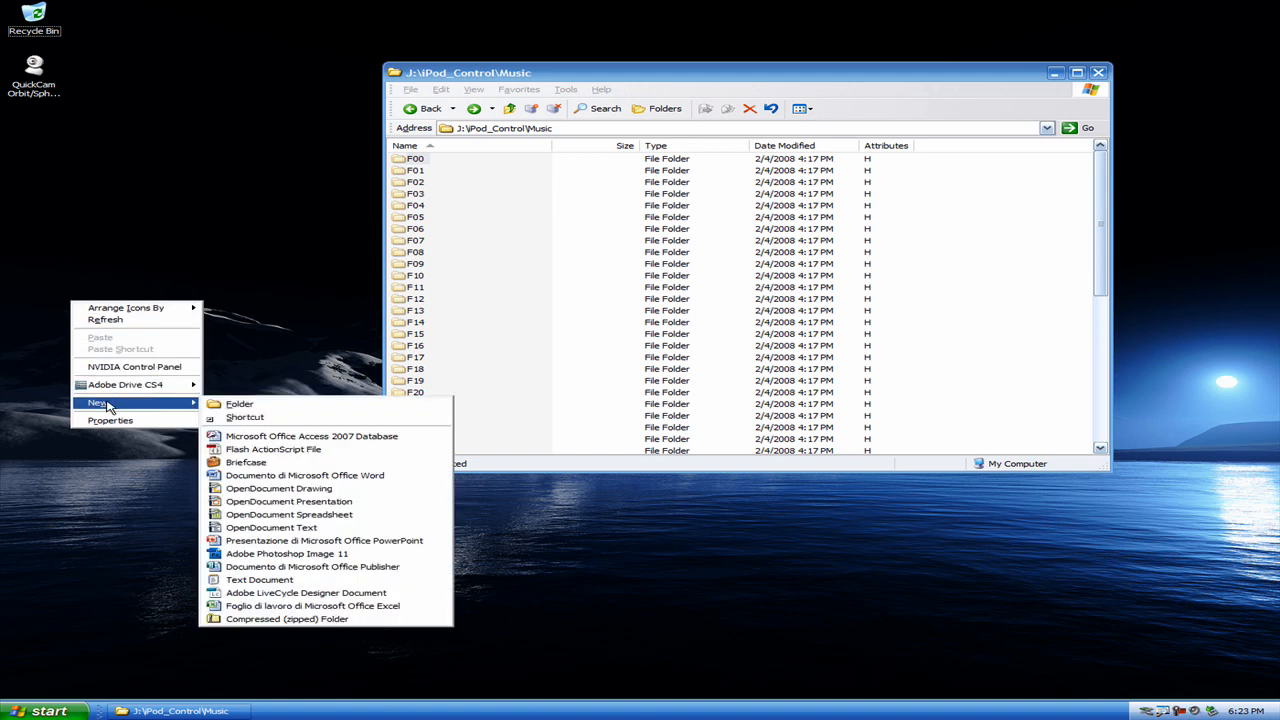
click(239, 403)
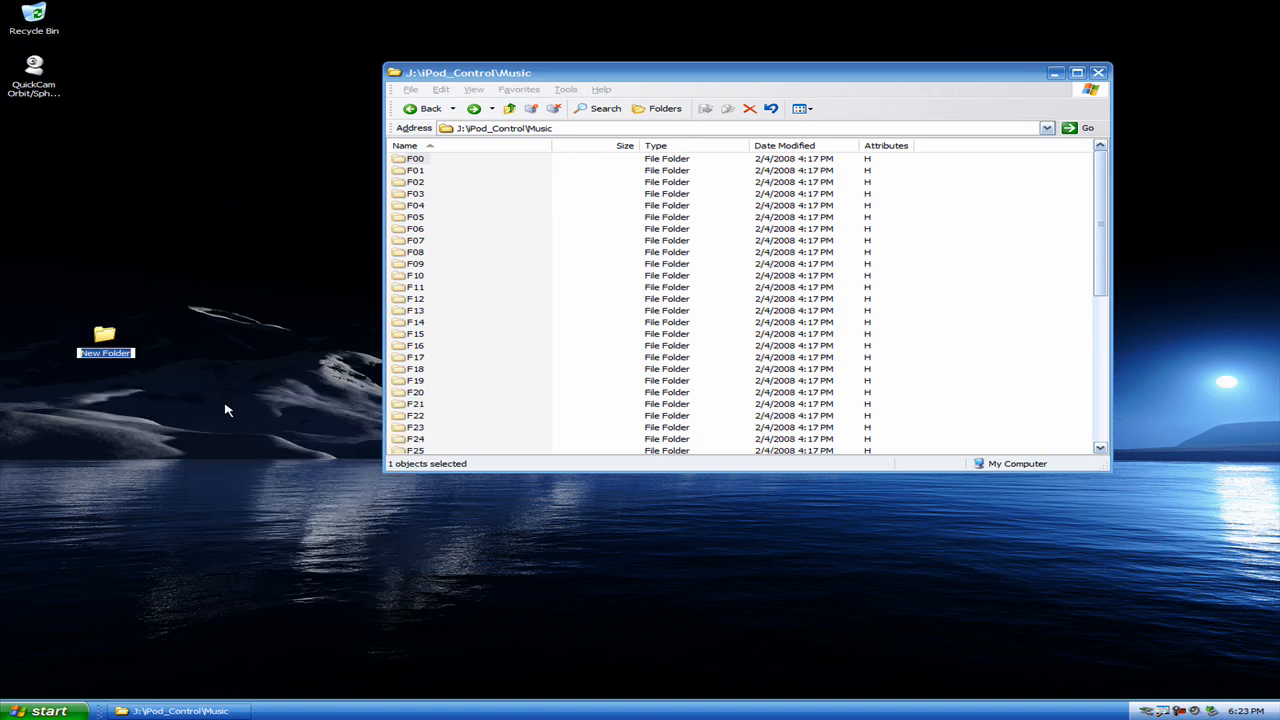
text(Music)
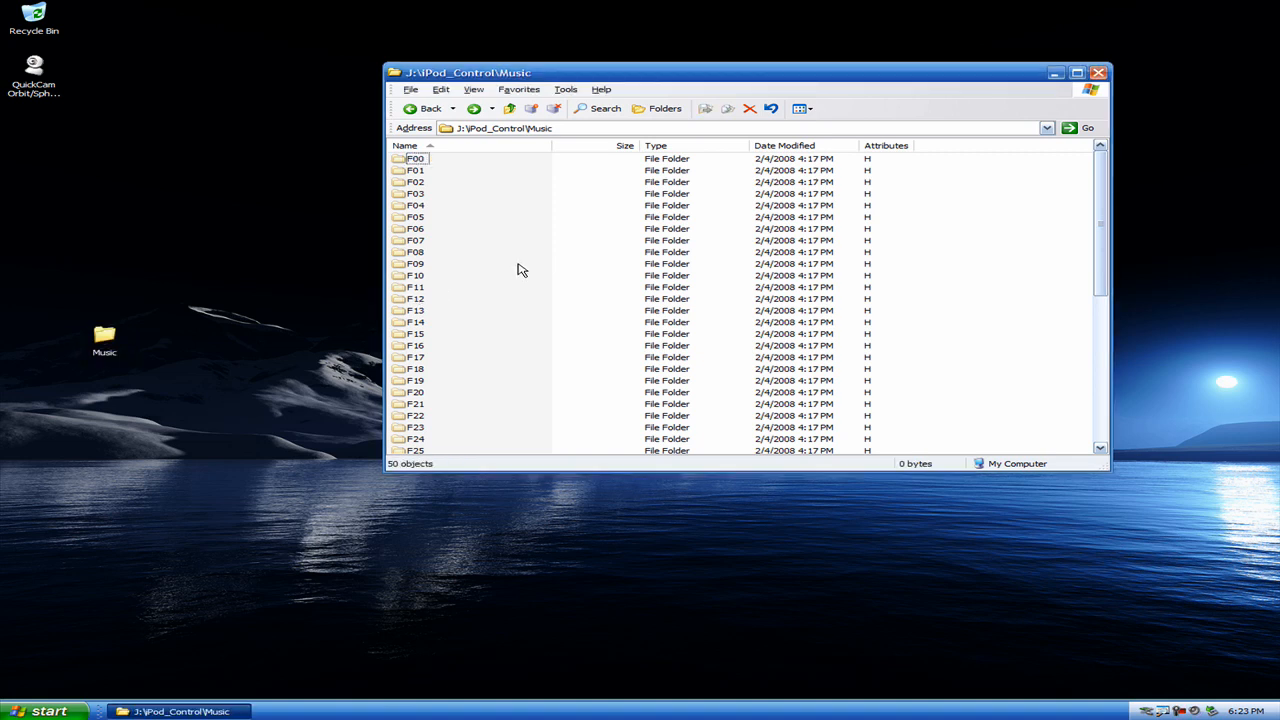
click(440, 89)
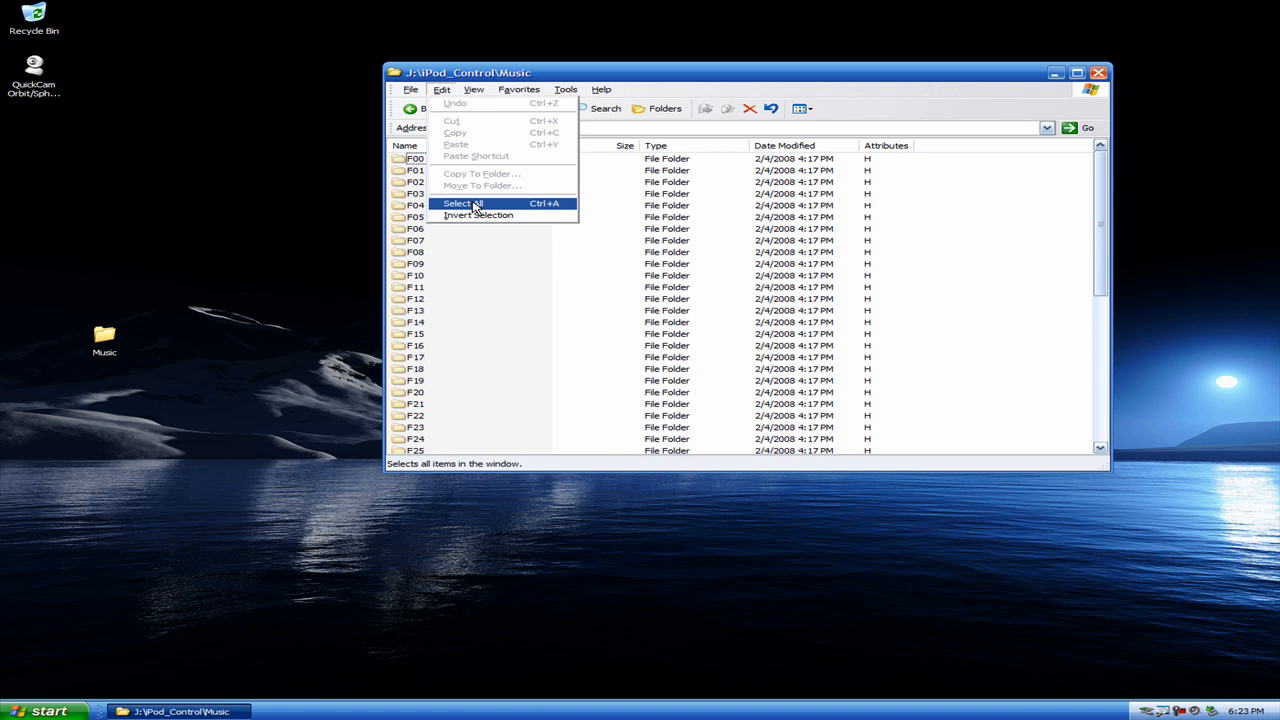
click(462, 203)
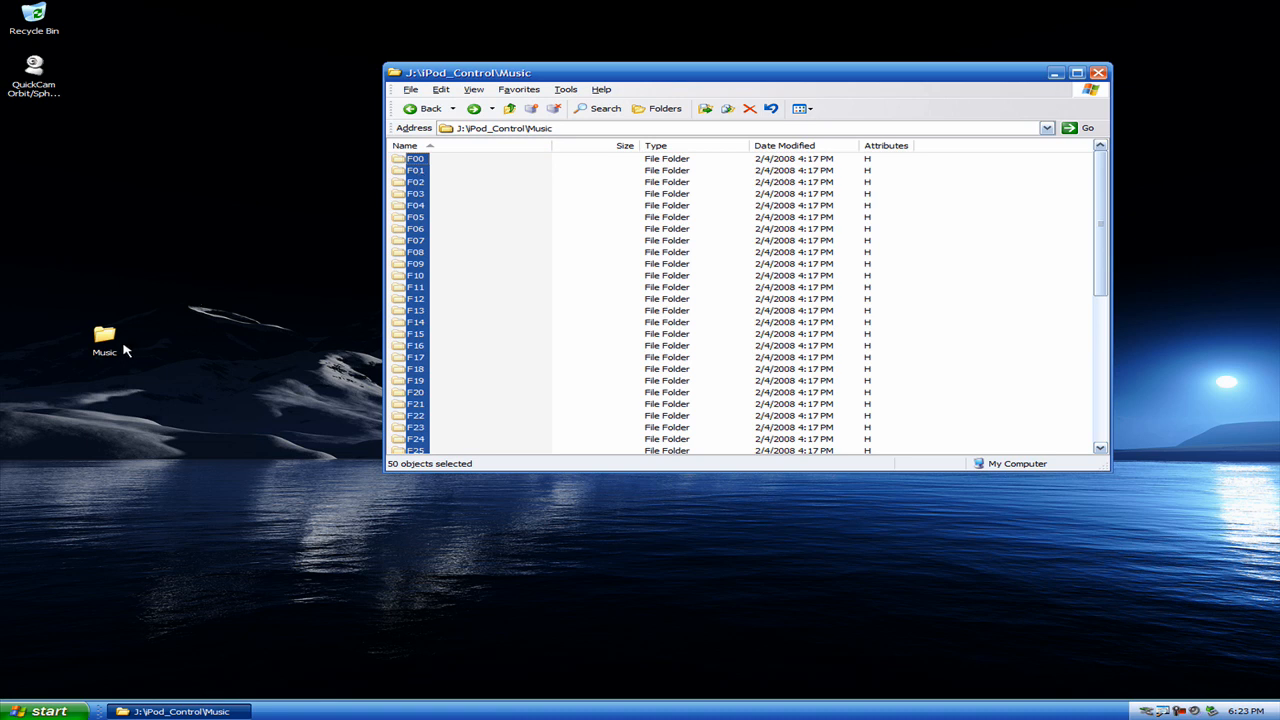
mouse_move(104, 352)
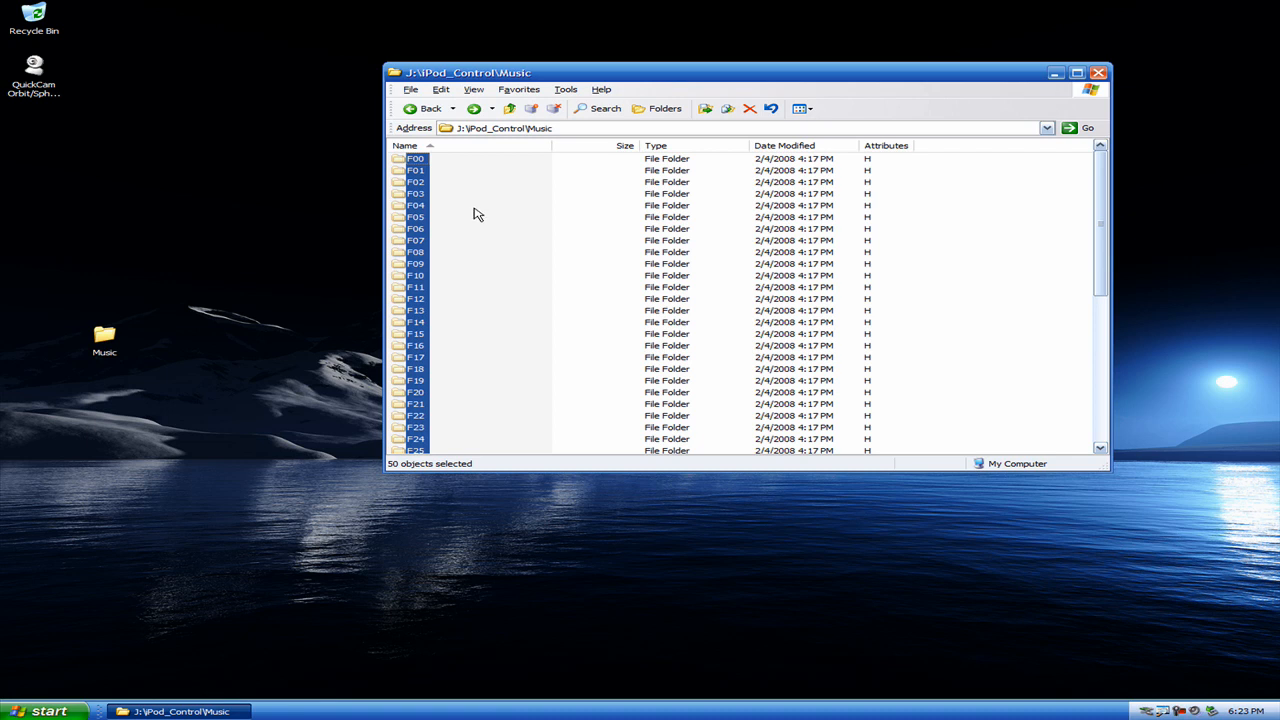
click(415, 159)
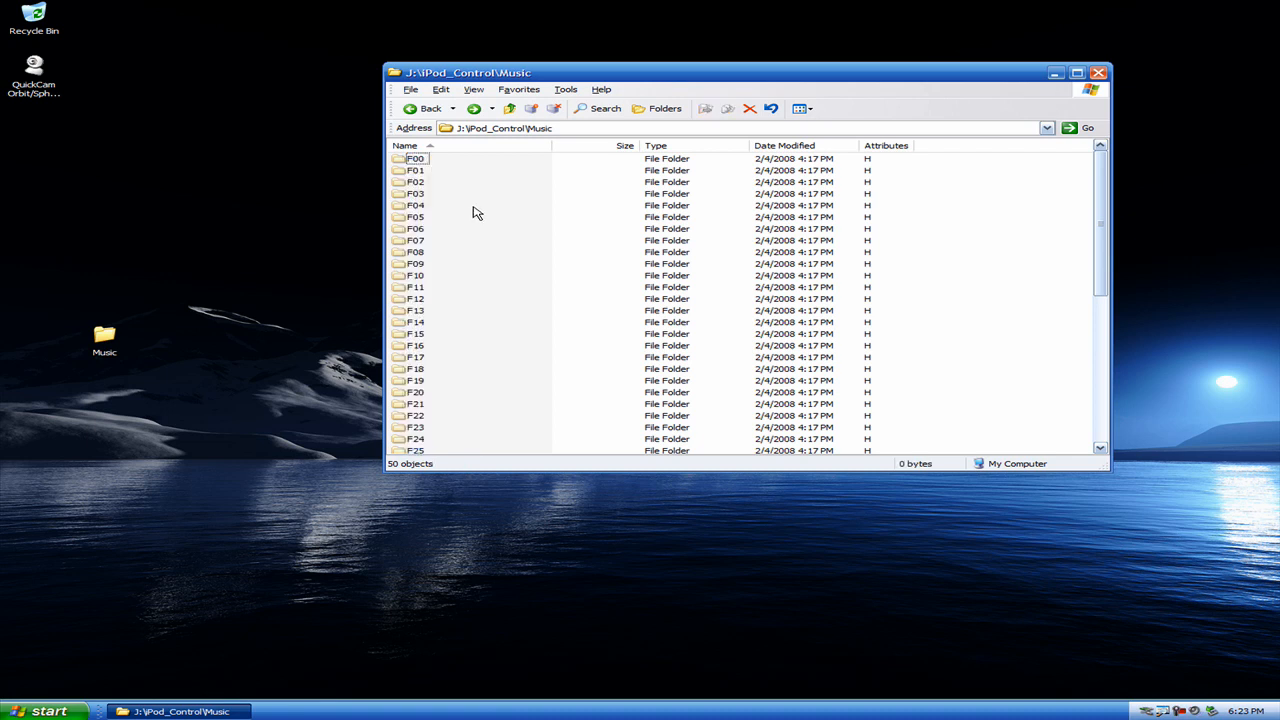
click(405, 145)
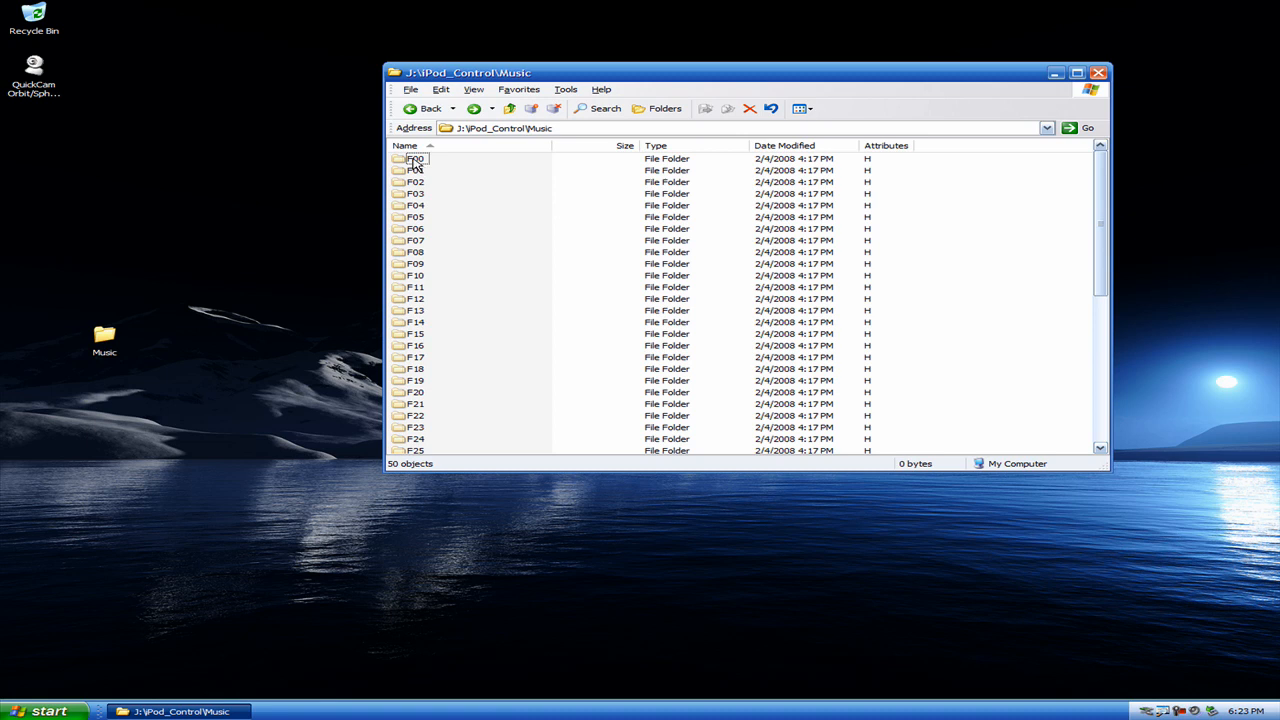
Select the F00 folder and copy it into the desktop Music folder
click(414, 159)
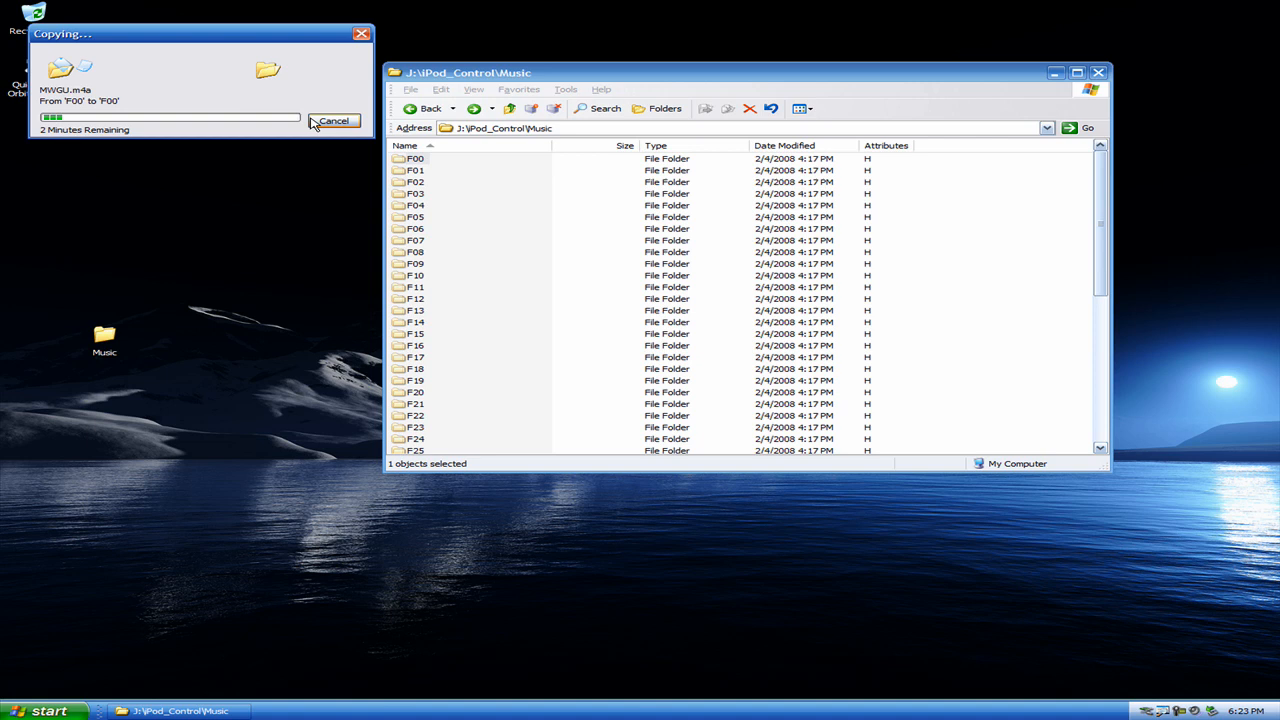
mouse_move(282, 163)
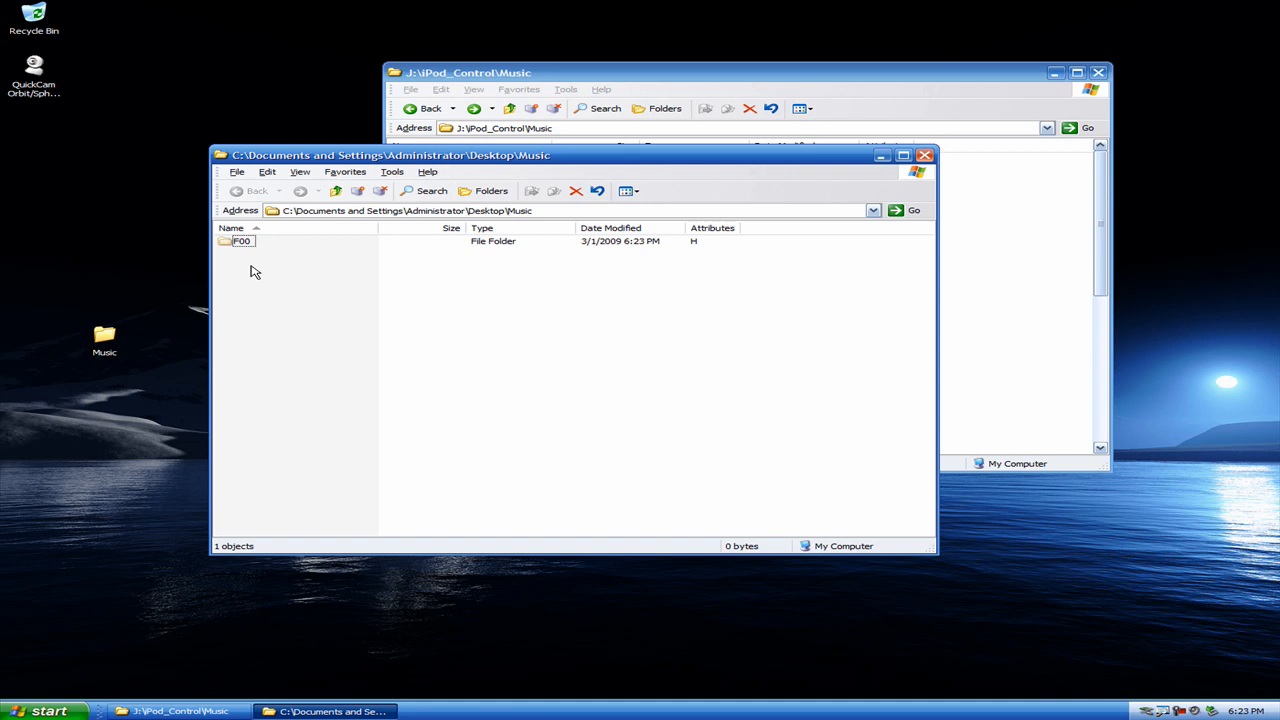
mouse_move(12, 198)
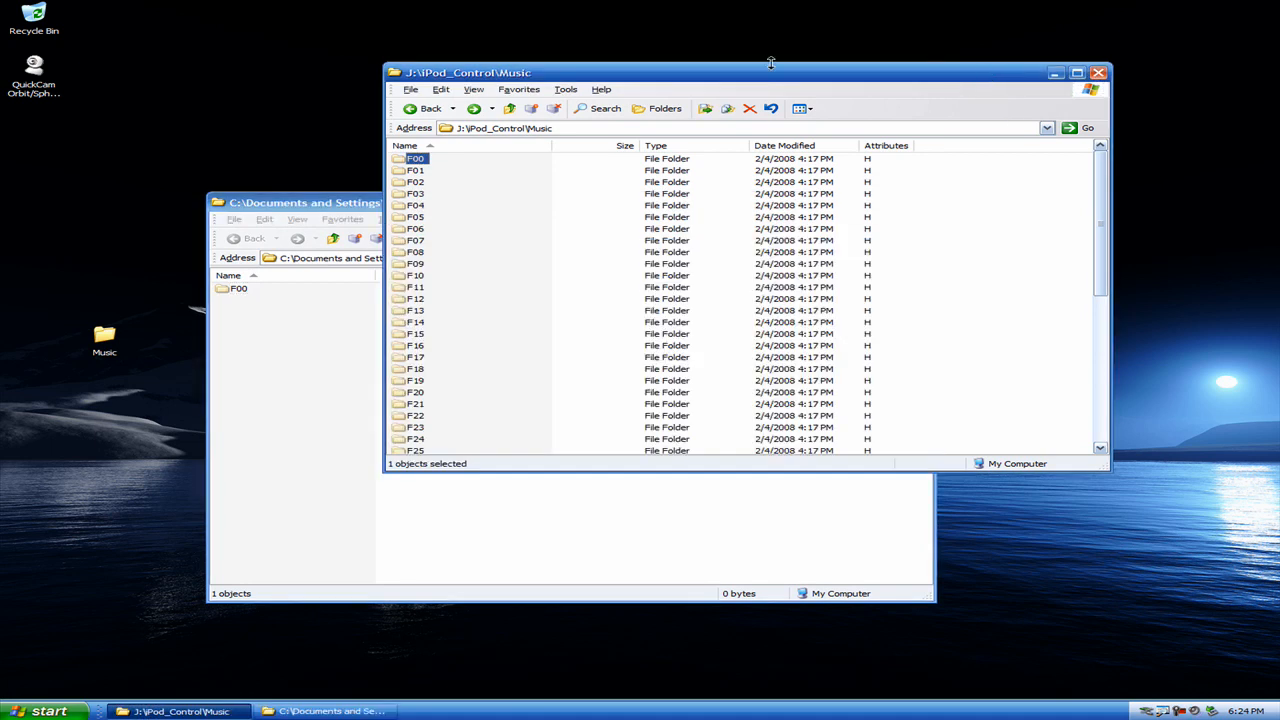
mouse_move(1098, 72)
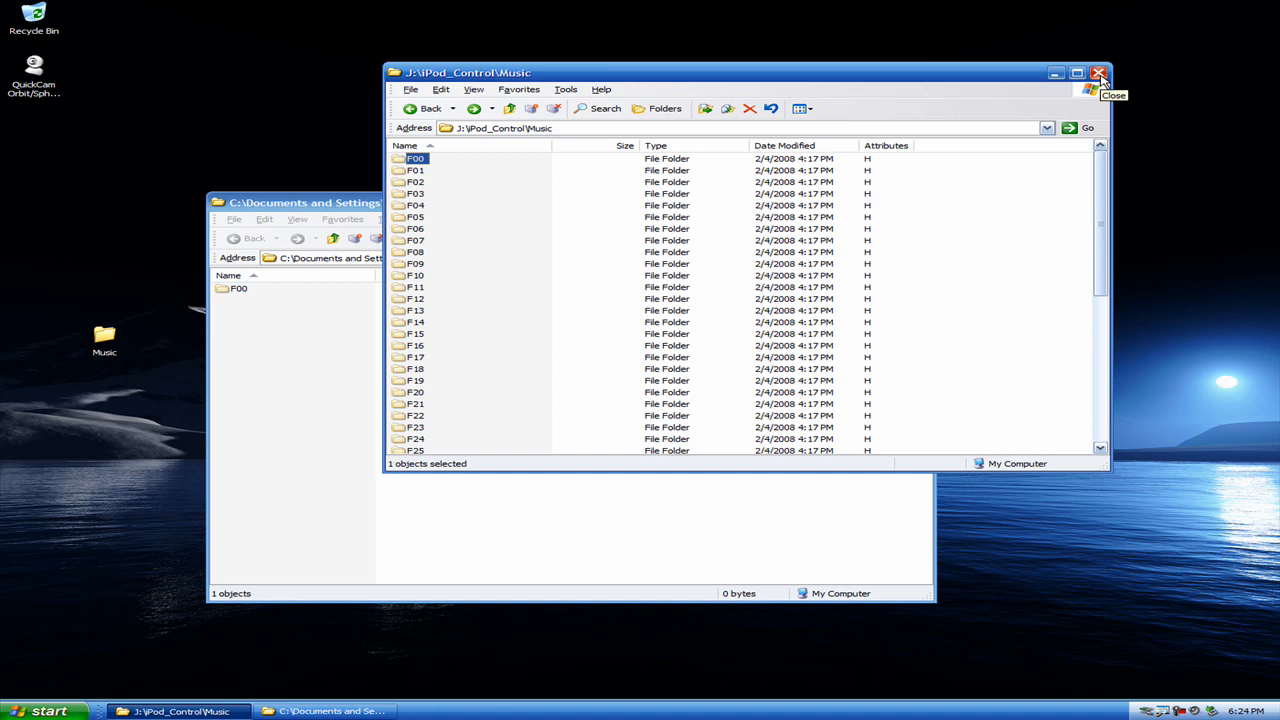
Close the iPod's Music window and select the copied F00 folder
click(1099, 72)
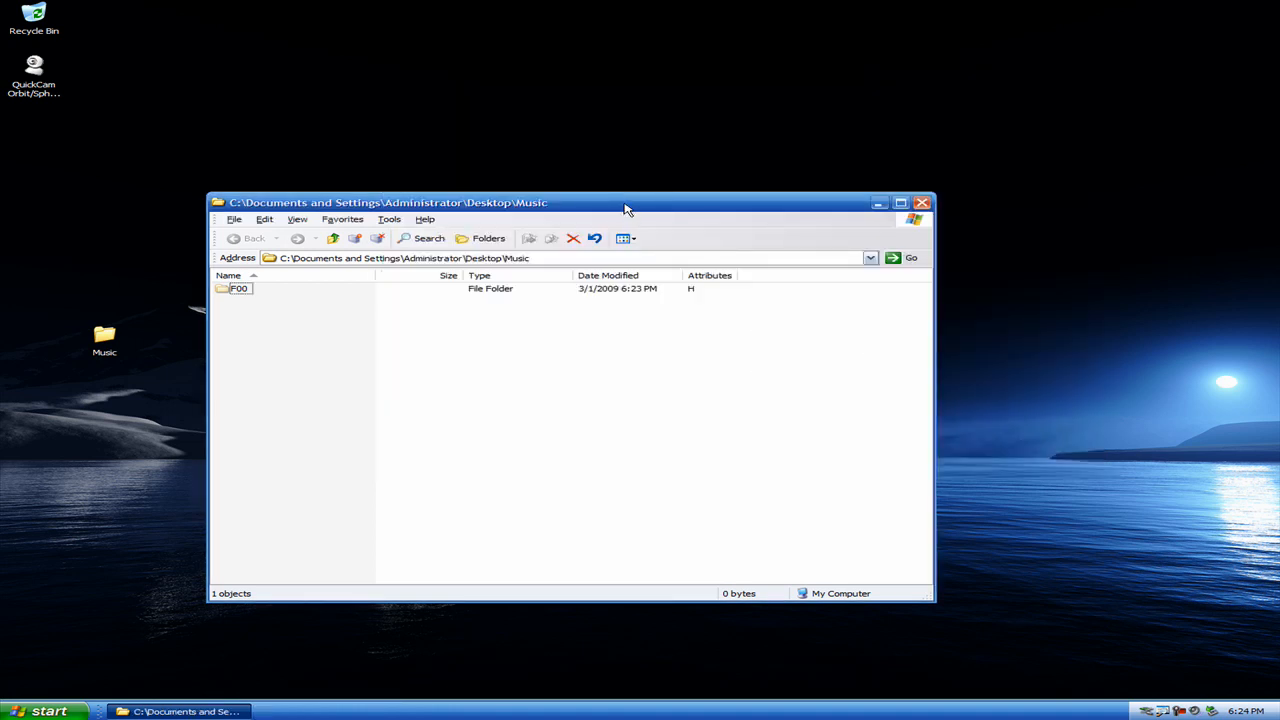
mouse_move(548, 252)
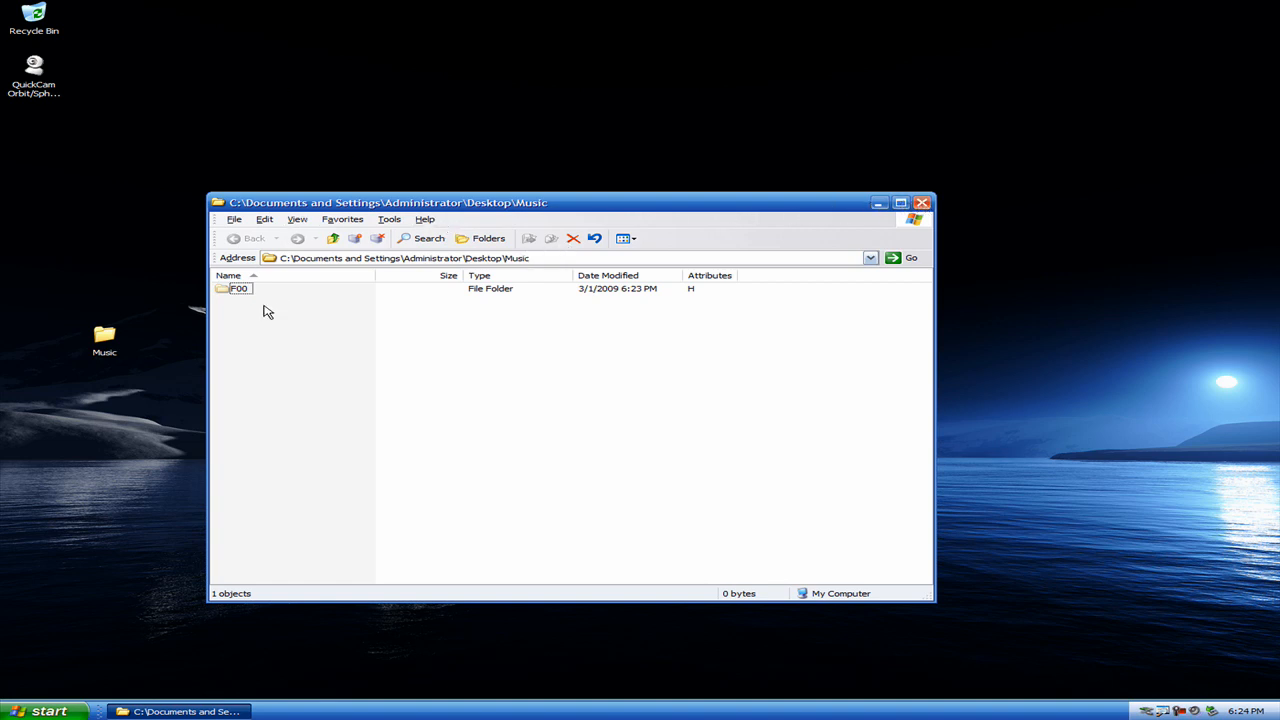
click(240, 288)
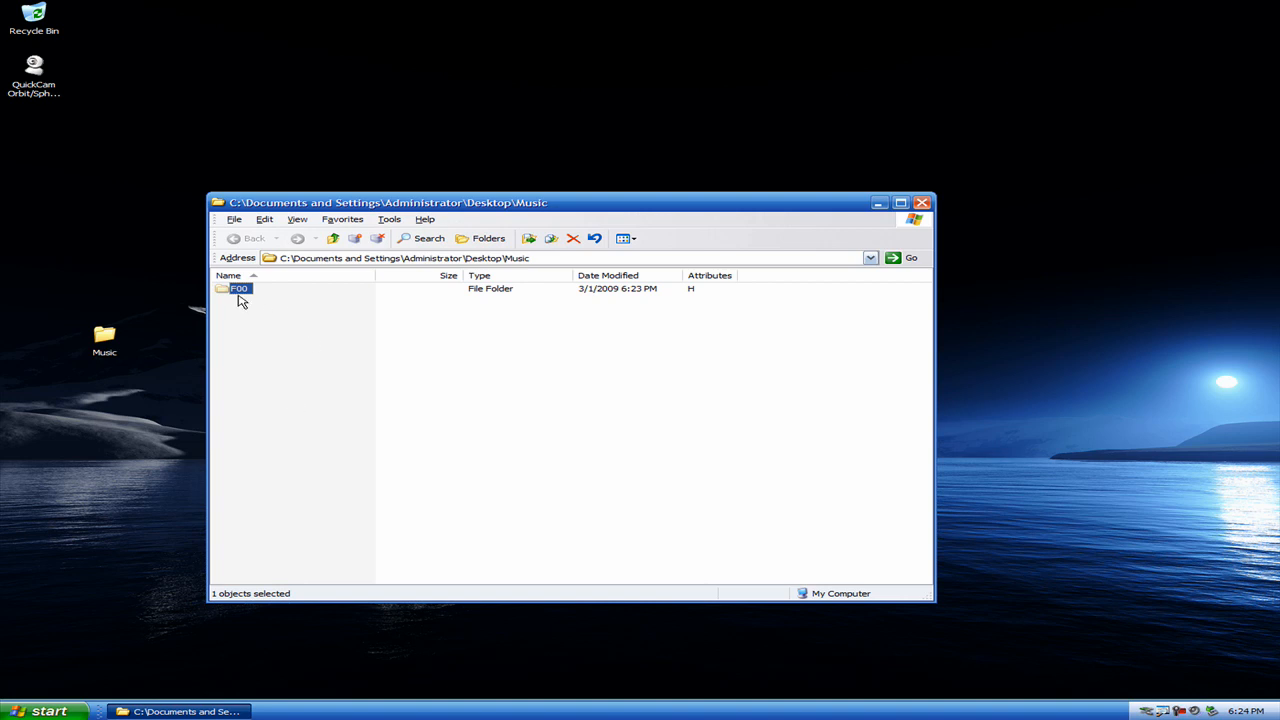
Clear F00's Hidden attribute, applying it to the folder, subfolders and files
right_click(239, 288)
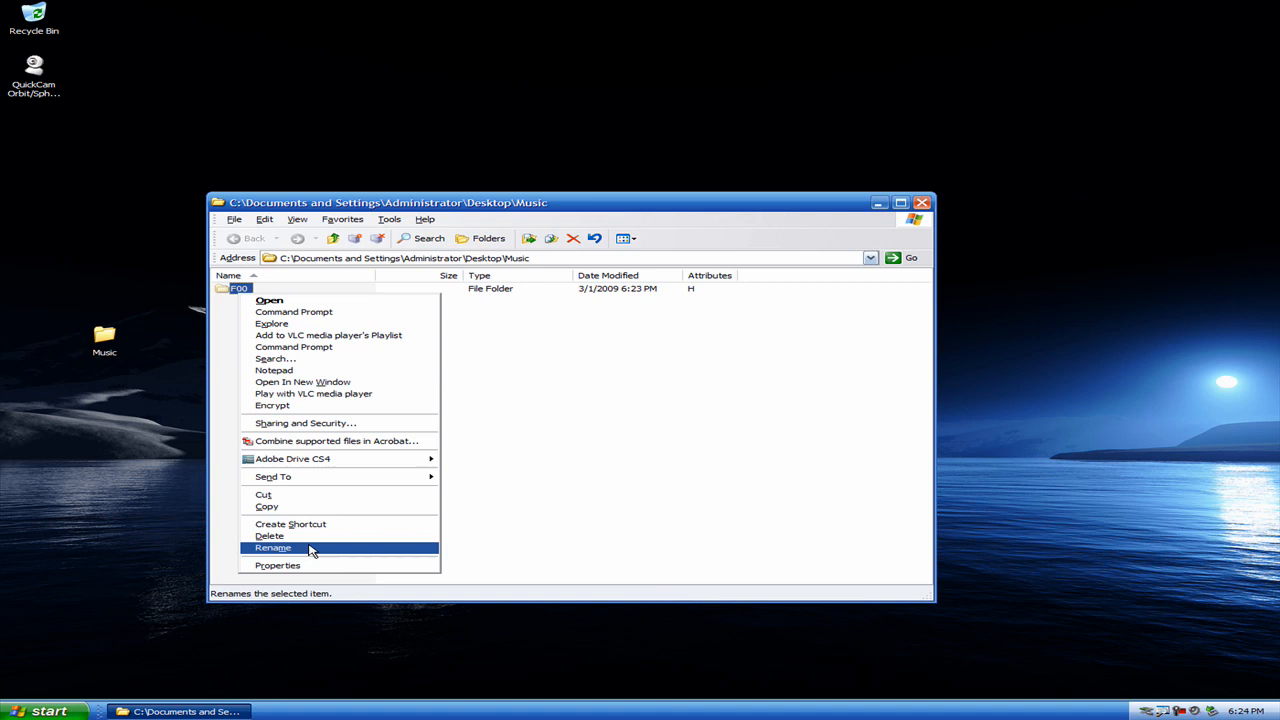
click(277, 565)
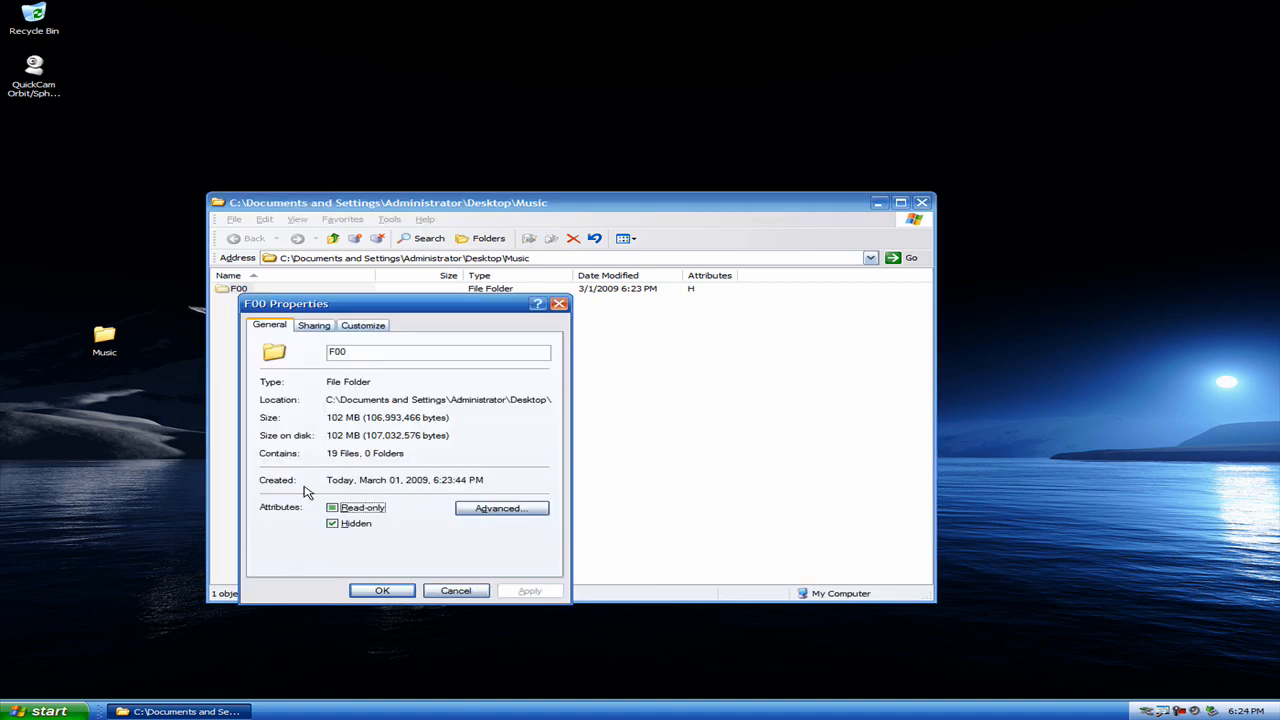
drag(285, 303, 344, 148)
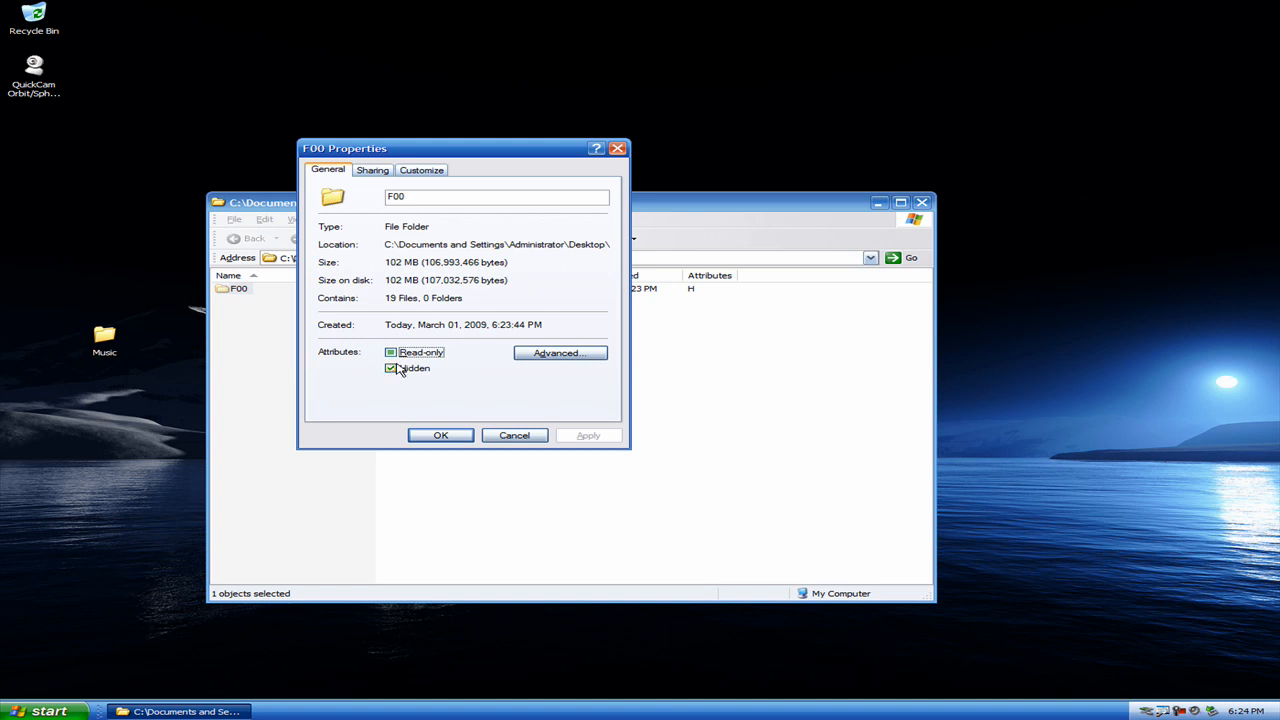
click(391, 368)
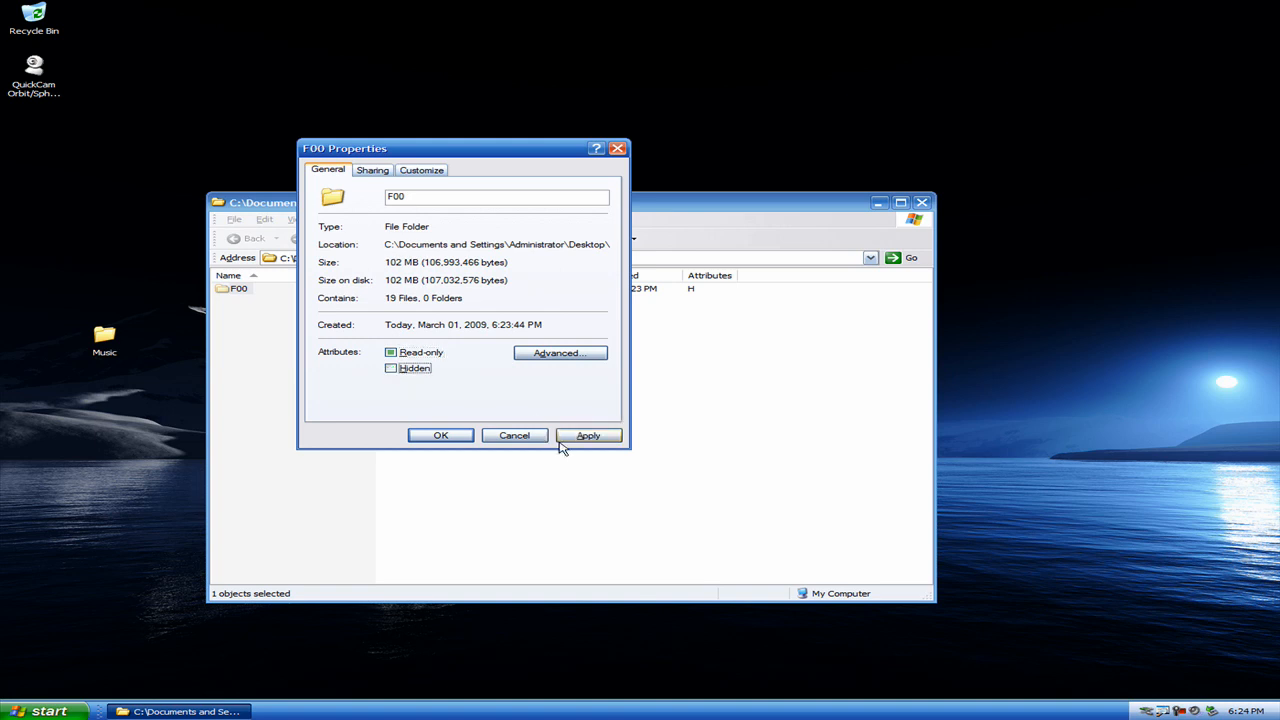
click(588, 435)
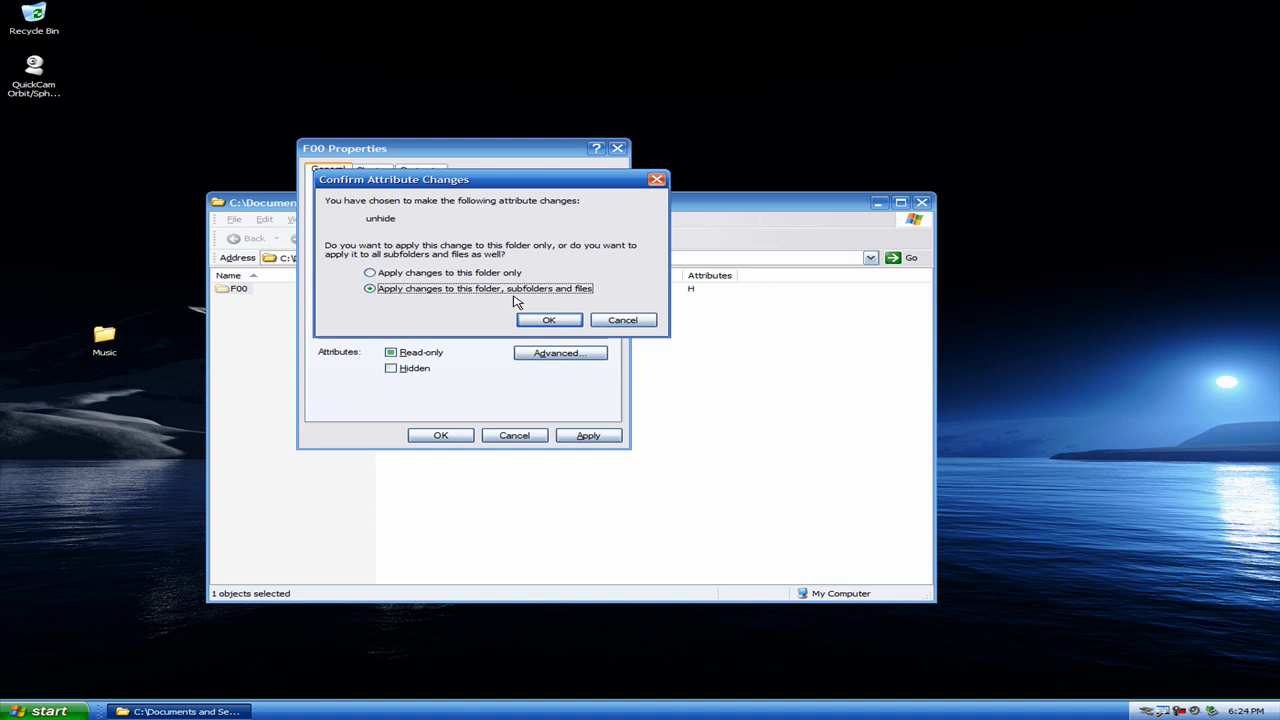
click(548, 319)
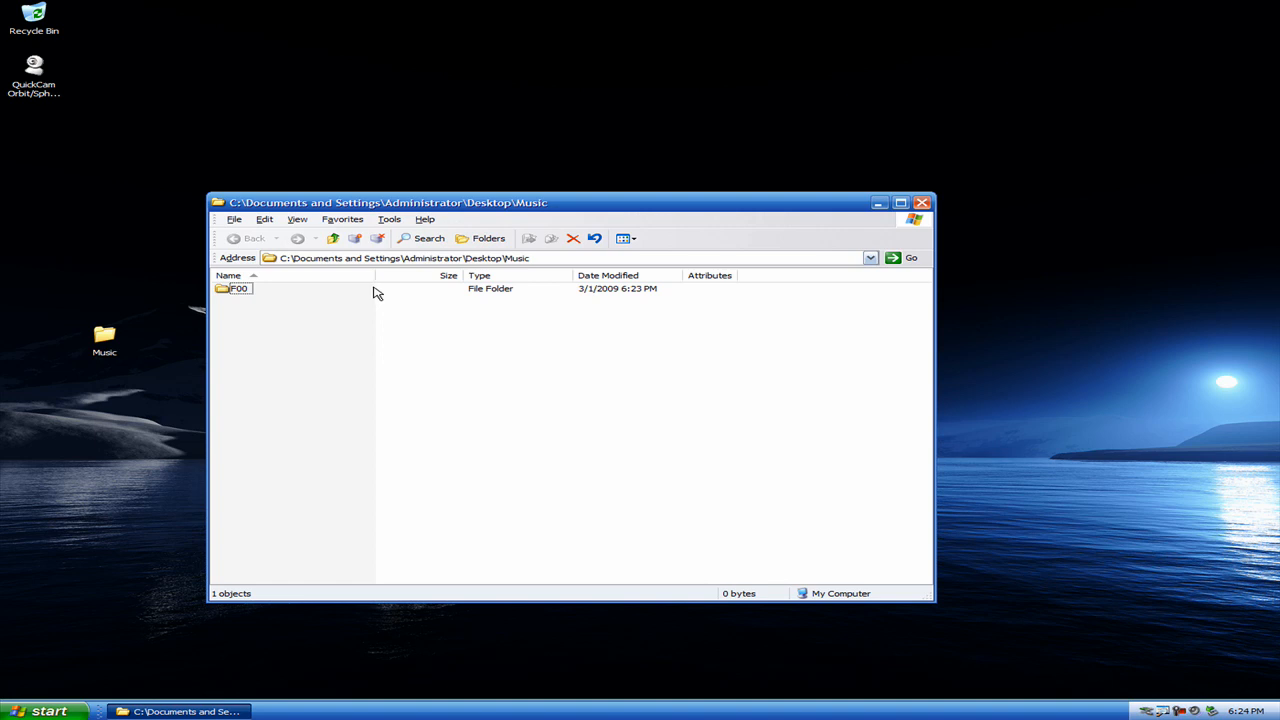
mouse_move(398, 256)
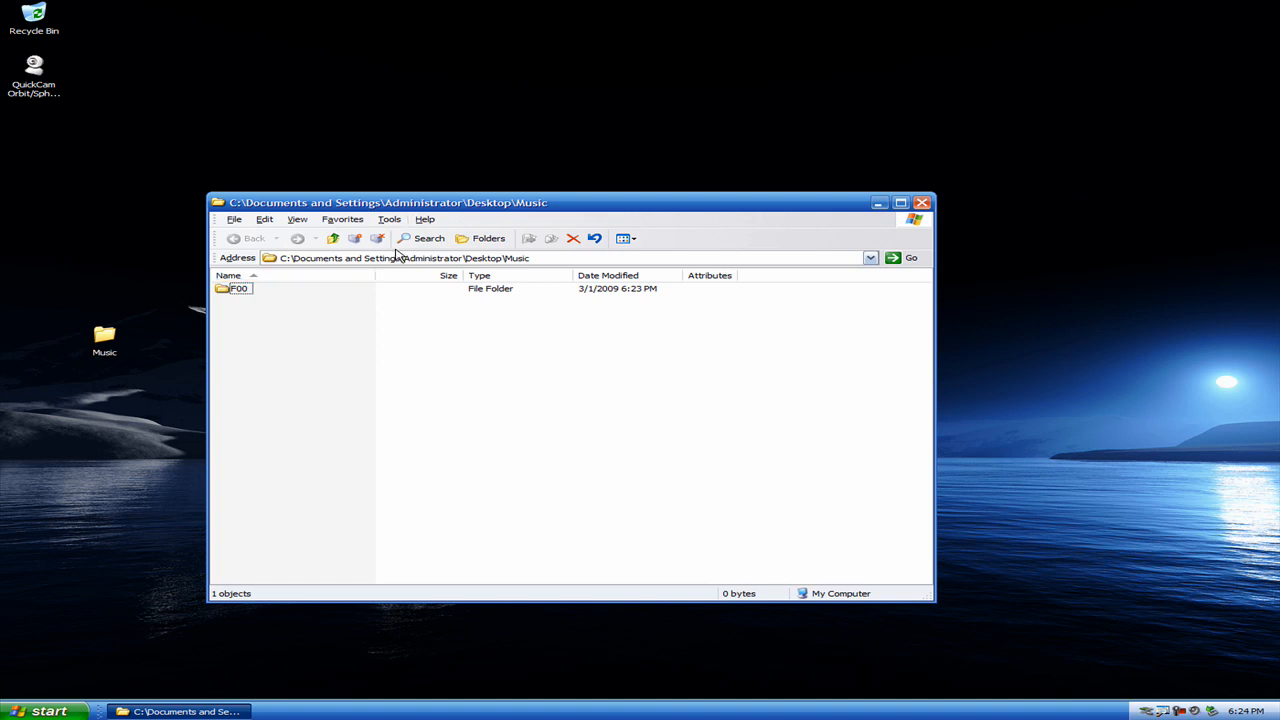
mouse_move(783, 217)
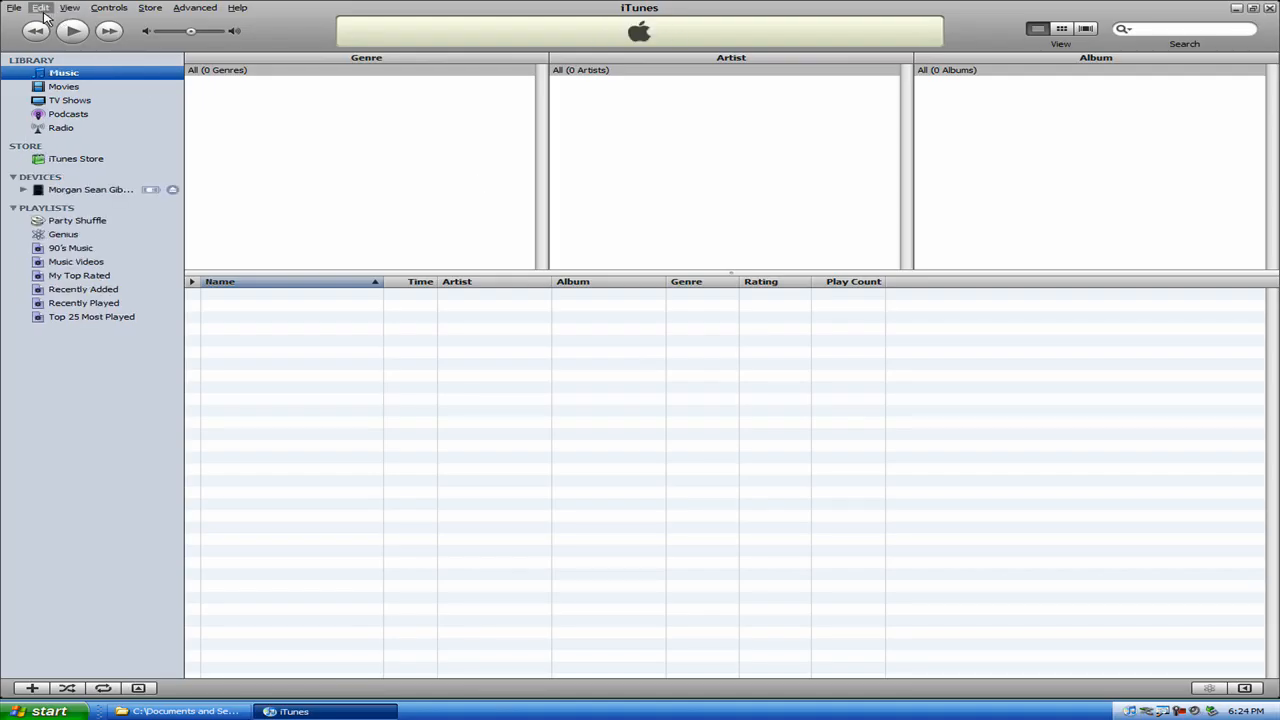
Review the iTunes Music folder location in Advanced preferences and close with OK
click(40, 7)
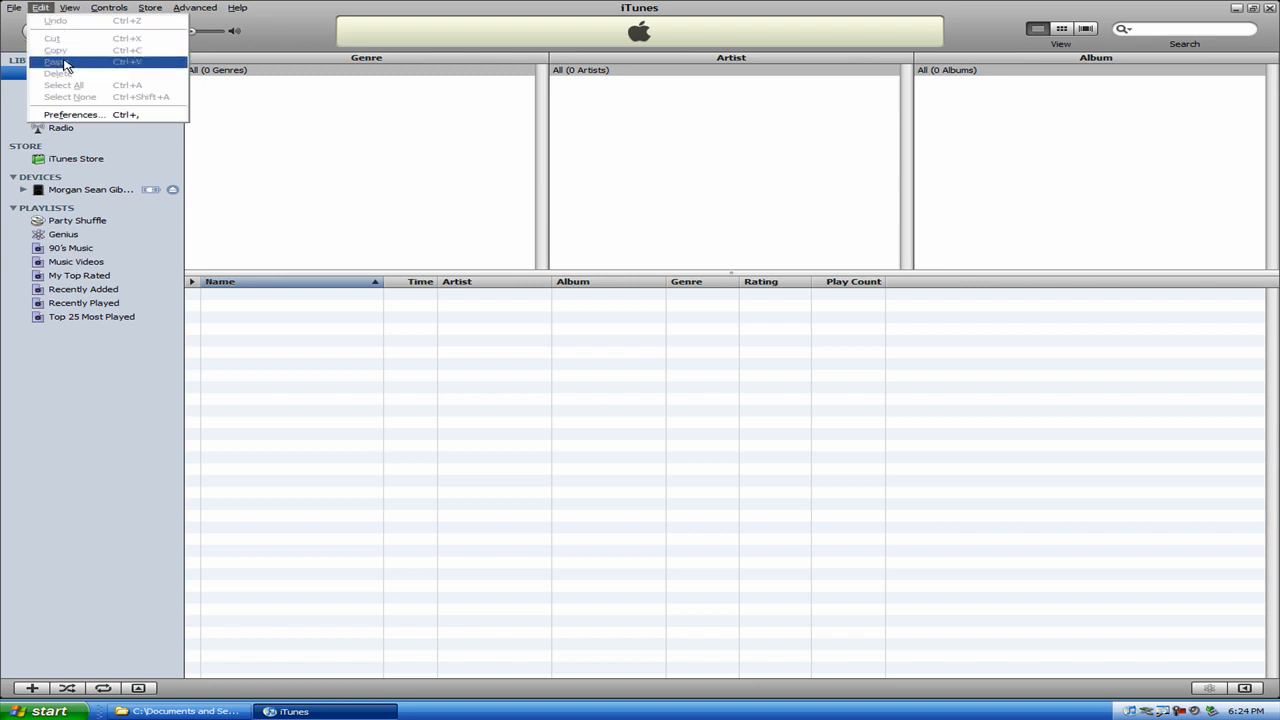
click(73, 114)
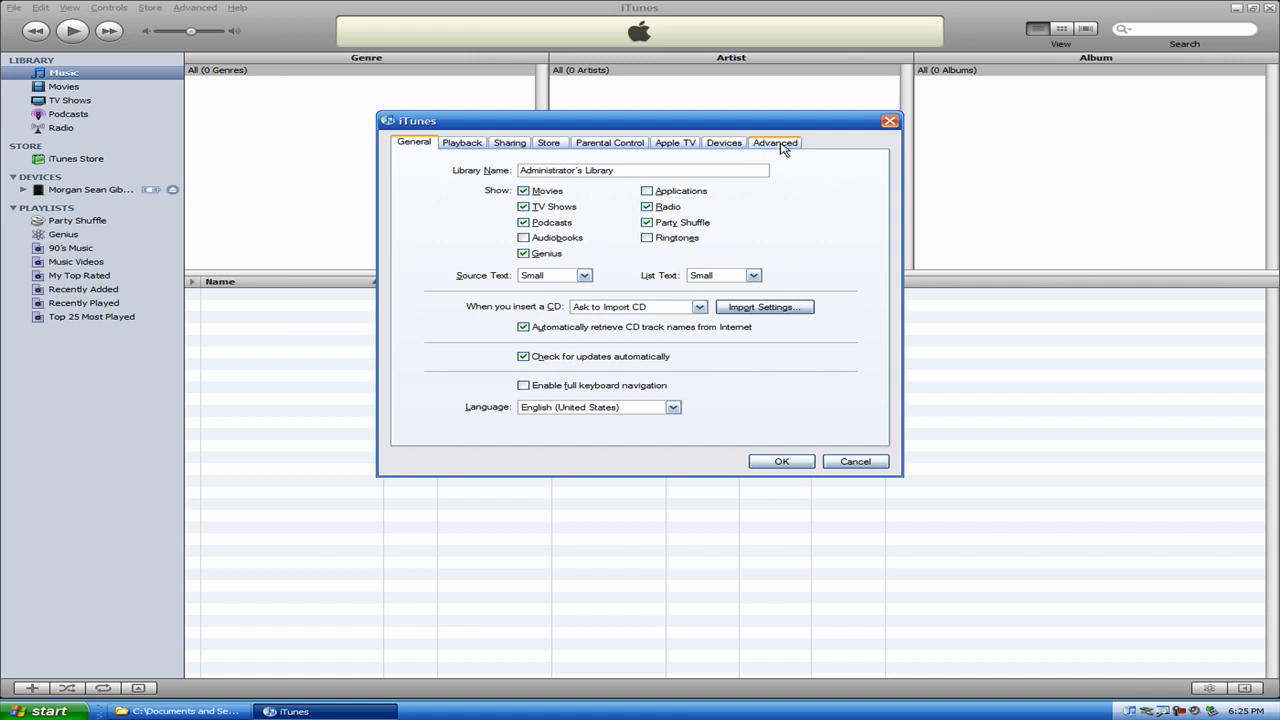
click(775, 142)
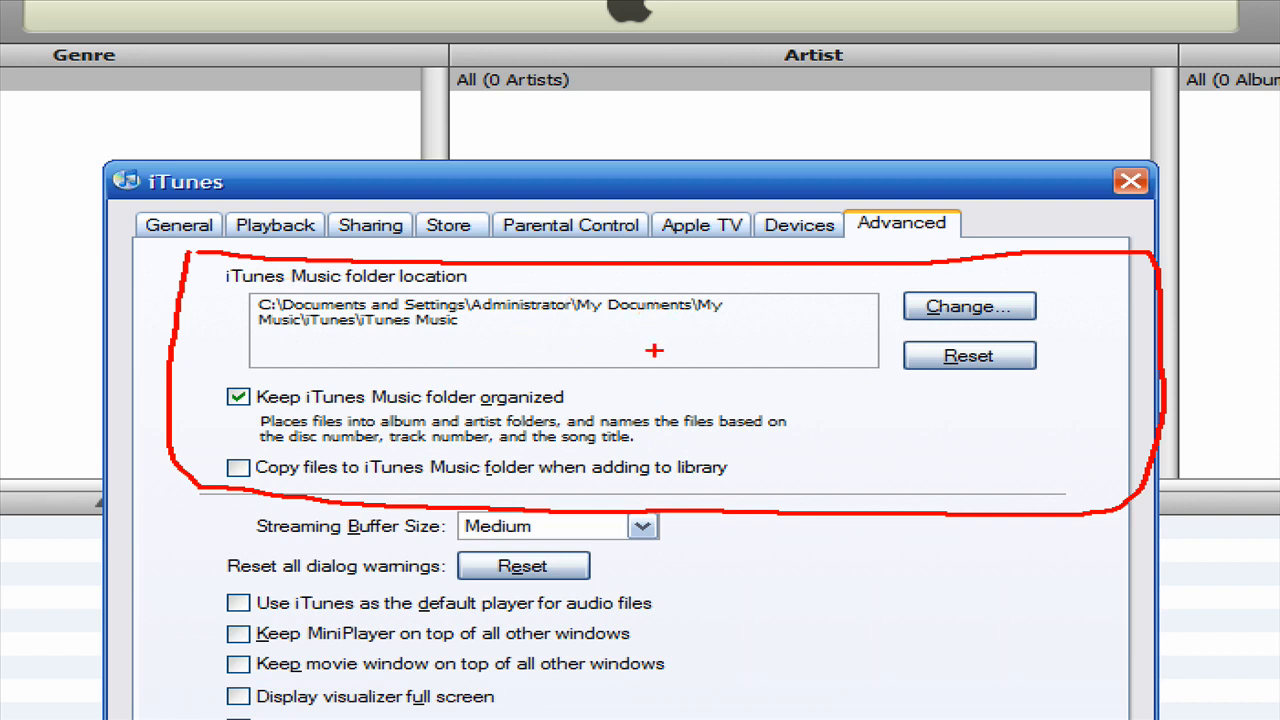
mouse_move(545, 305)
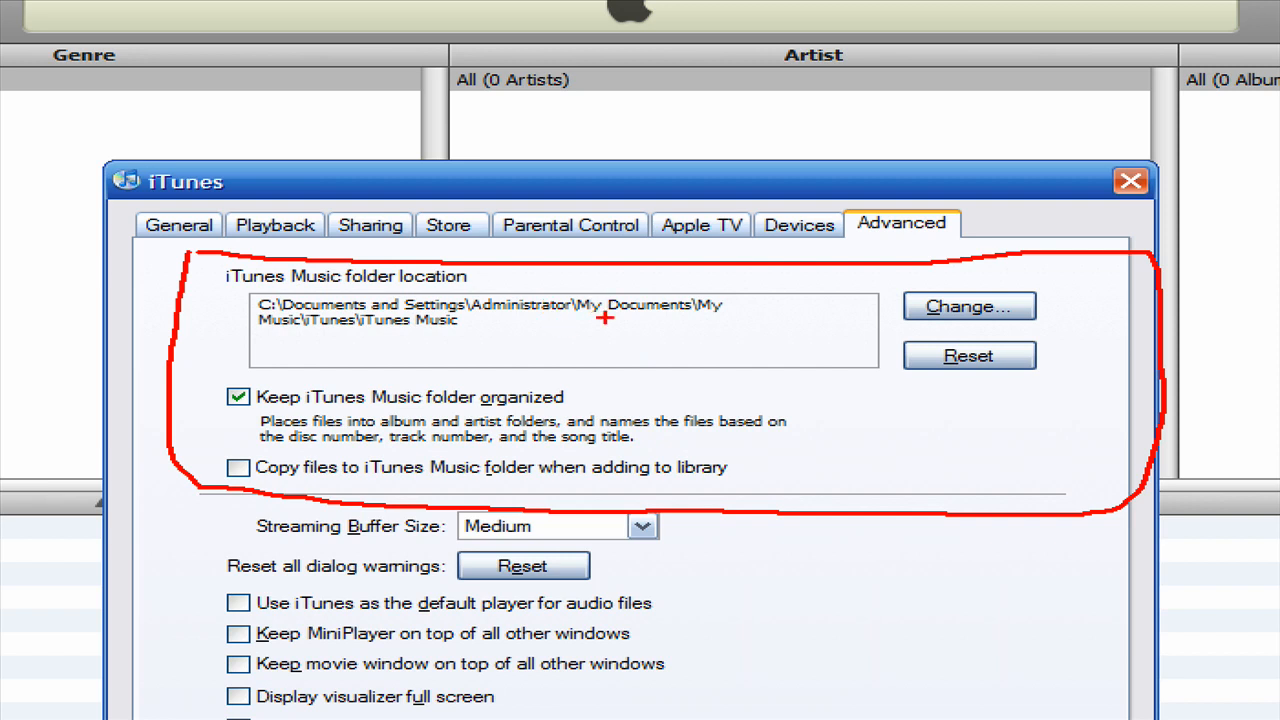
mouse_move(325, 320)
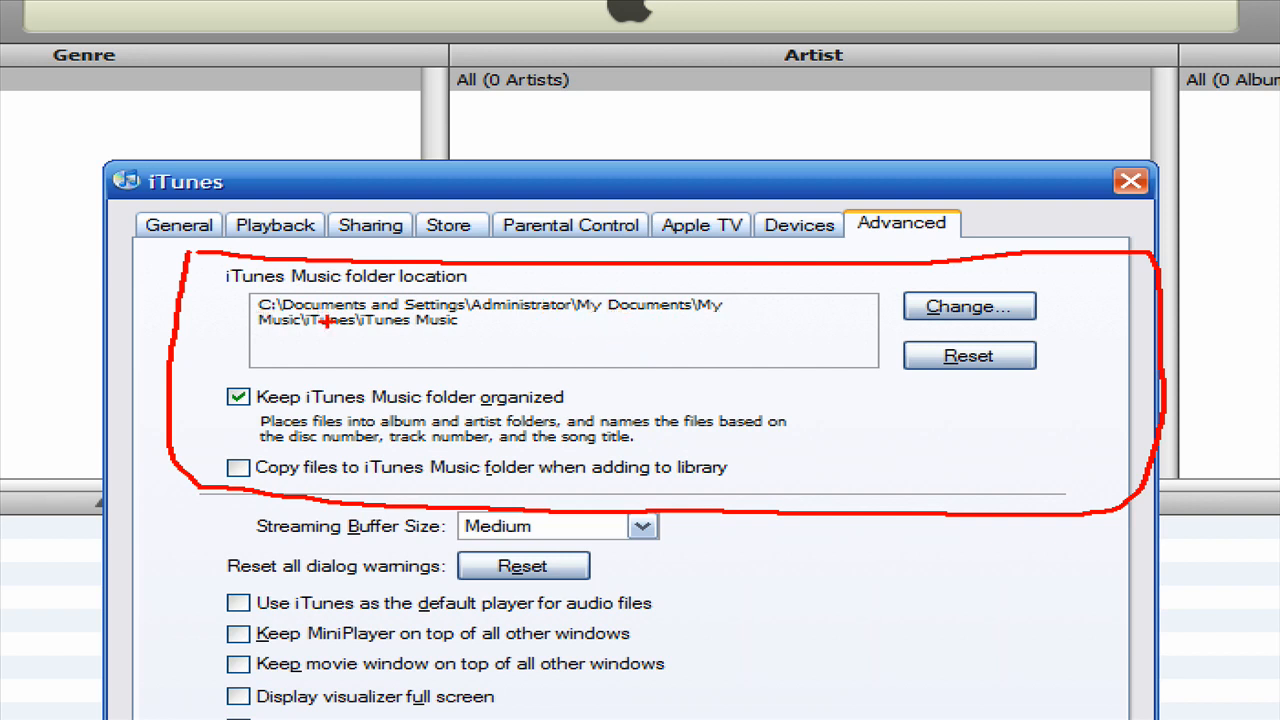
mouse_move(518, 326)
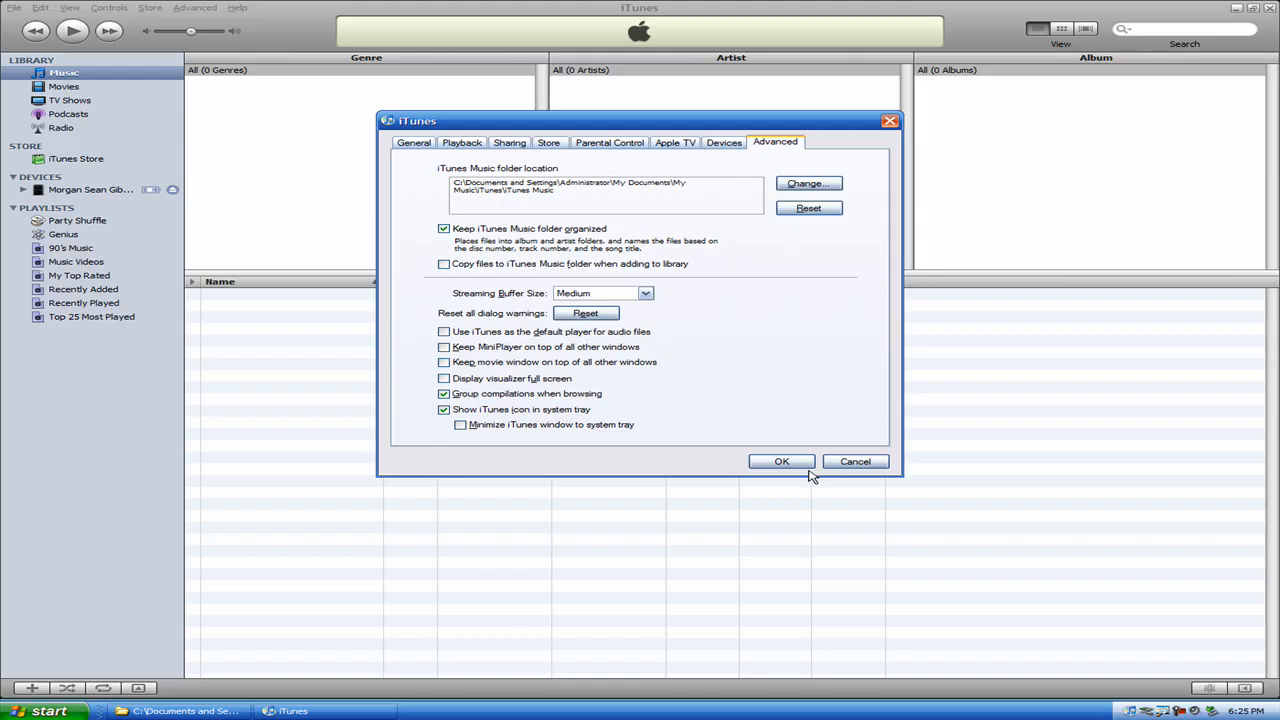
click(782, 461)
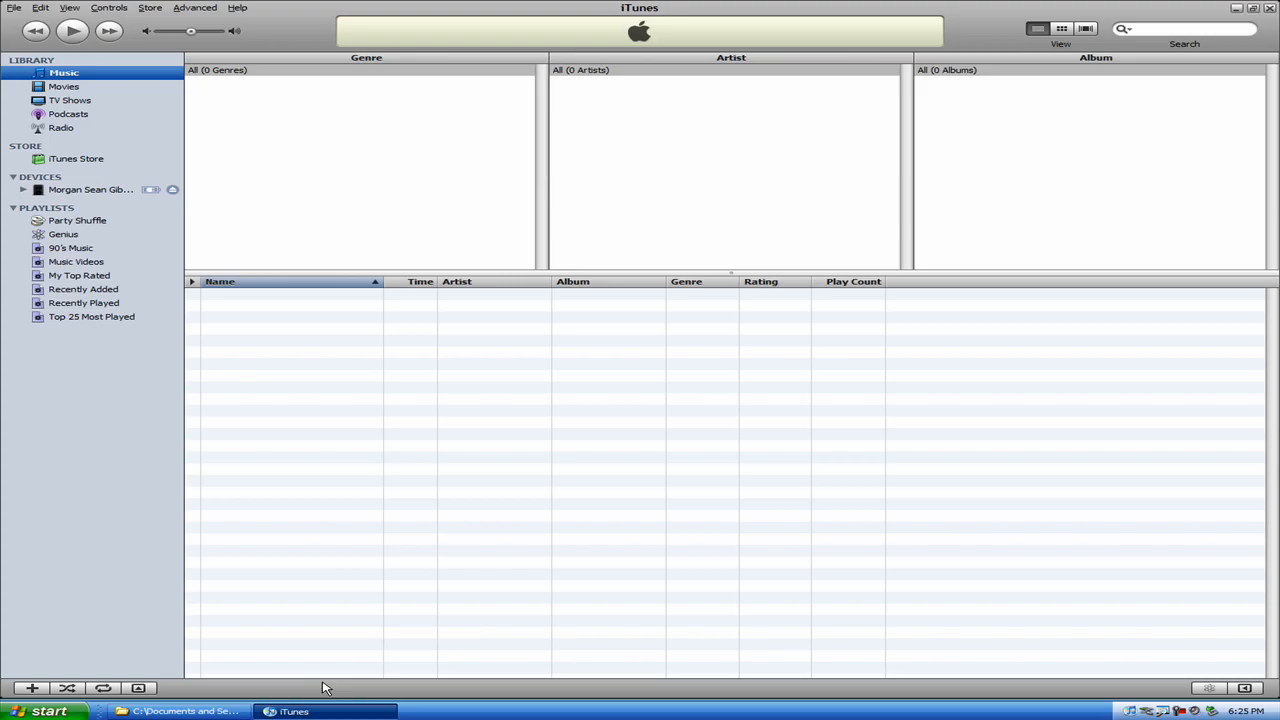
click(1236, 7)
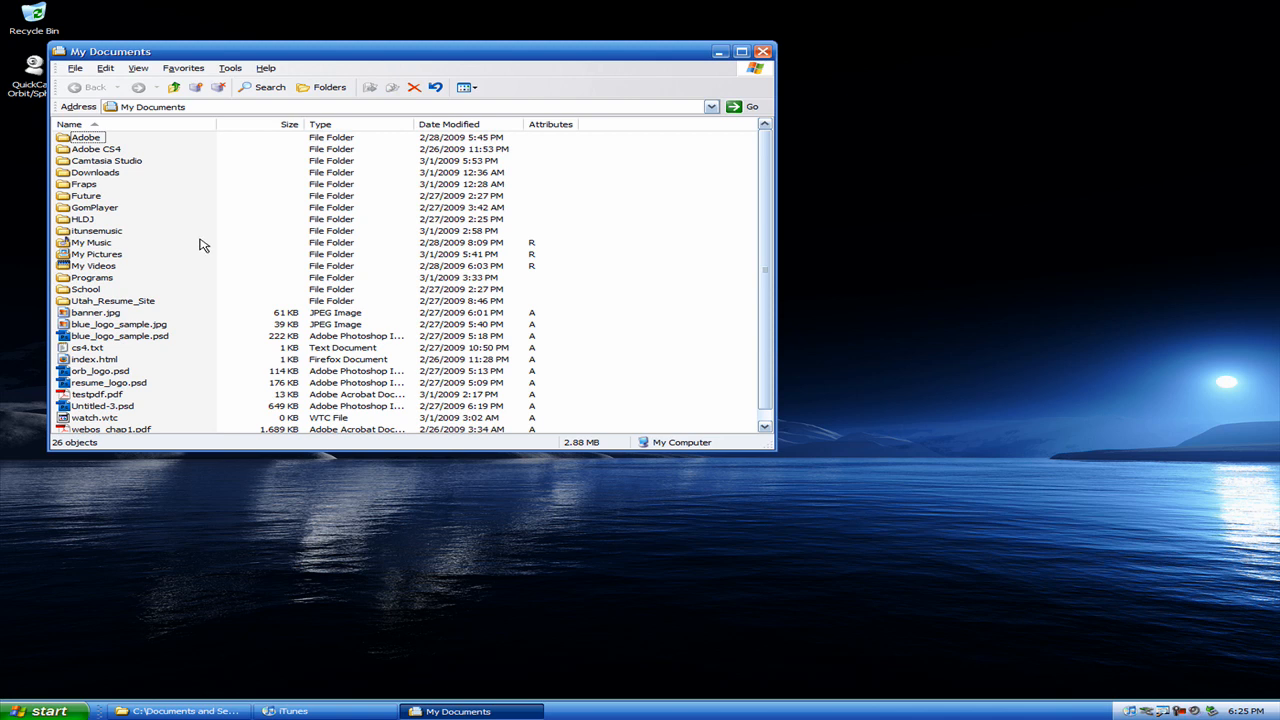
mouse_move(223, 200)
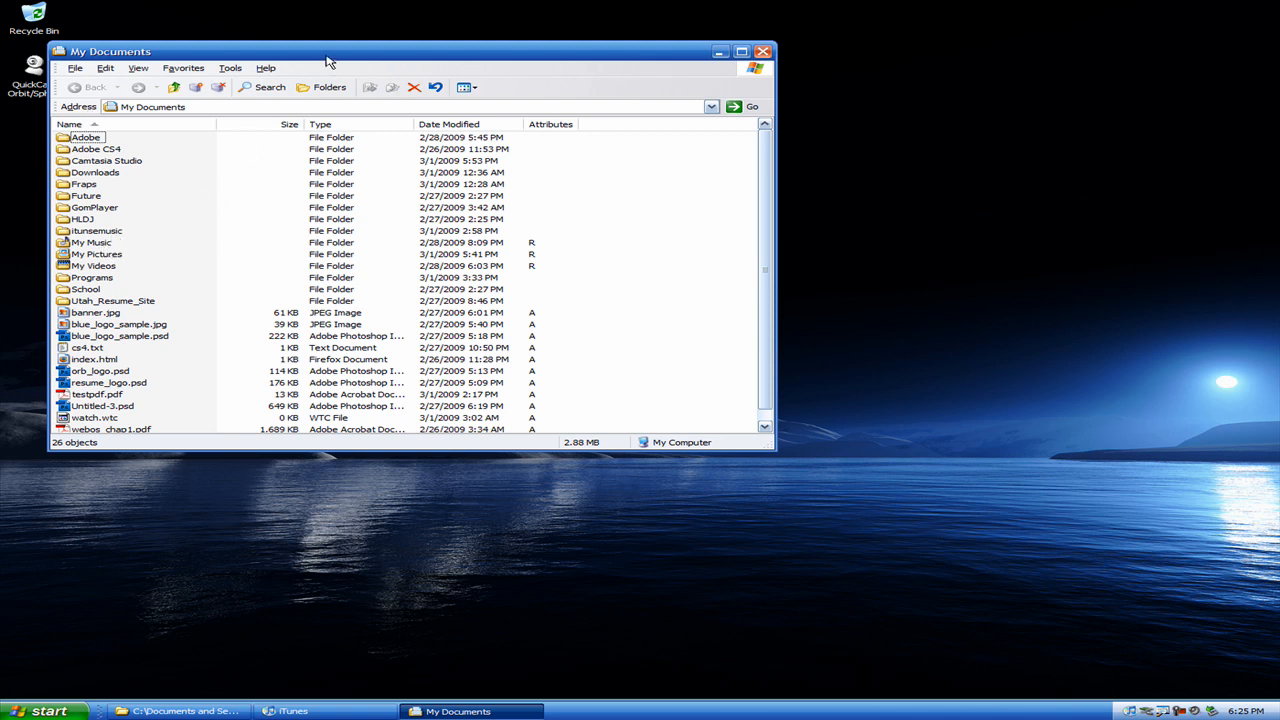
Drag F00 into My Music\iTunes\iTunes Music, then close the file window
double_click(91, 242)
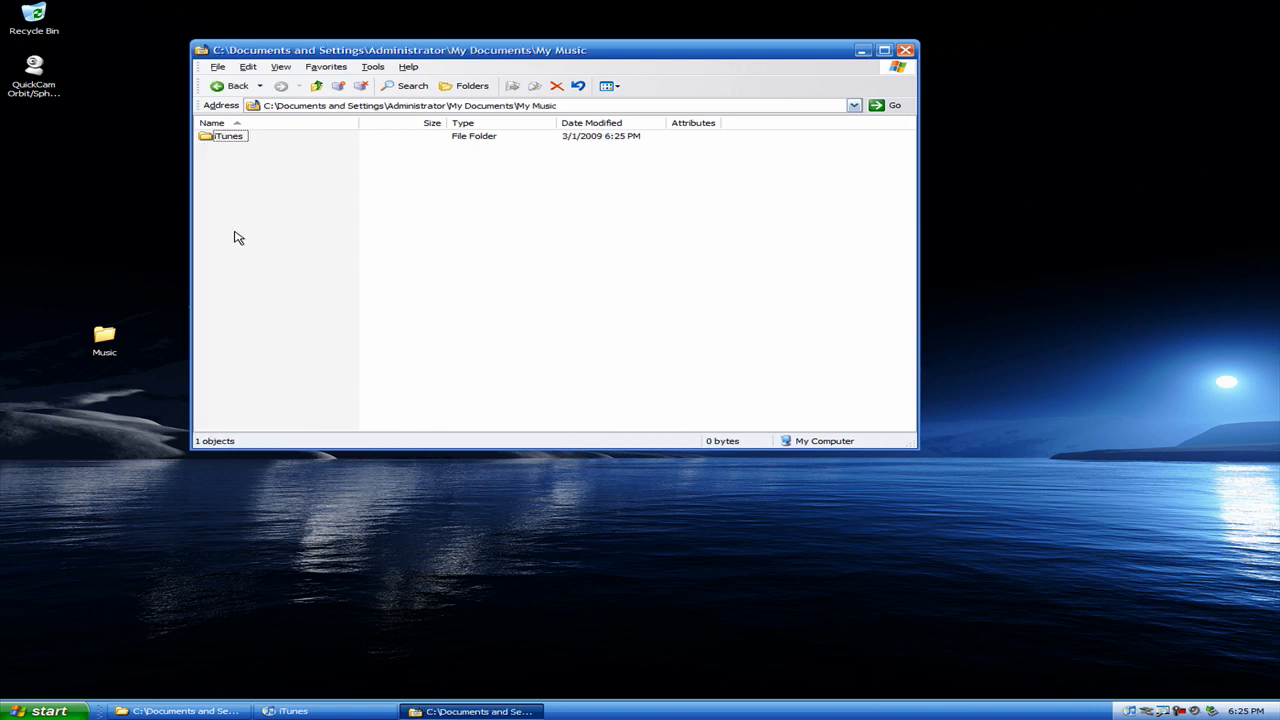
double_click(228, 135)
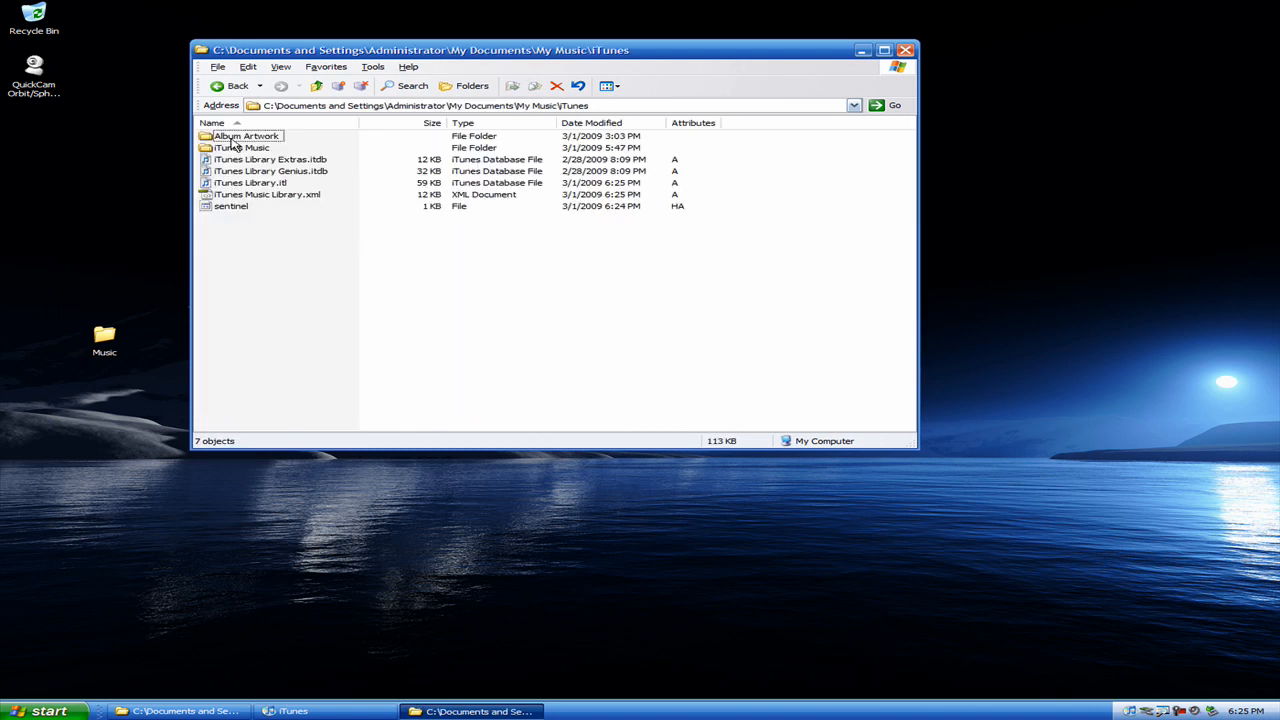
double_click(242, 147)
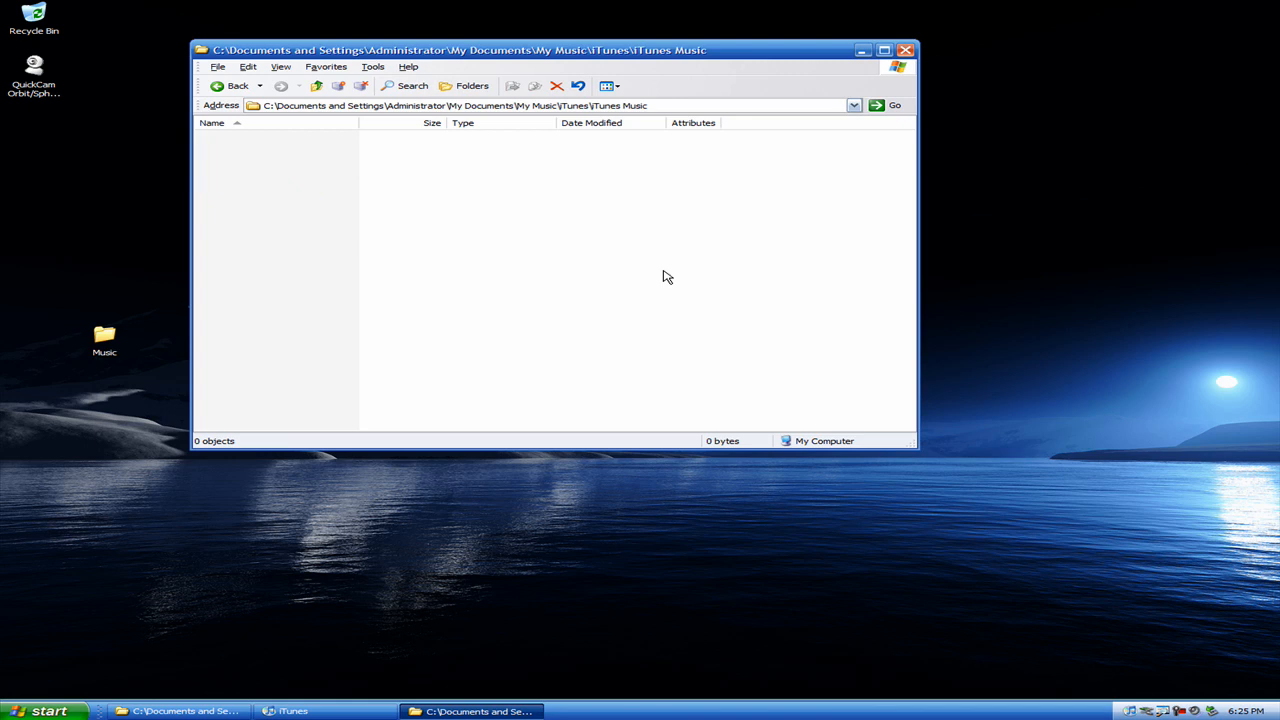
mouse_move(132, 333)
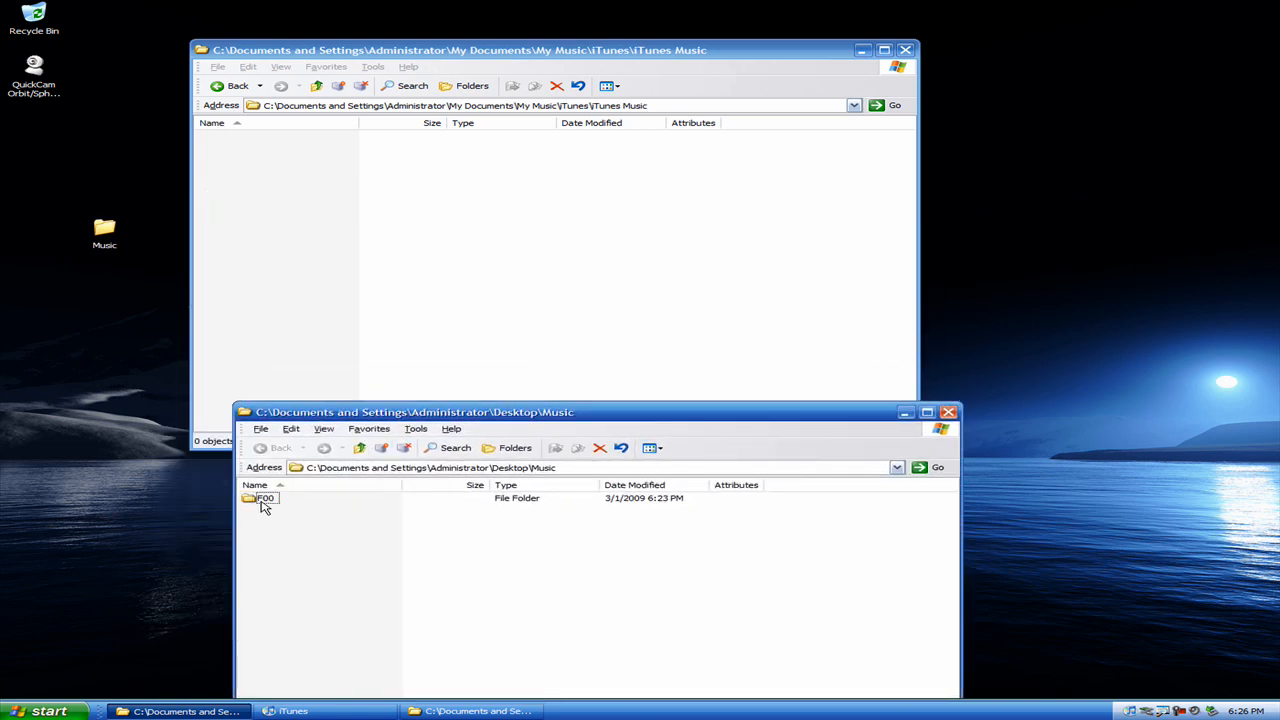
drag(265, 498, 320, 185)
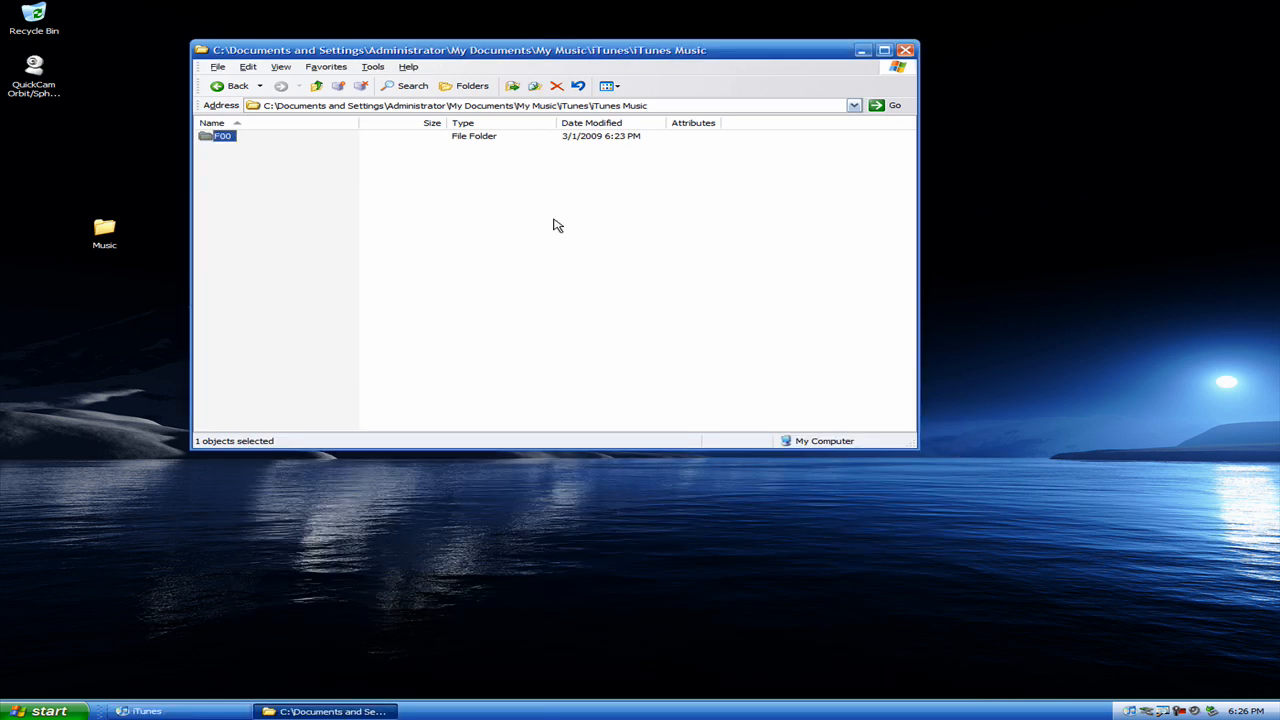
mouse_move(230, 166)
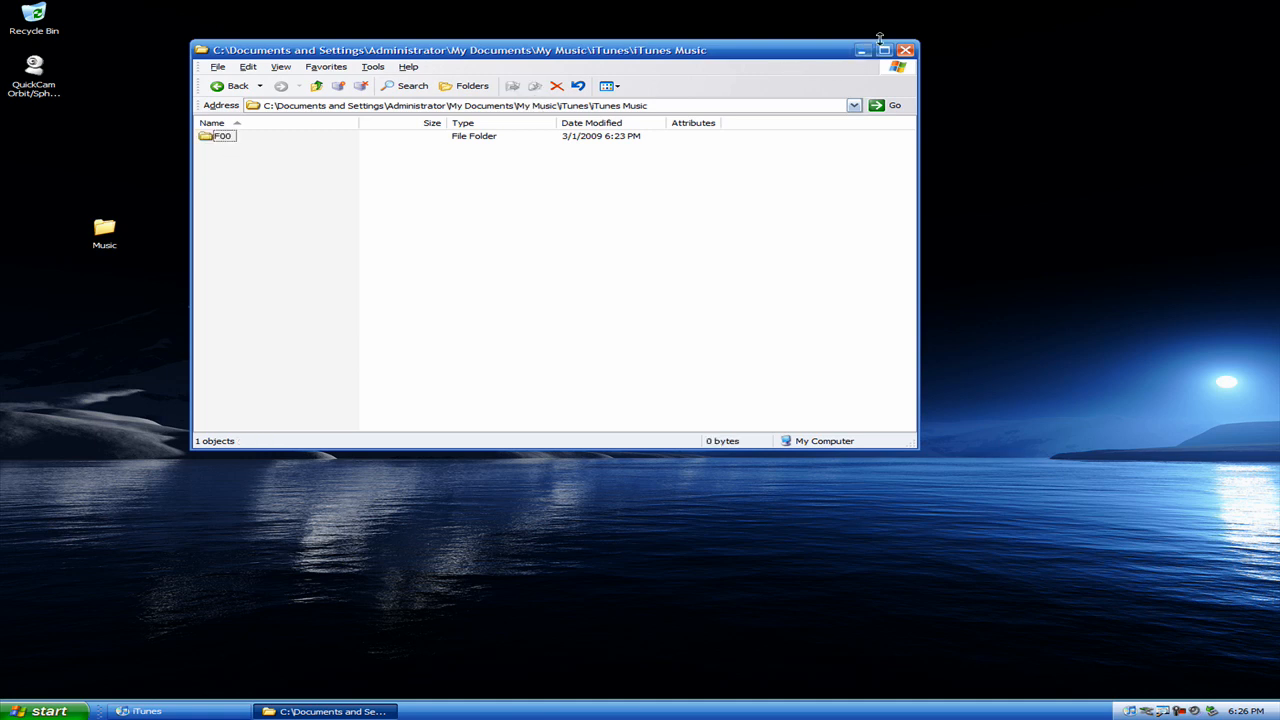
click(906, 50)
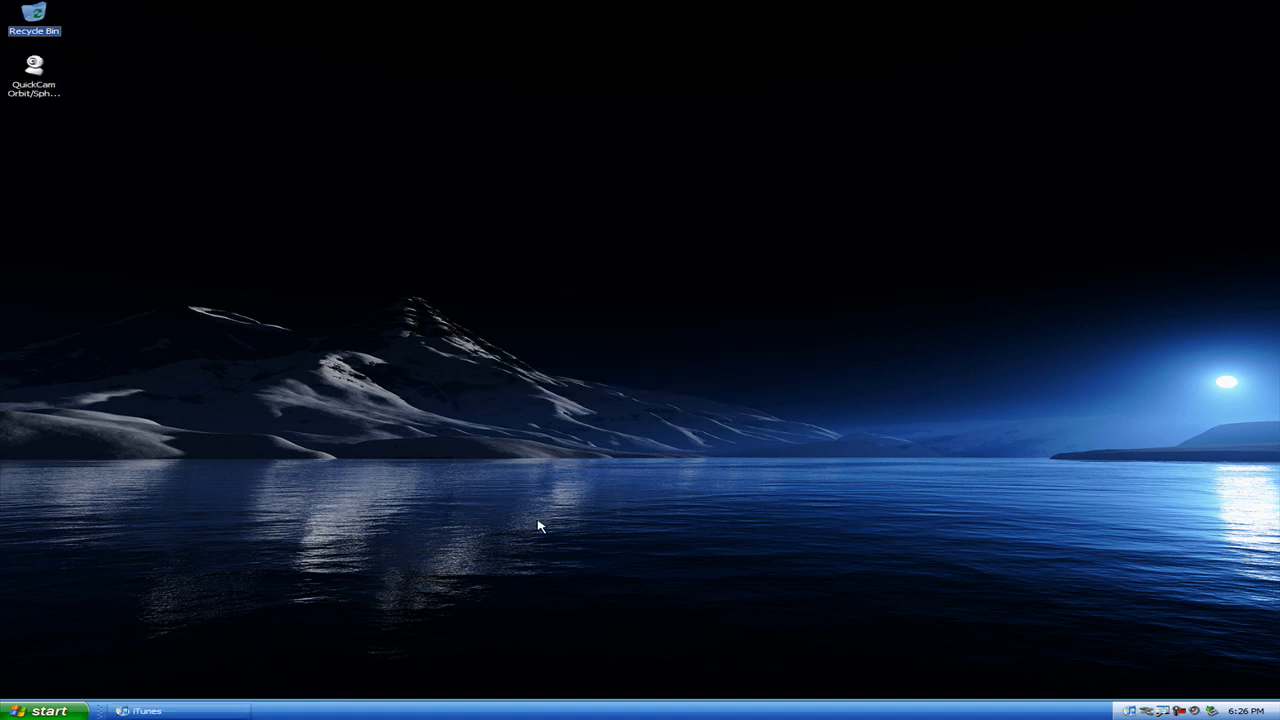
click(145, 711)
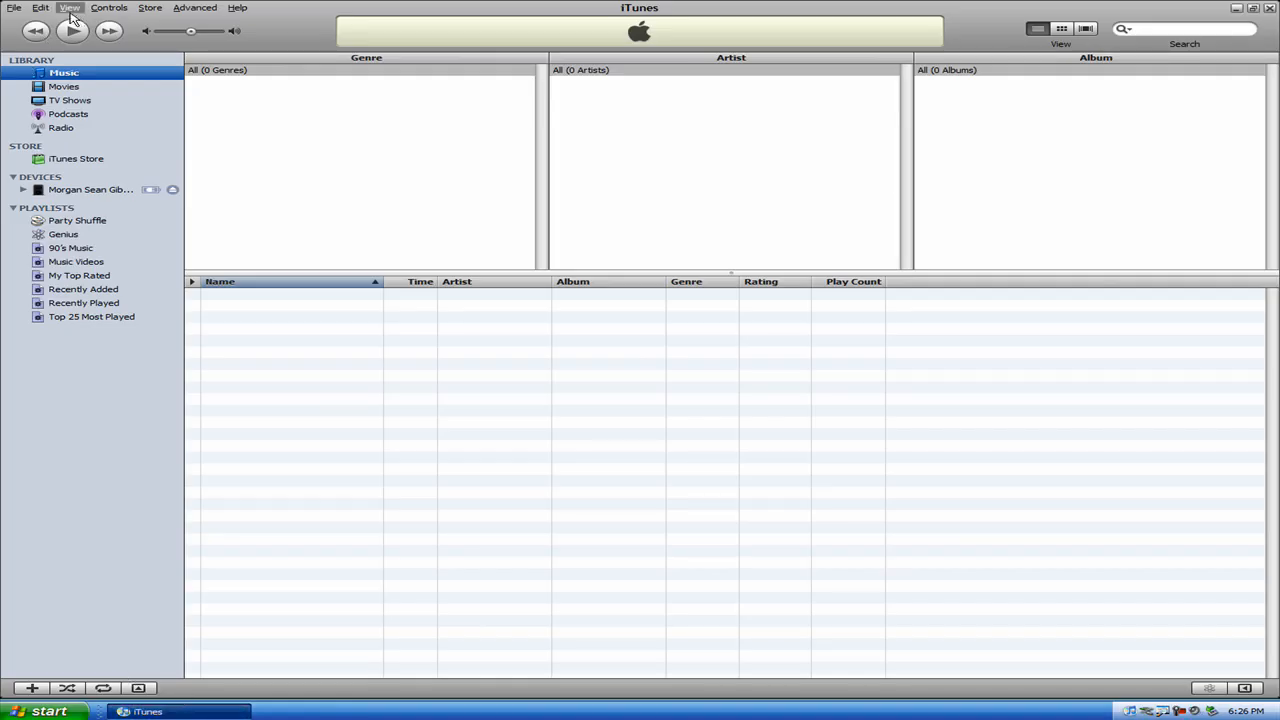
Use File > Add Folder to Library on the iTunes Music folder
click(14, 7)
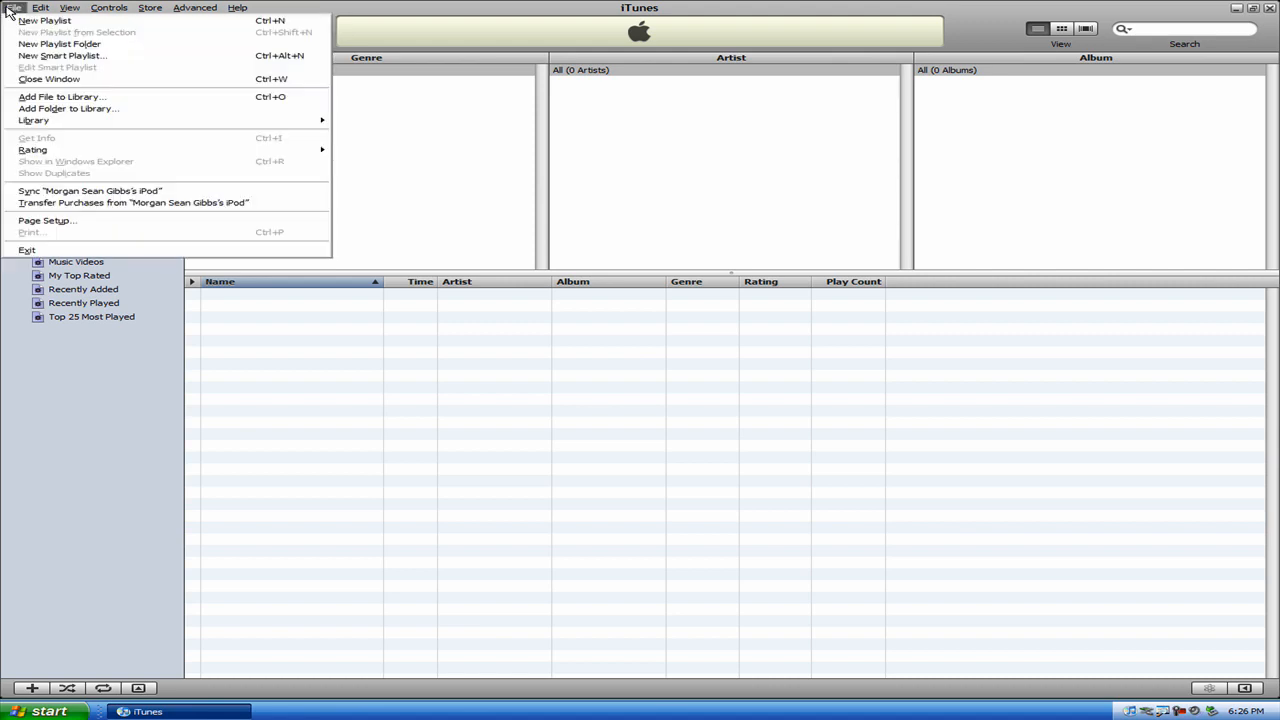
mouse_move(67, 108)
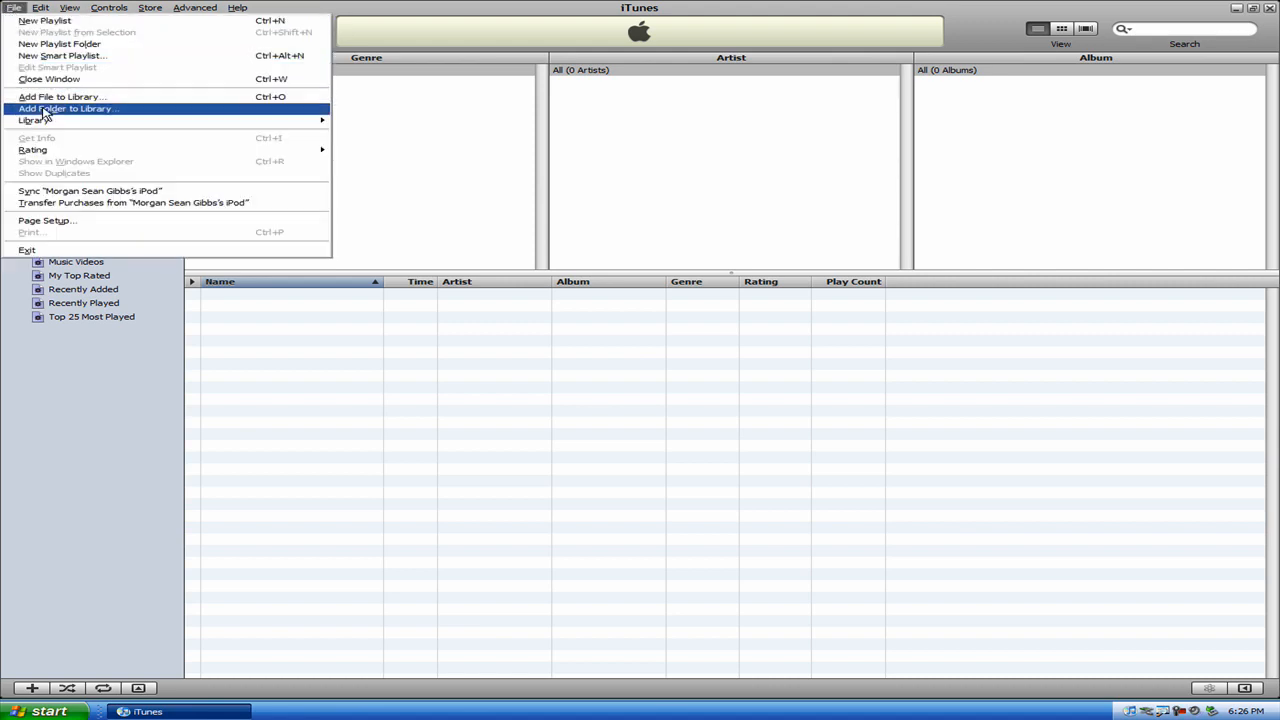
click(67, 108)
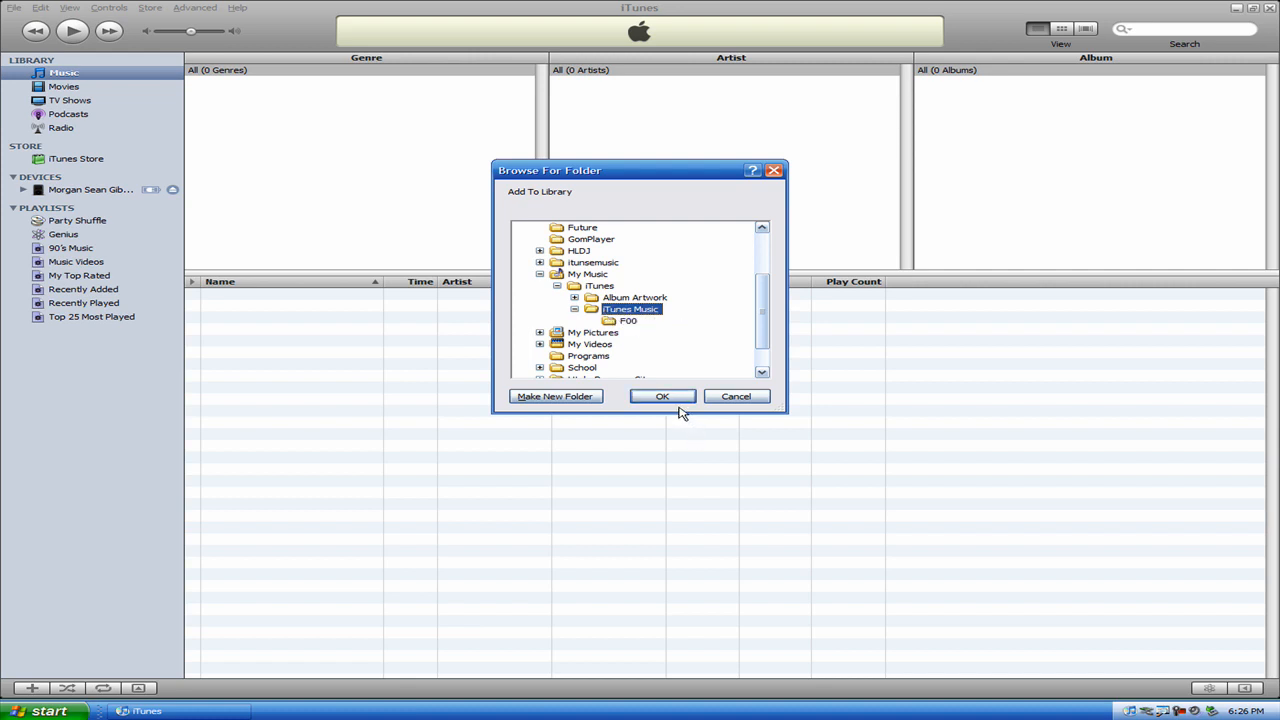
click(662, 396)
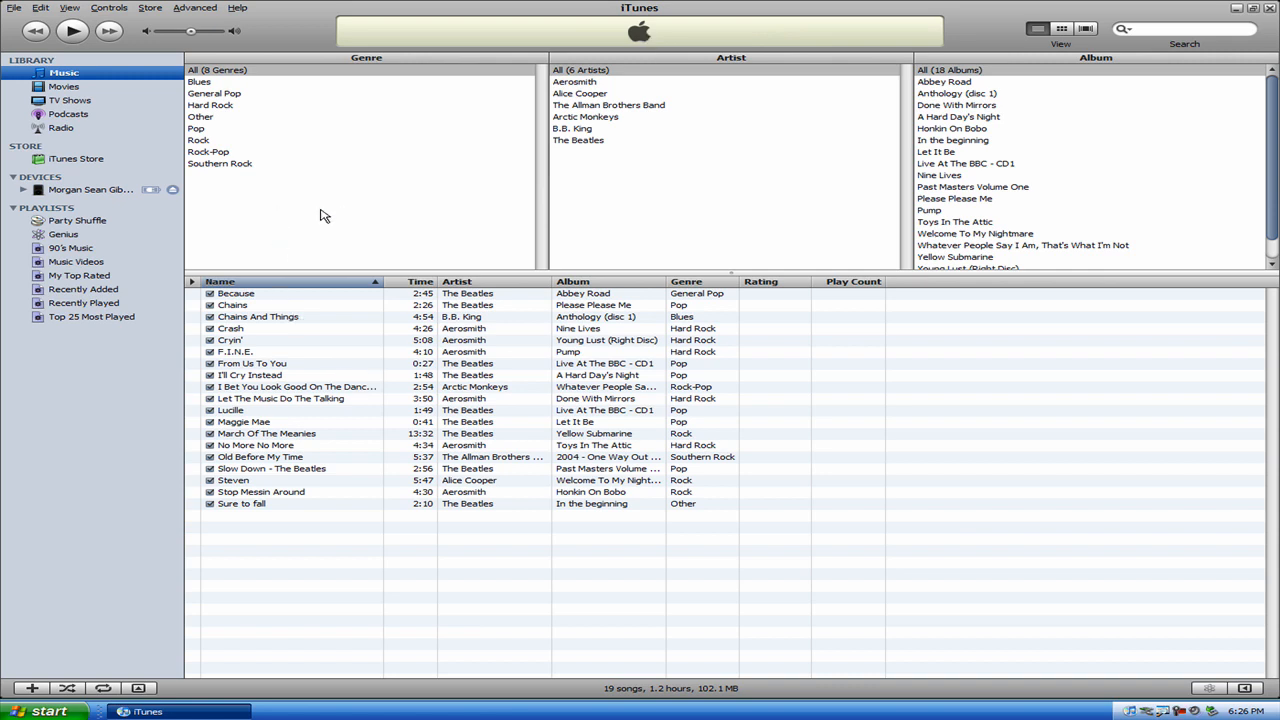
mouse_move(468, 438)
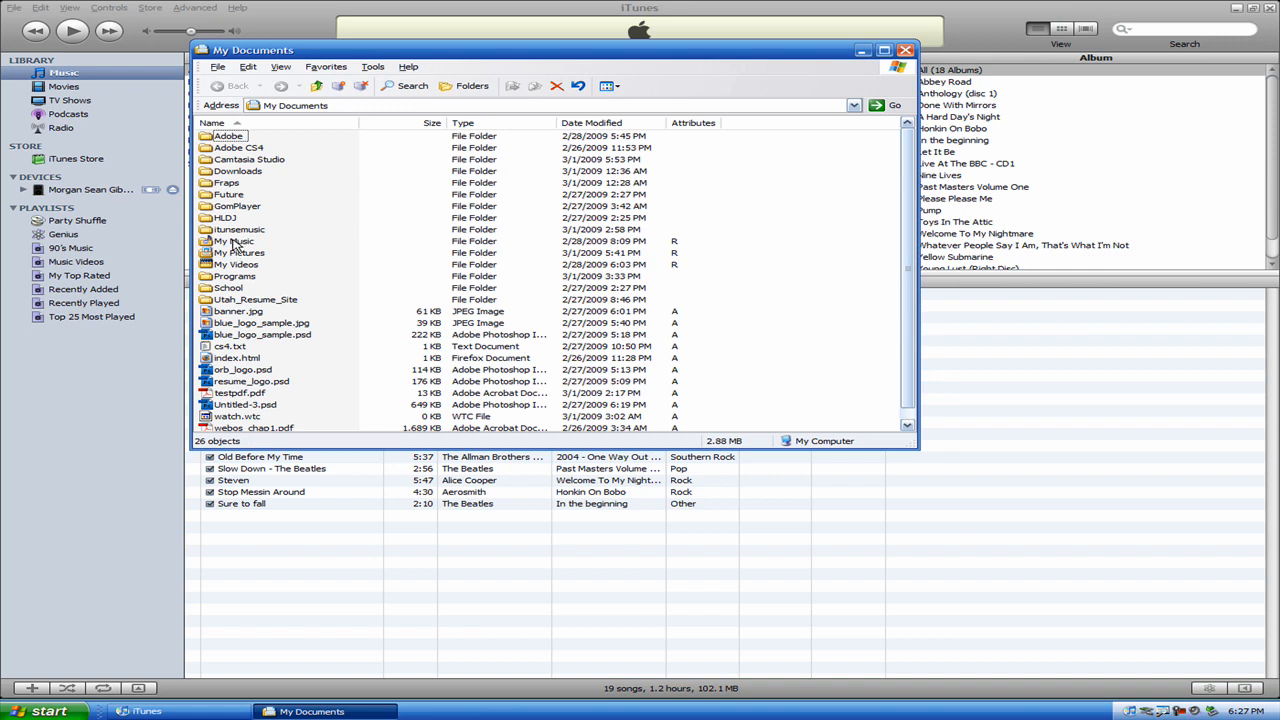
Browse My Music > iTunes > iTunes Music to view the six artist folders
double_click(233, 241)
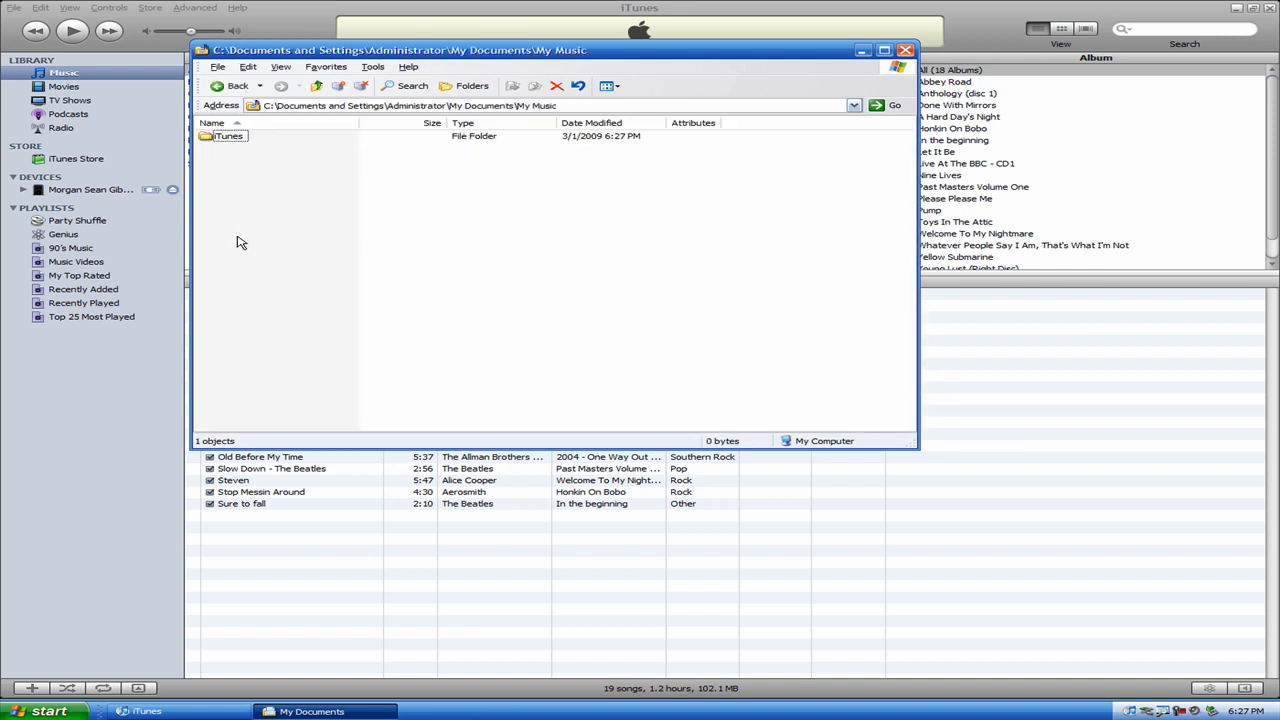
double_click(228, 135)
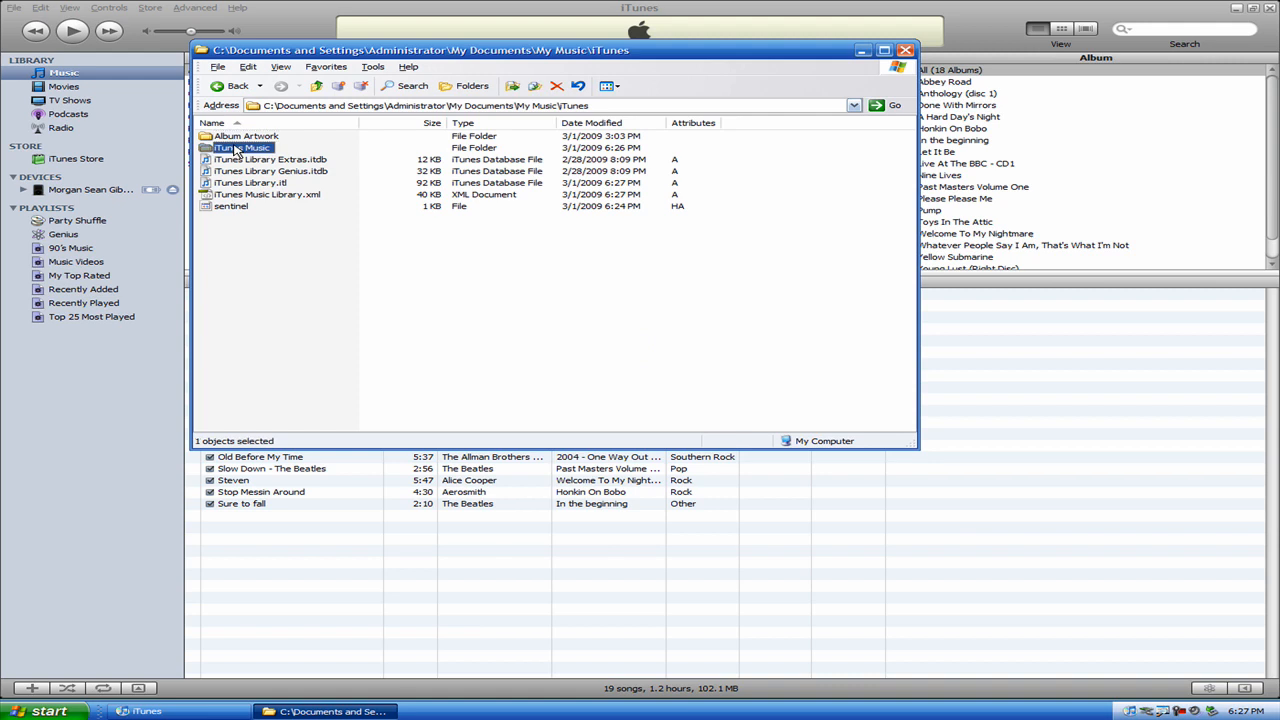
double_click(242, 147)
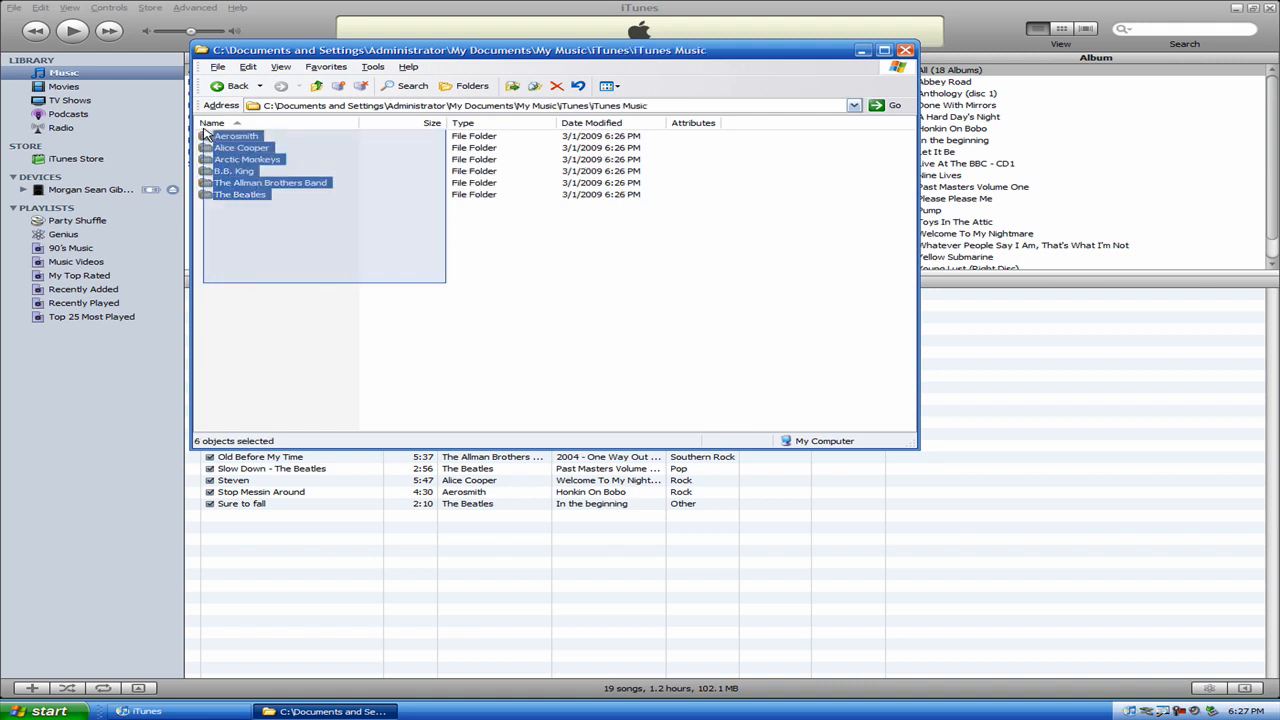
click(247, 160)
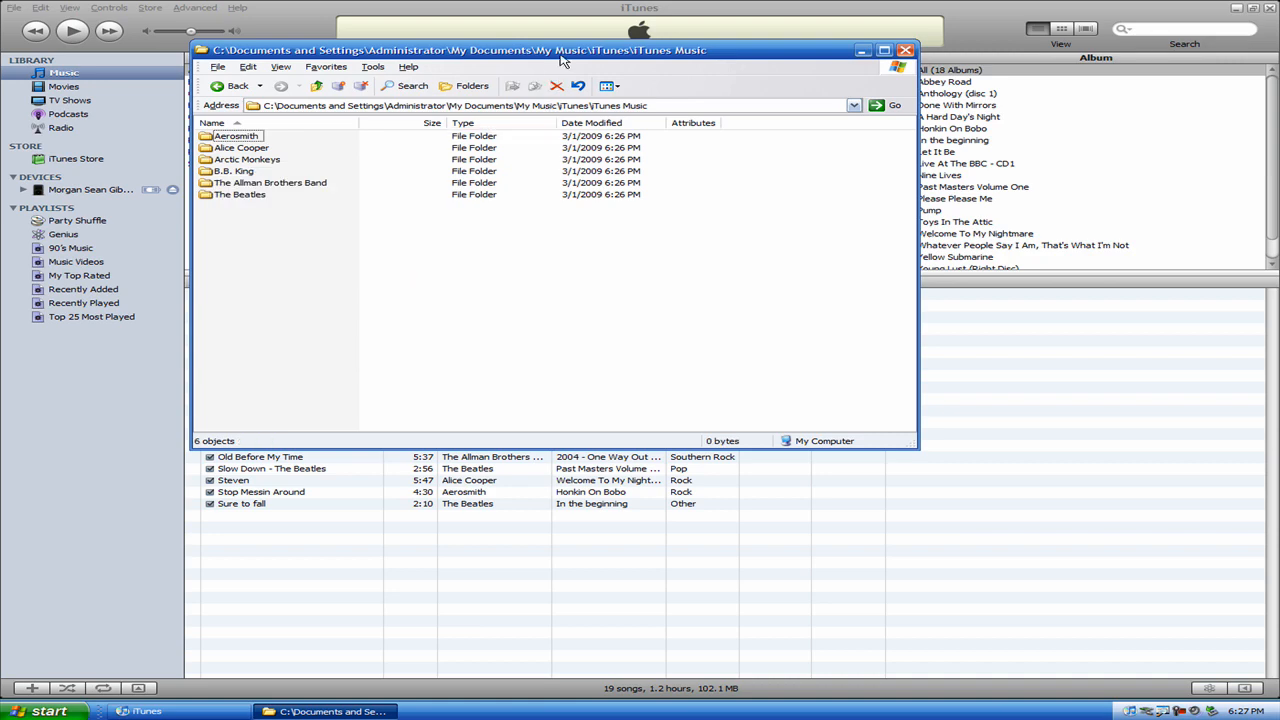
drag(560, 50, 700, 184)
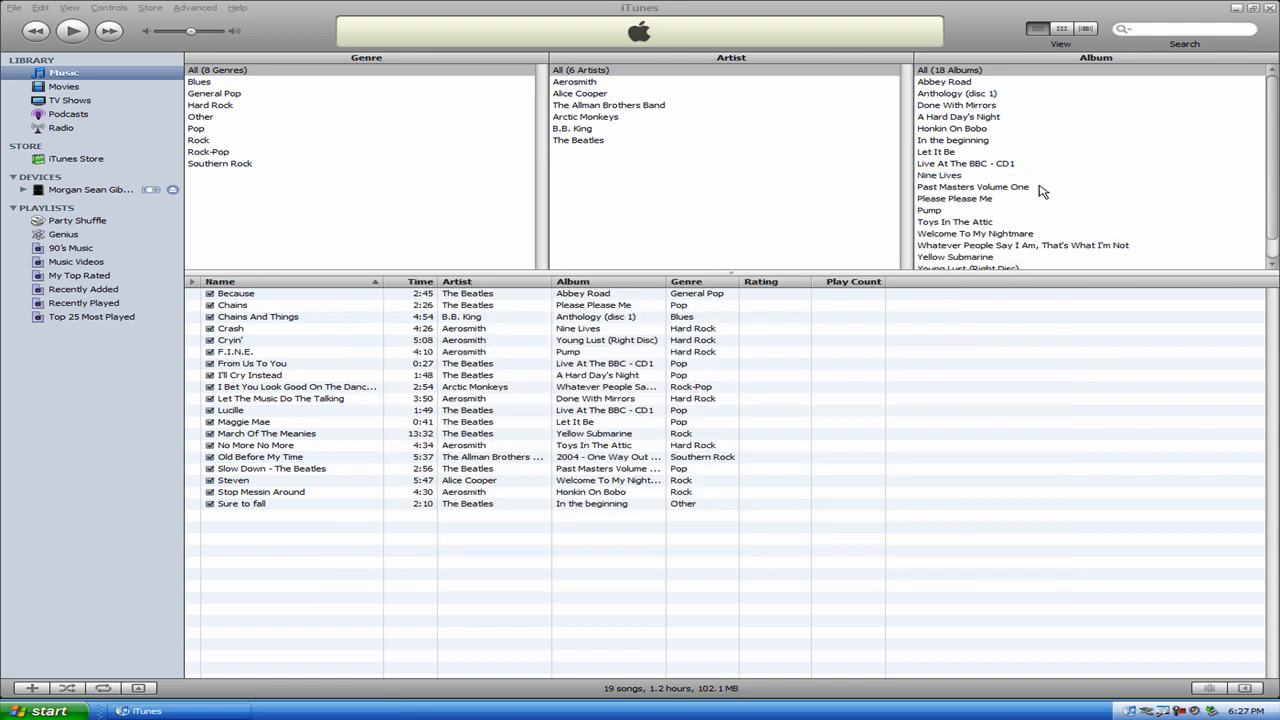
mouse_move(378, 458)
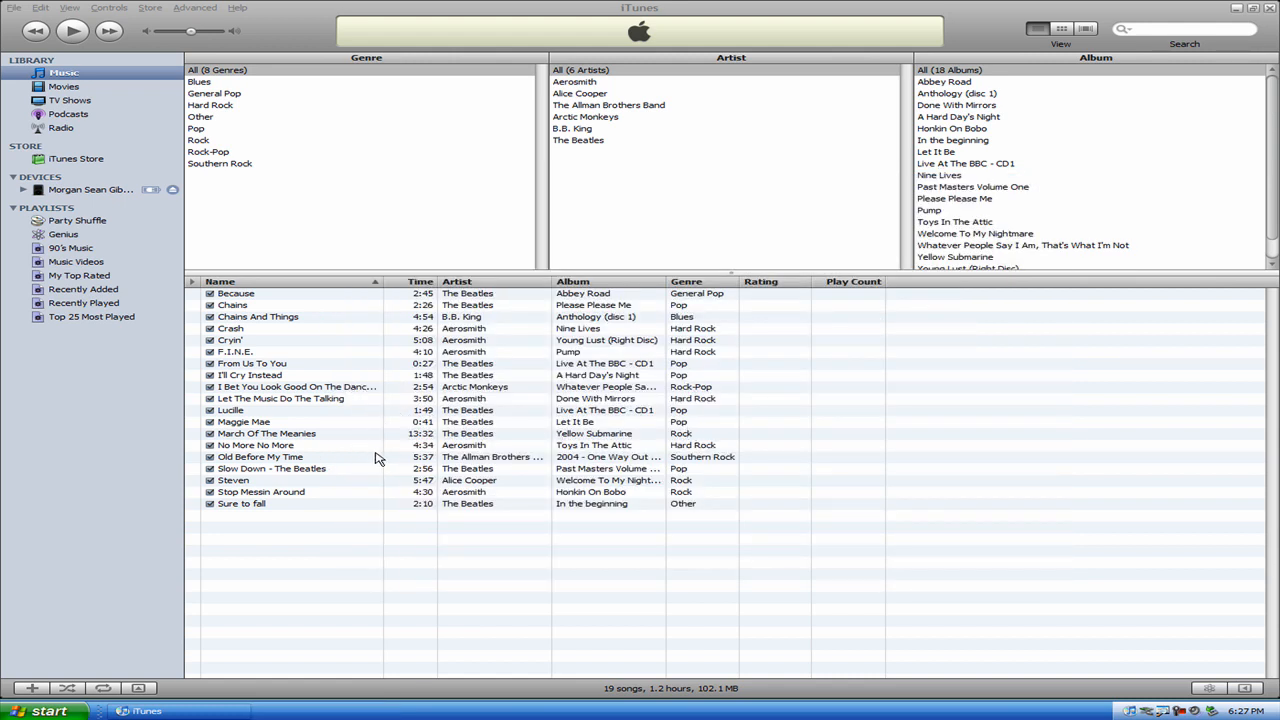
mouse_move(303, 510)
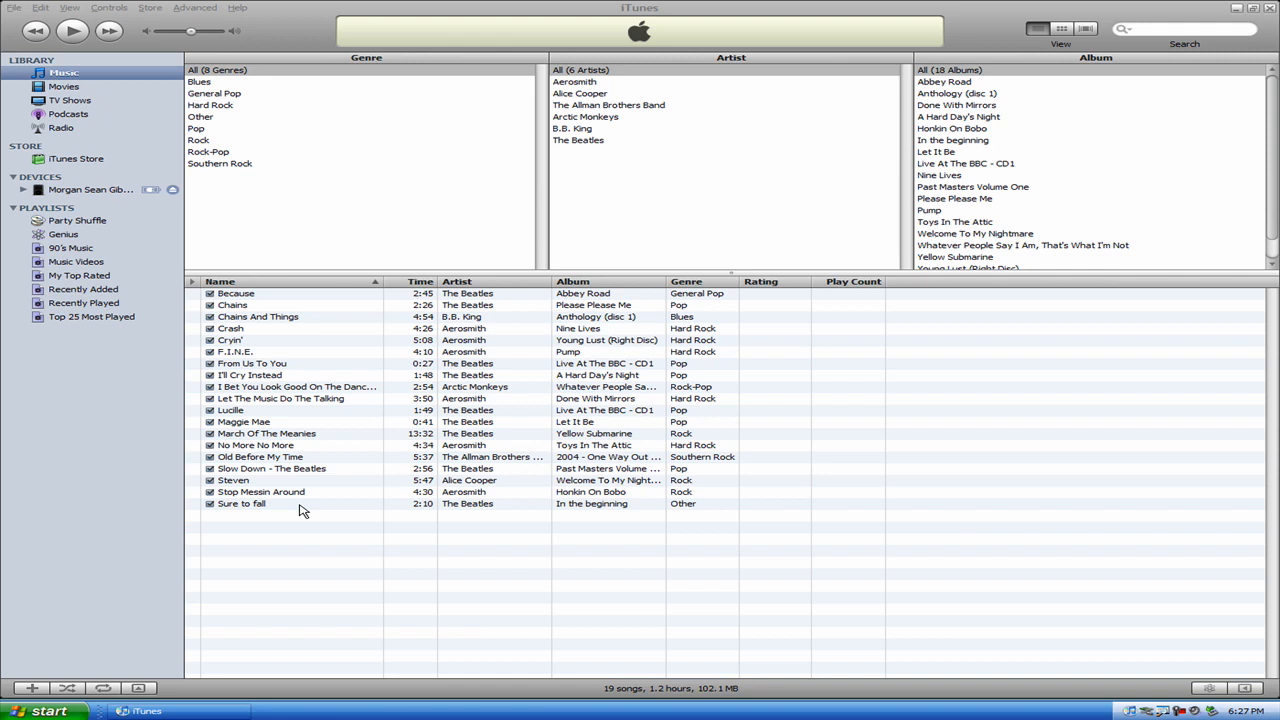
mouse_move(255, 516)
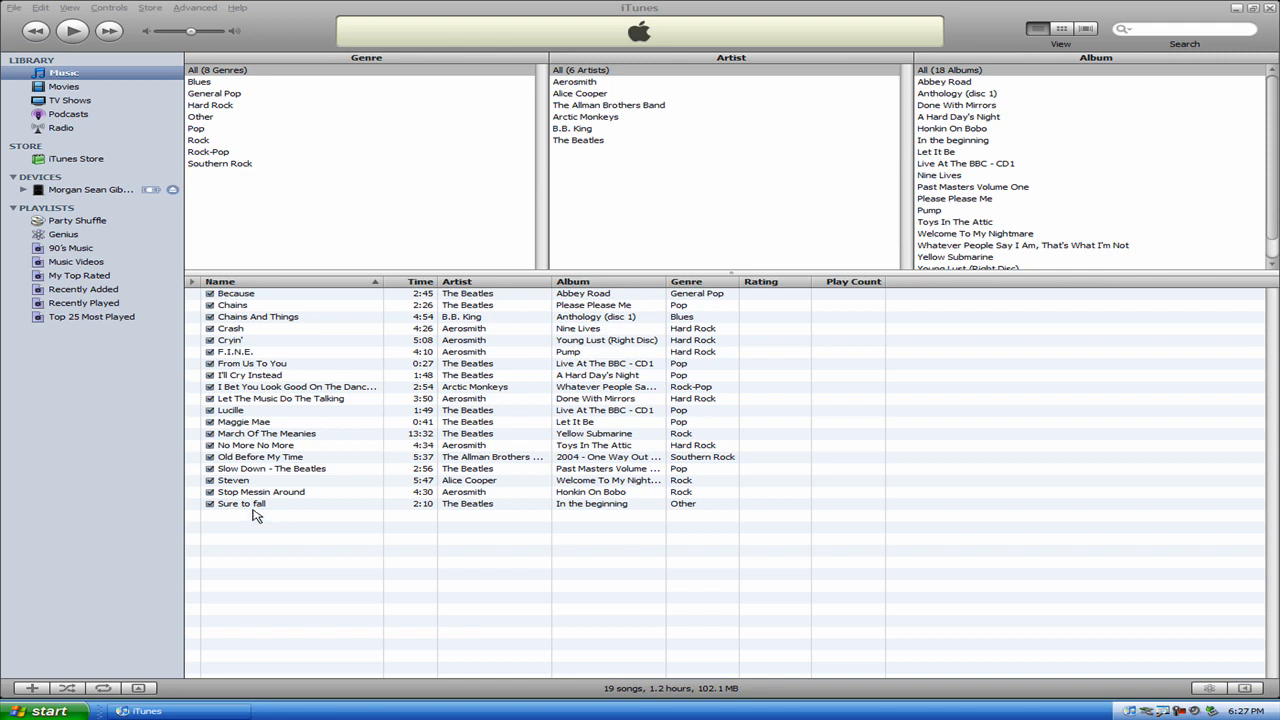